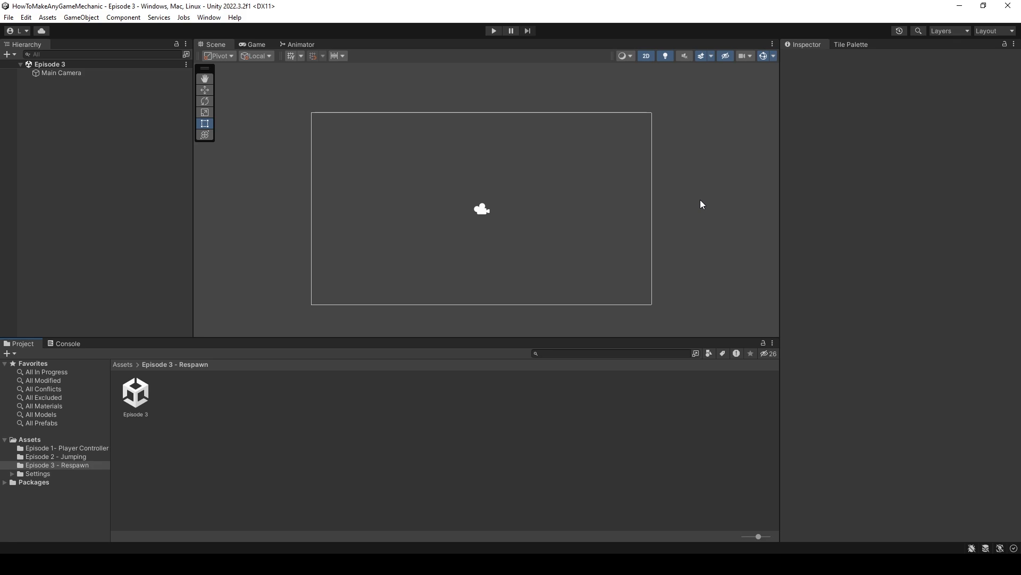
mouse_move(127, 146)
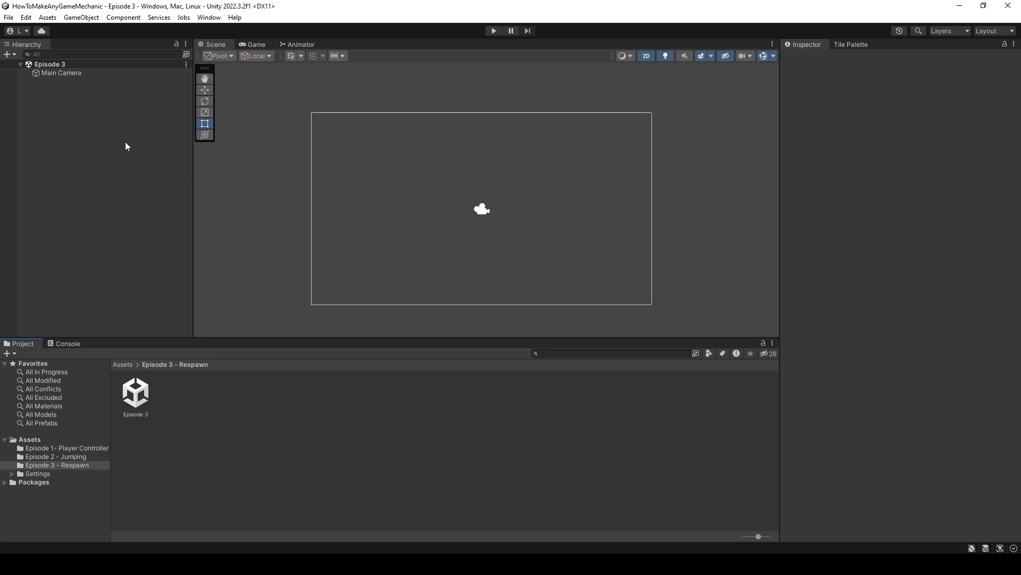
- Add a square Player sprite and a wide, flat square-sprite Ground platform below it
right_click(126, 145)
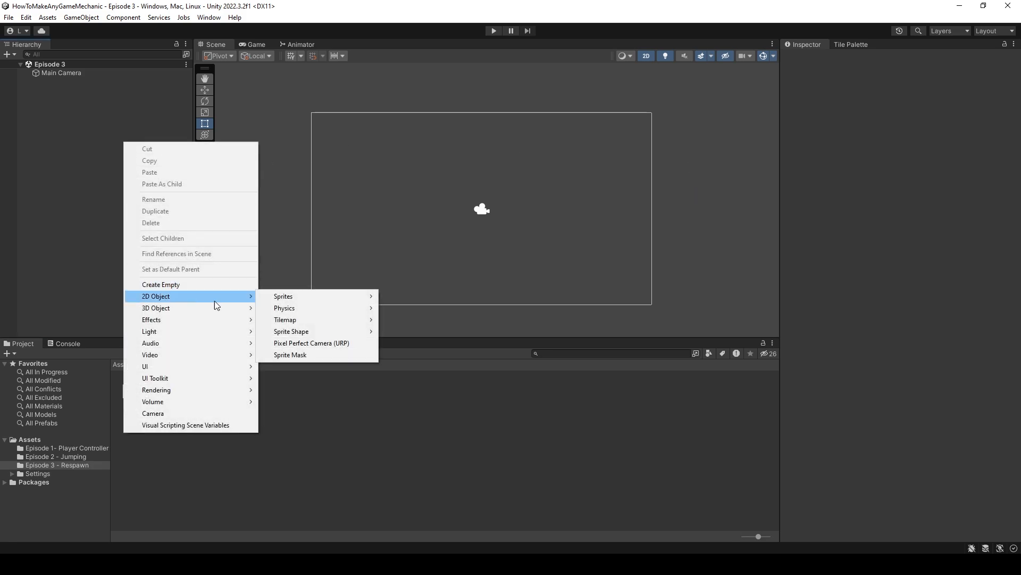
mouse_move(283, 296)
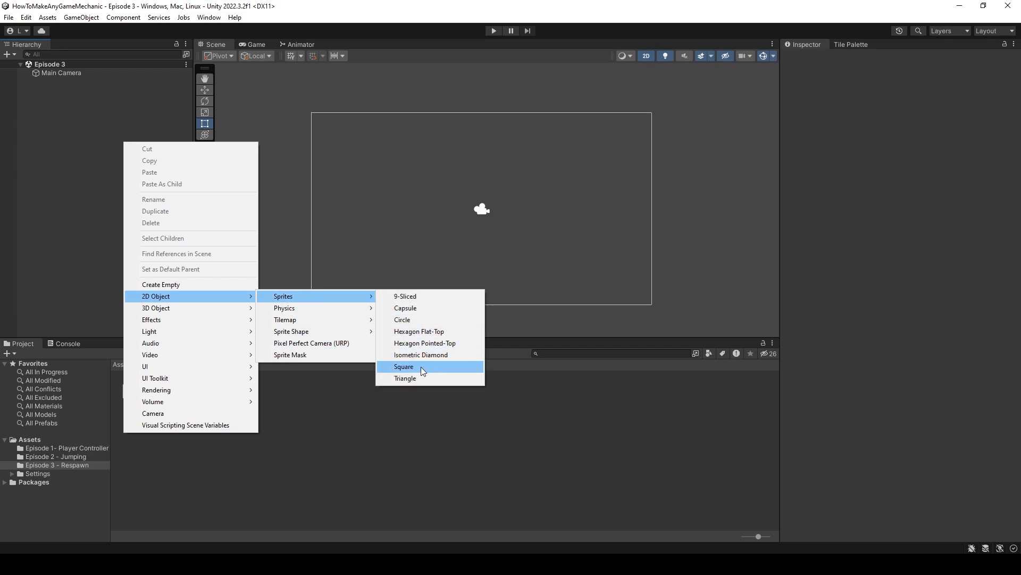
left_click(403, 366)
type("Player")
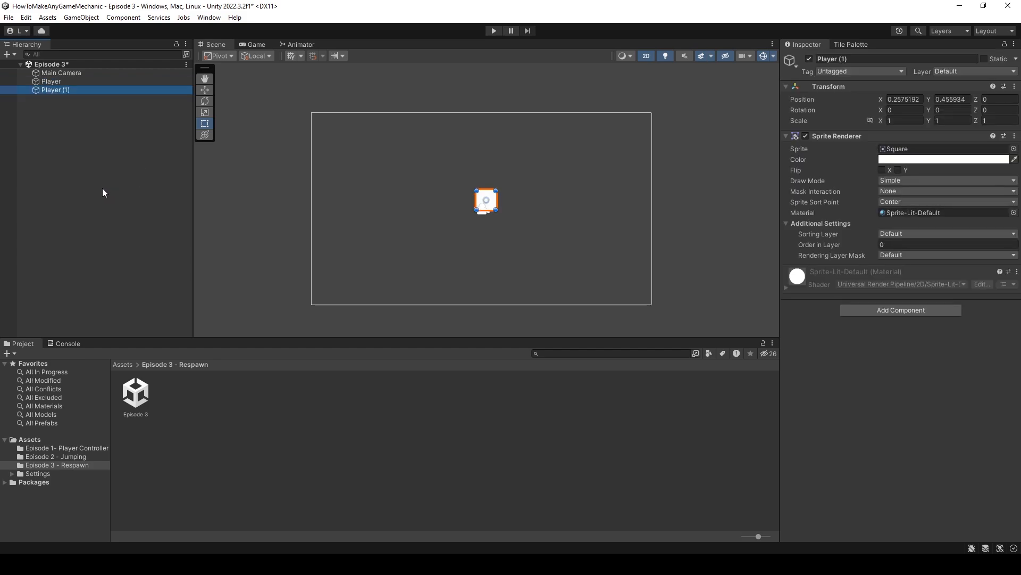
left_click(206, 112)
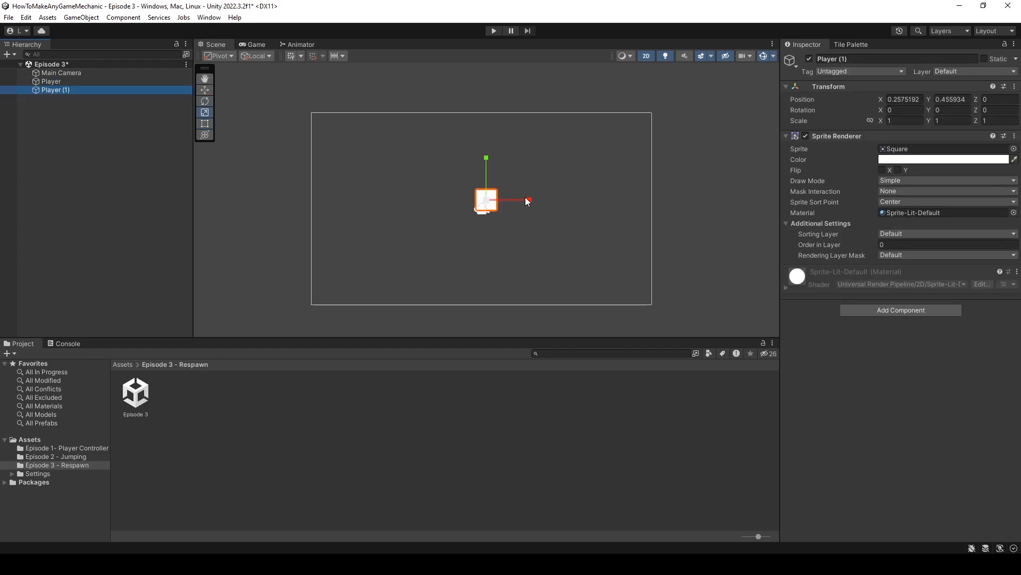
left_click_drag(528, 200, 674, 200)
type("Ground")
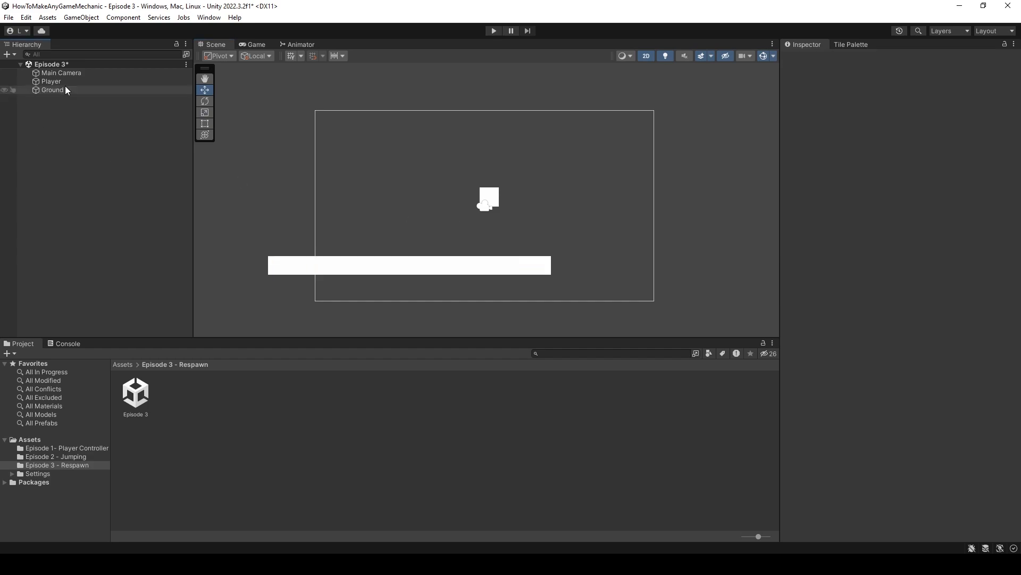
left_click(52, 90)
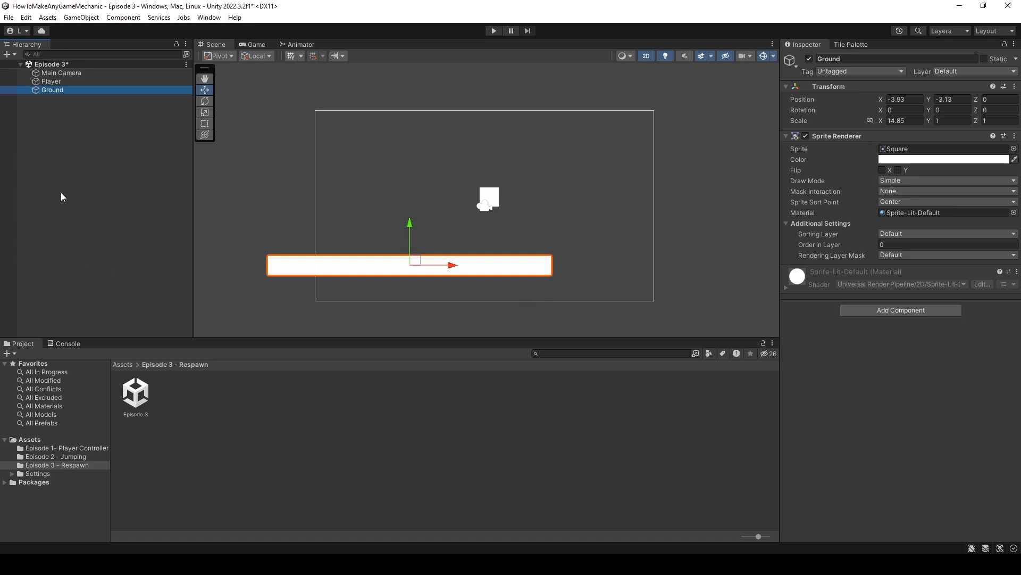
- Attach Player Controller with transform movement and move speed 3, then add a Box Collider 2D
left_click(51, 81)
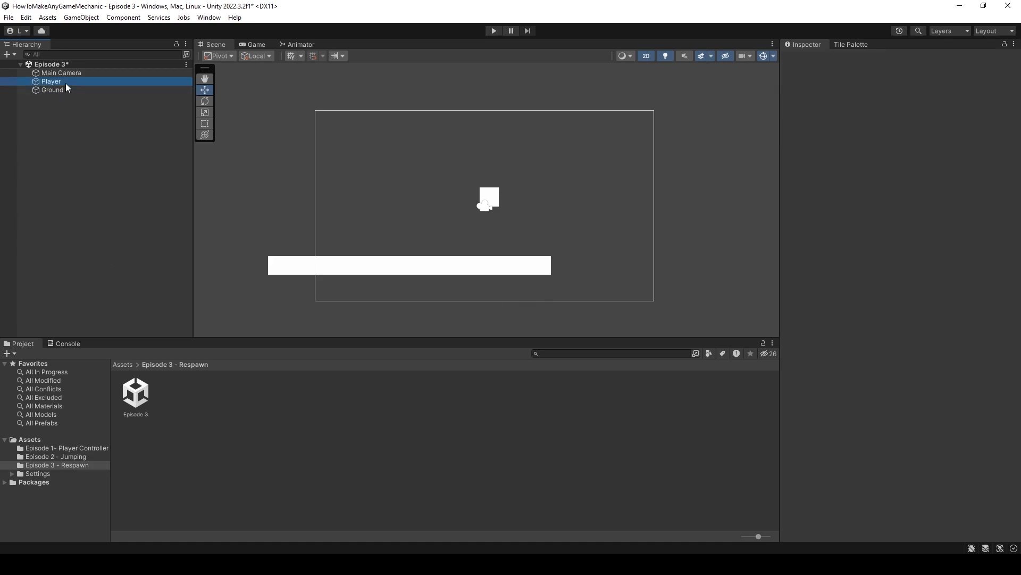
left_click(52, 81)
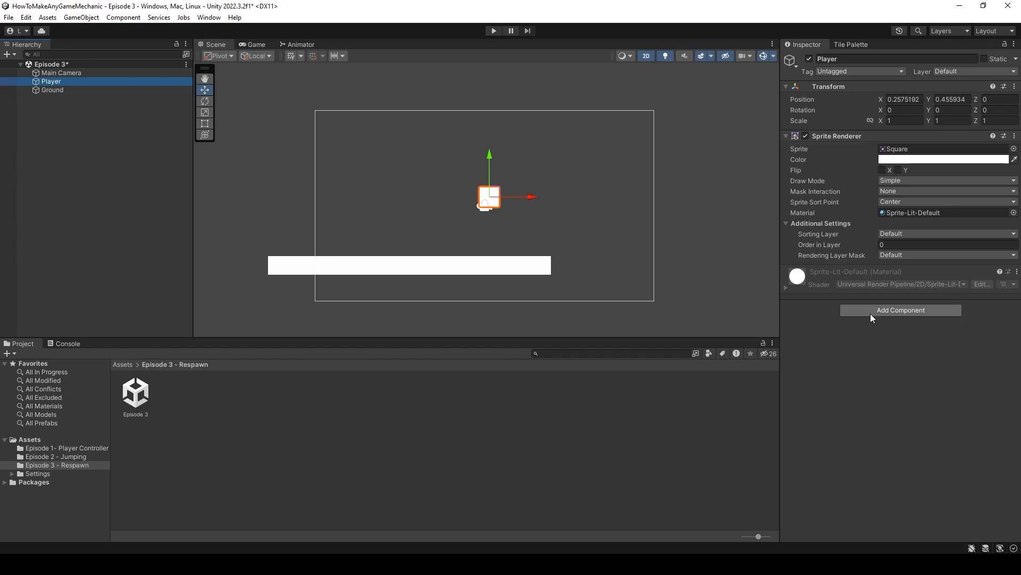
type("box")
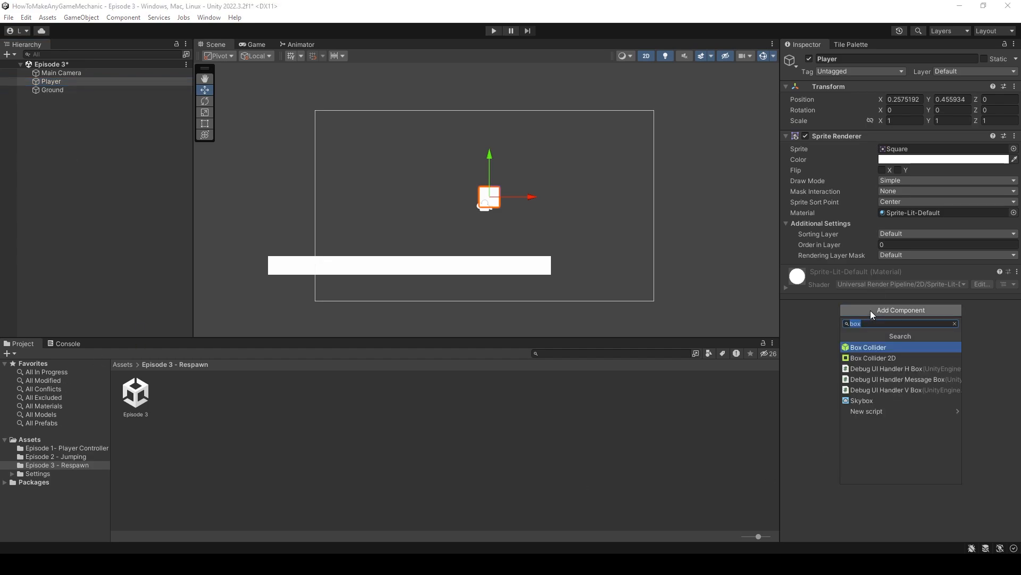
type("player")
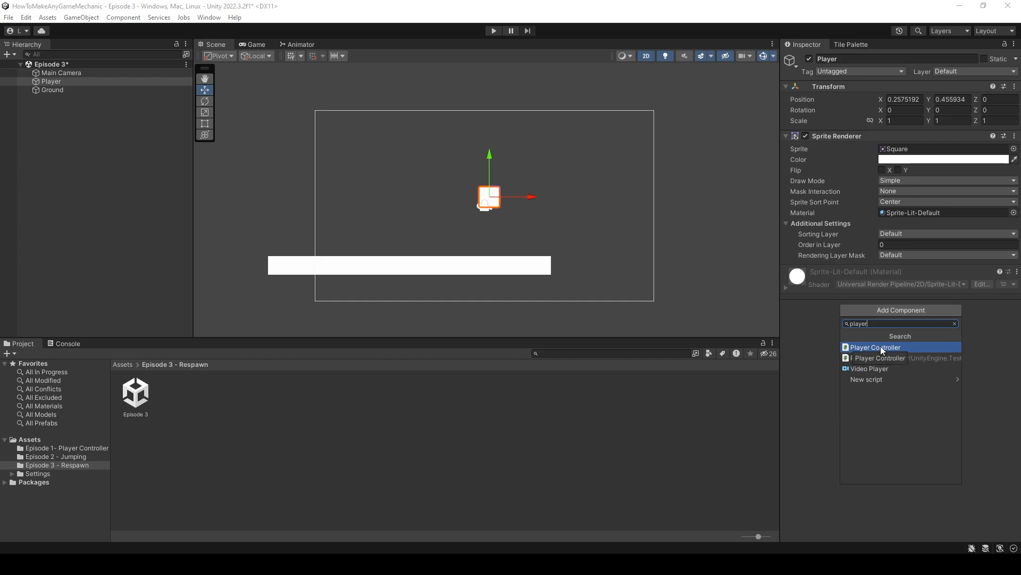
left_click(874, 346)
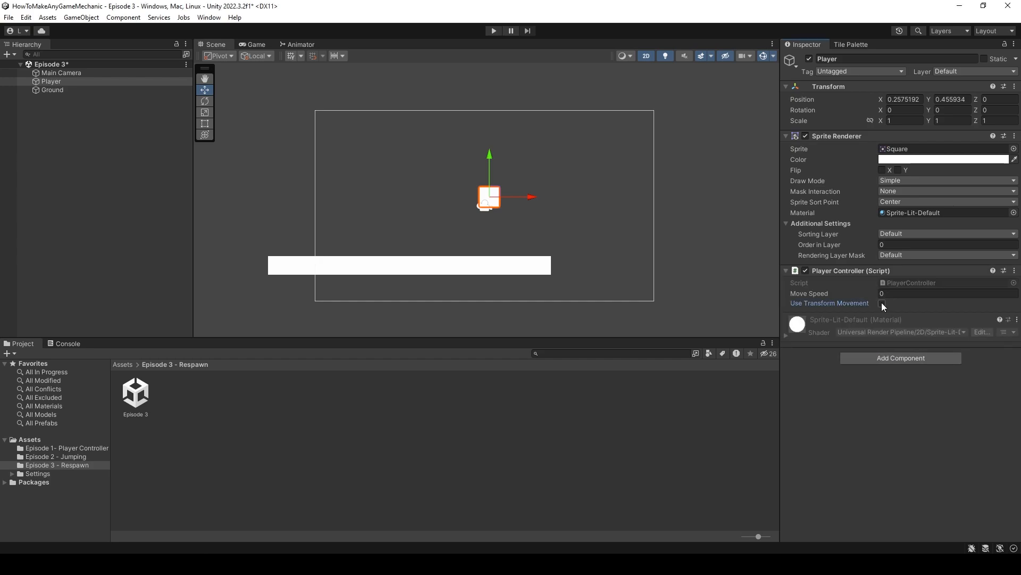
left_click(882, 302)
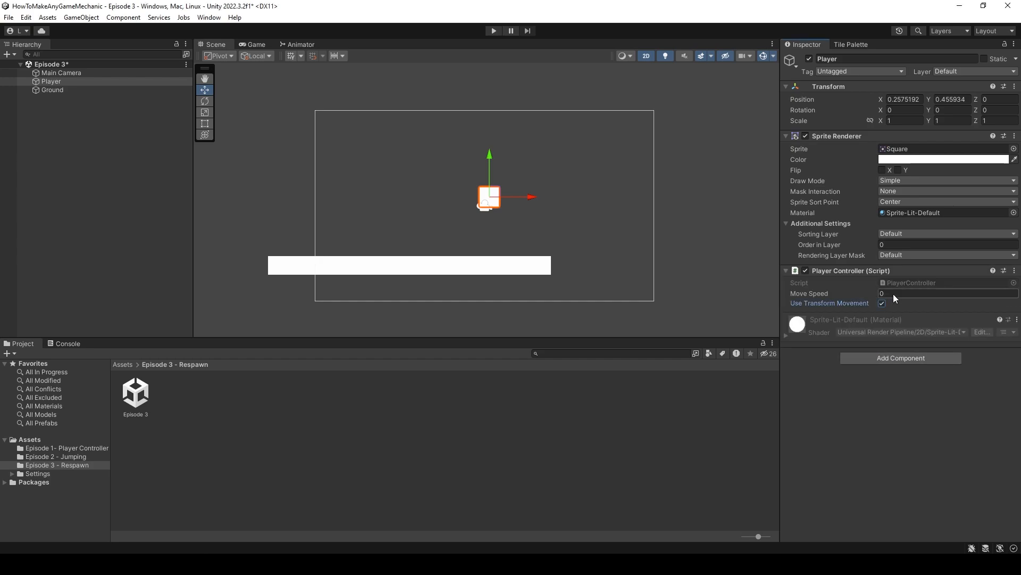
type("3")
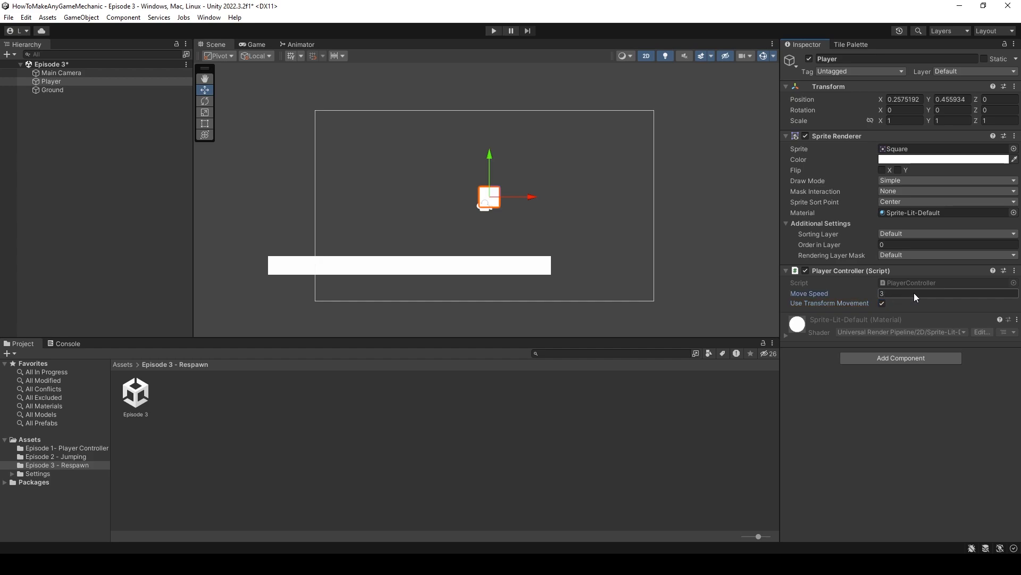
left_click(944, 292)
type("box")
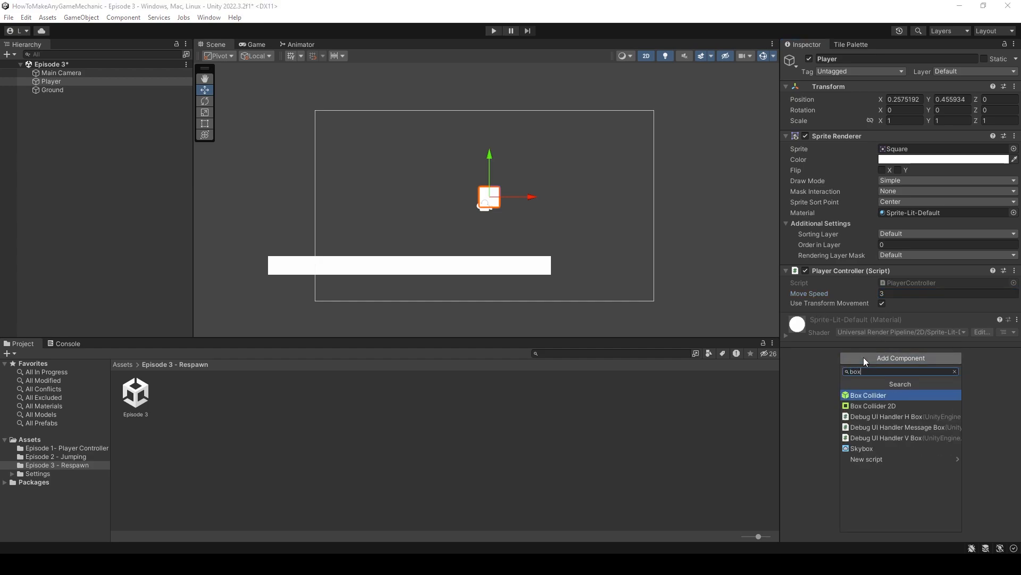
left_click(873, 405)
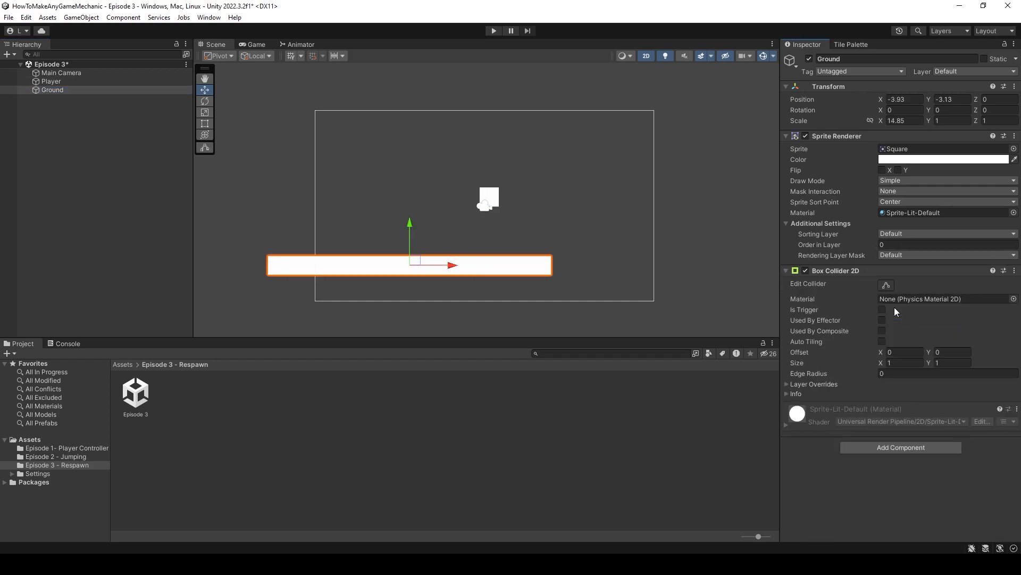
- Play the scene, watch the Player square fall off the platform, then stop play mode
left_click(493, 31)
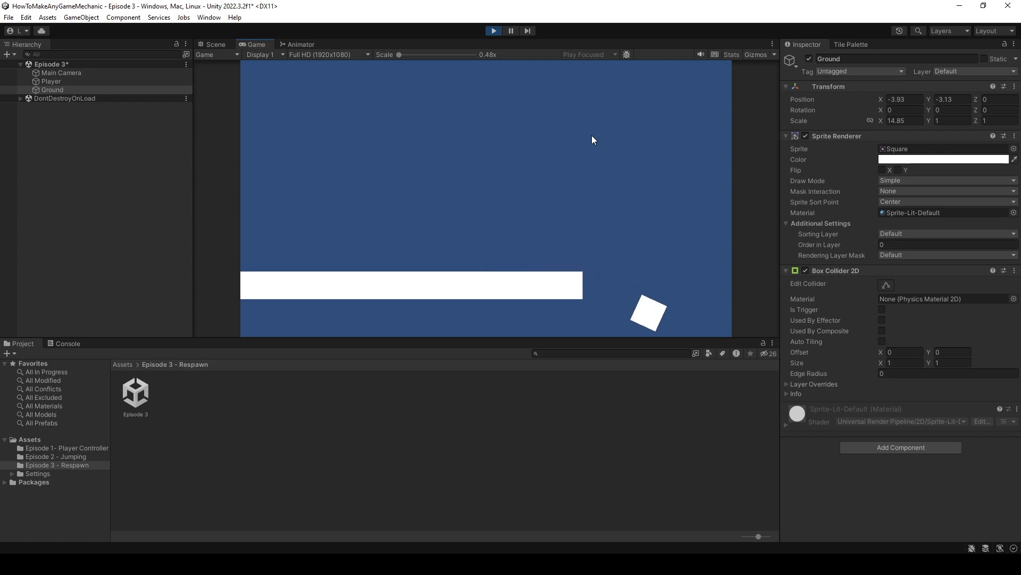
left_click(493, 31)
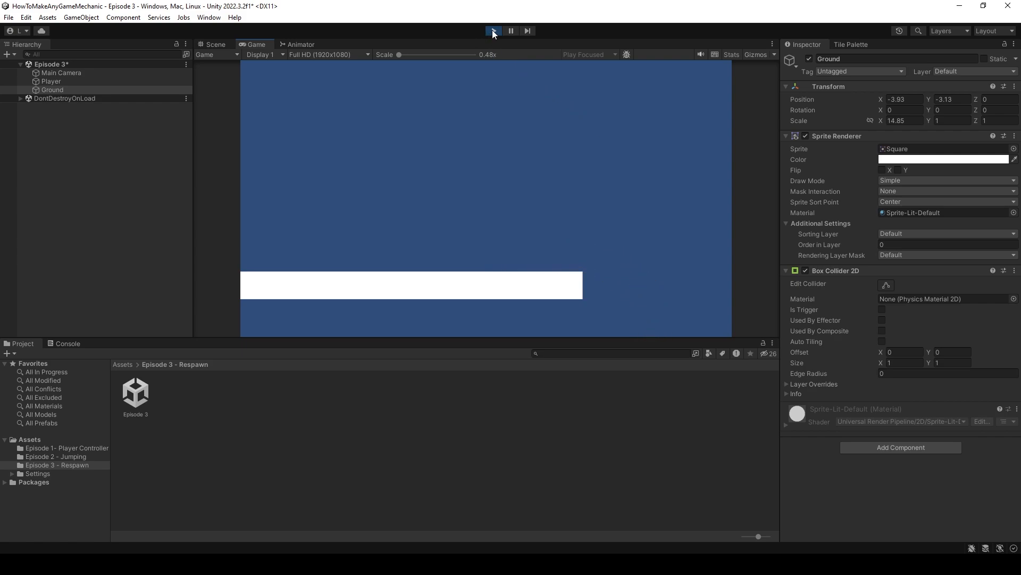
left_click(493, 31)
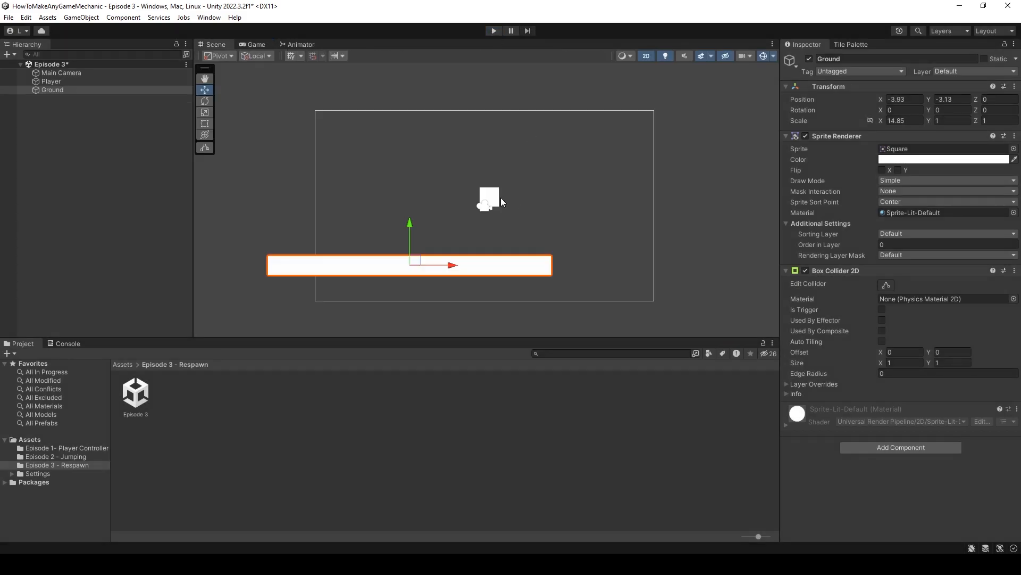
mouse_move(580, 288)
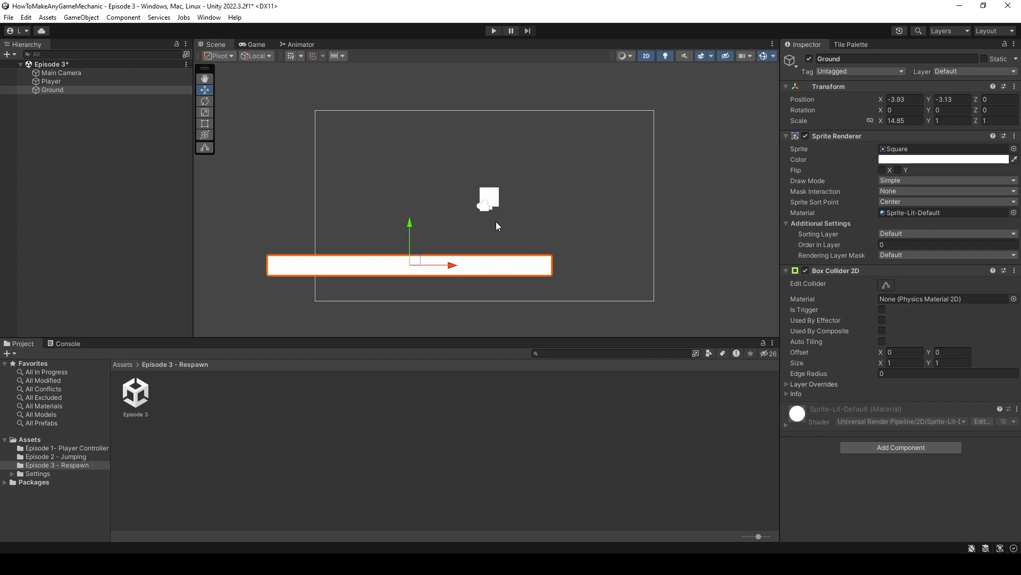
mouse_move(493, 197)
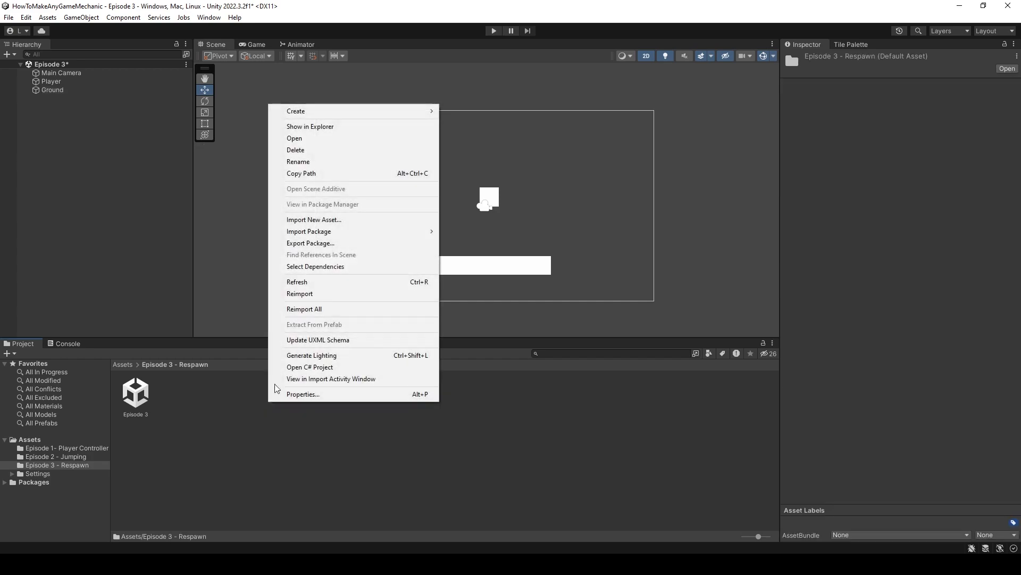
- Create a C# script named Respawner in the Episode 3 folder and open it
left_click(296, 110)
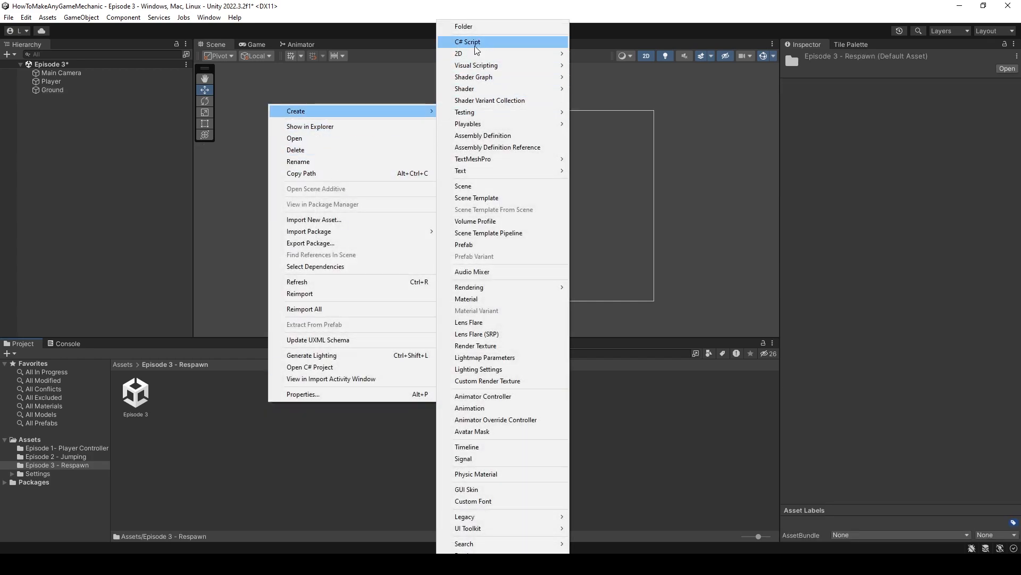
left_click(466, 41)
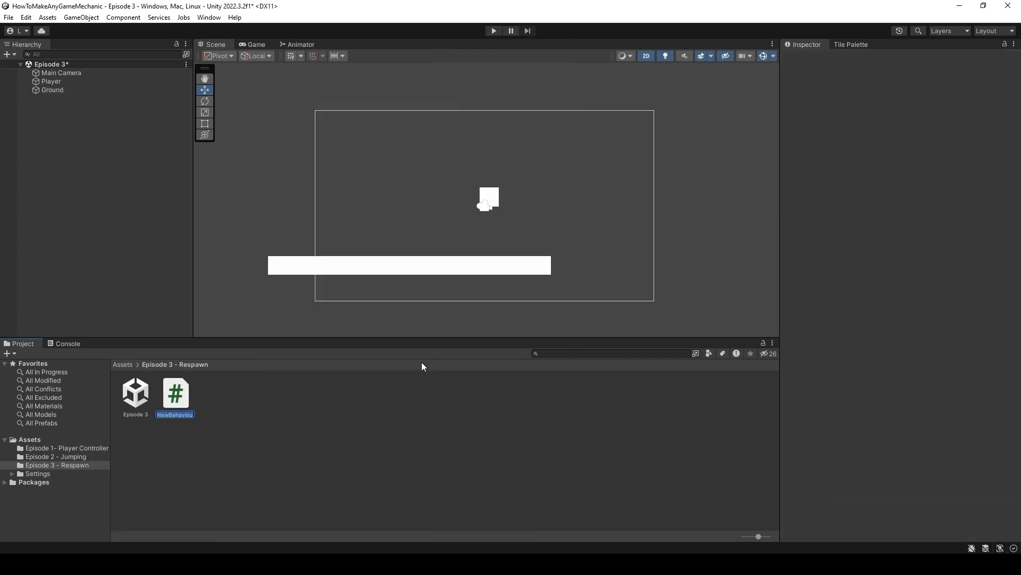
type("Respawner")
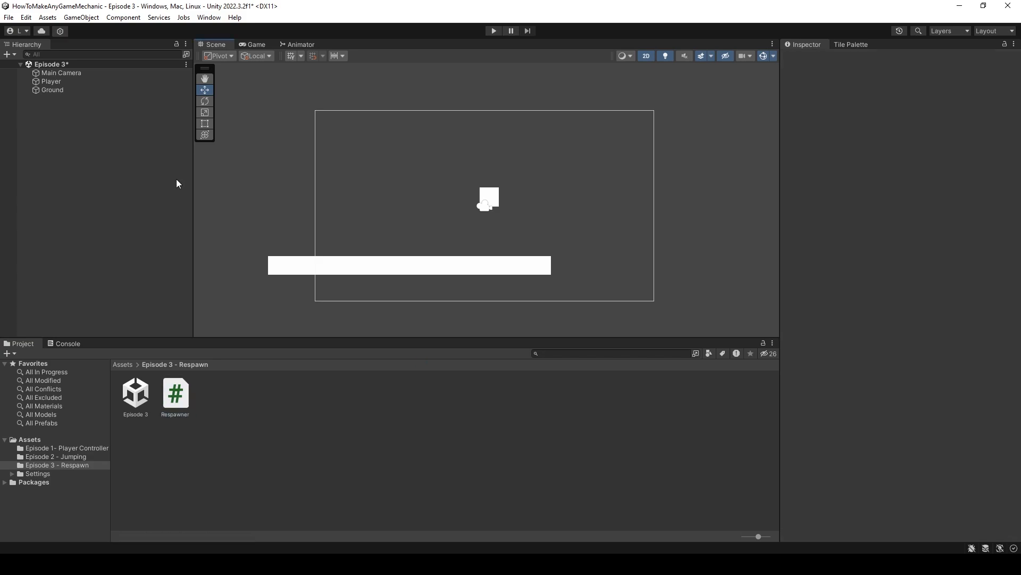
left_click(51, 81)
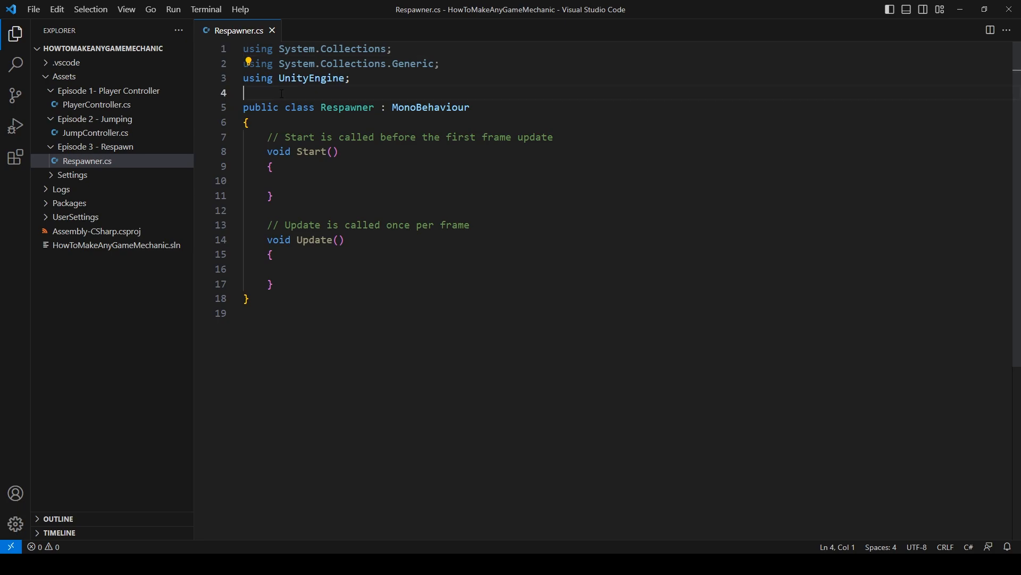
- Add 'using UnityEngine.SceneManagement;' below the existing using directives
key("Enter")
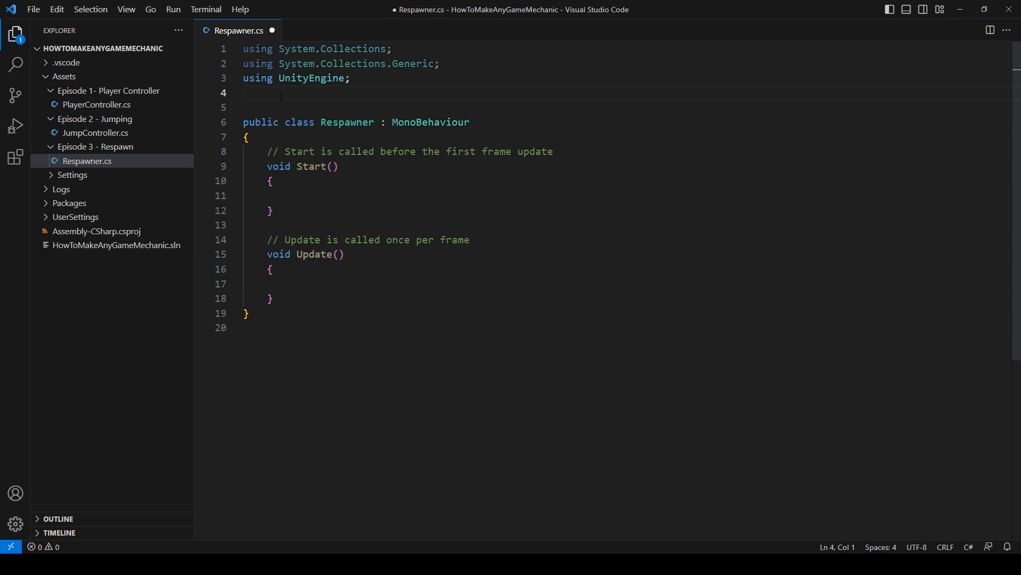
type("using UnityEngine")
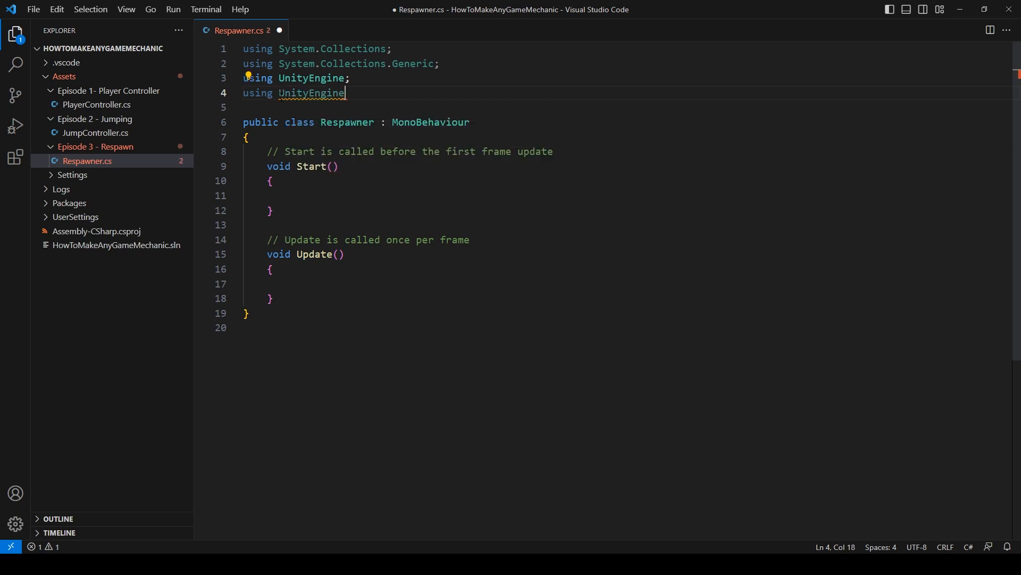
type(".sce")
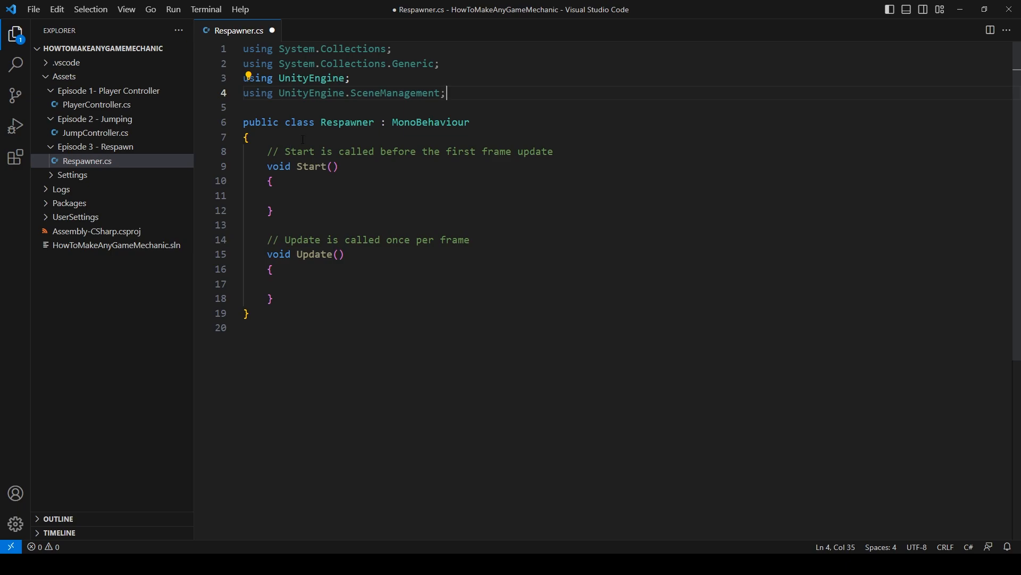
- Declare '[SerializeField] private int currentScene;' at the top of the class
key("Enter")
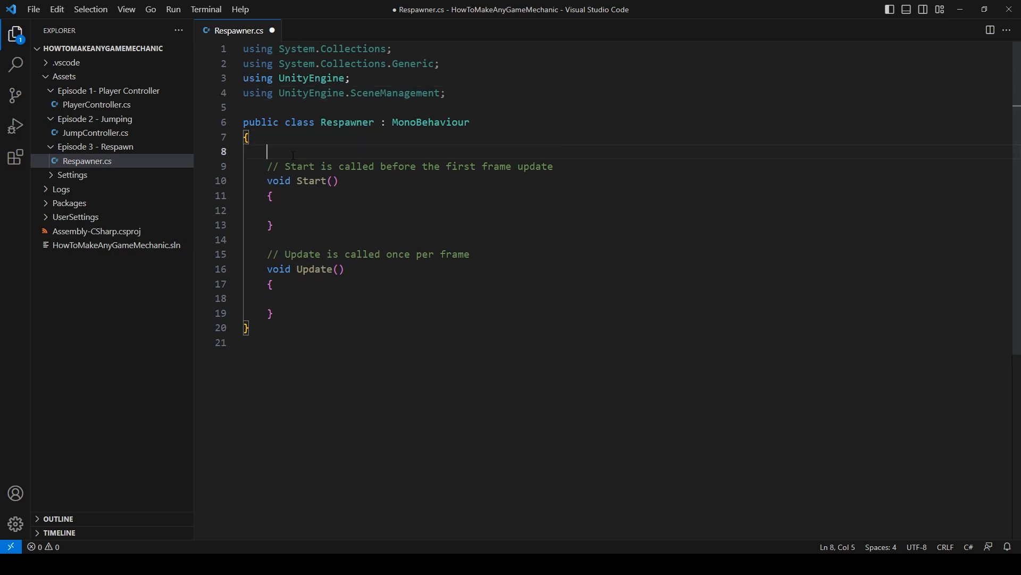
type("[ser")
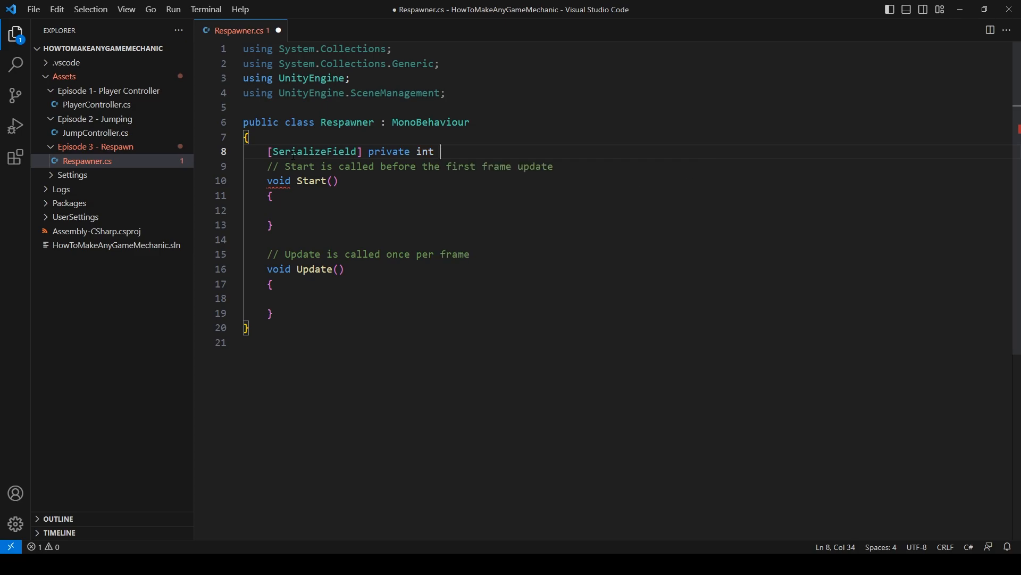
type("cu")
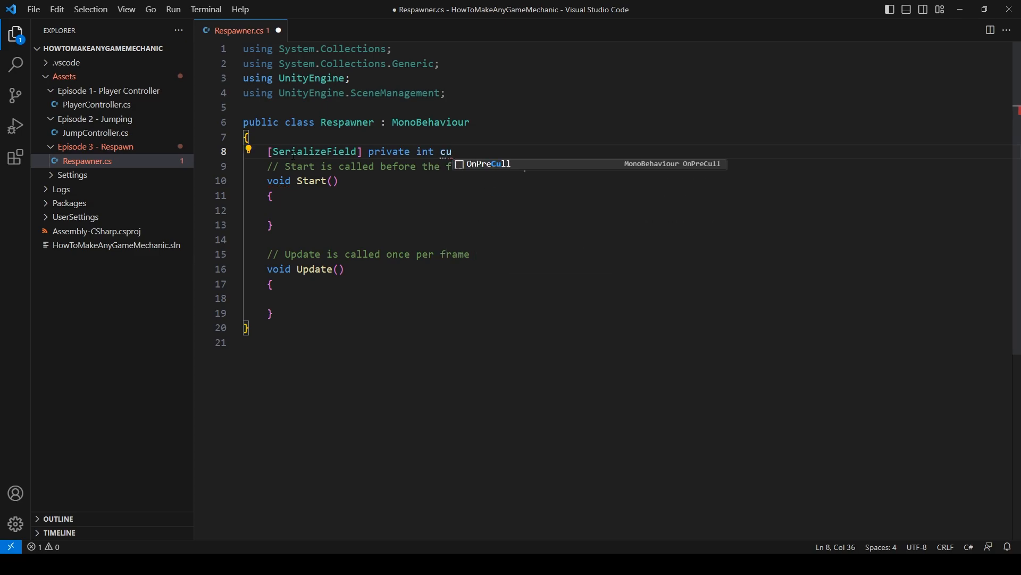
type("rrent")
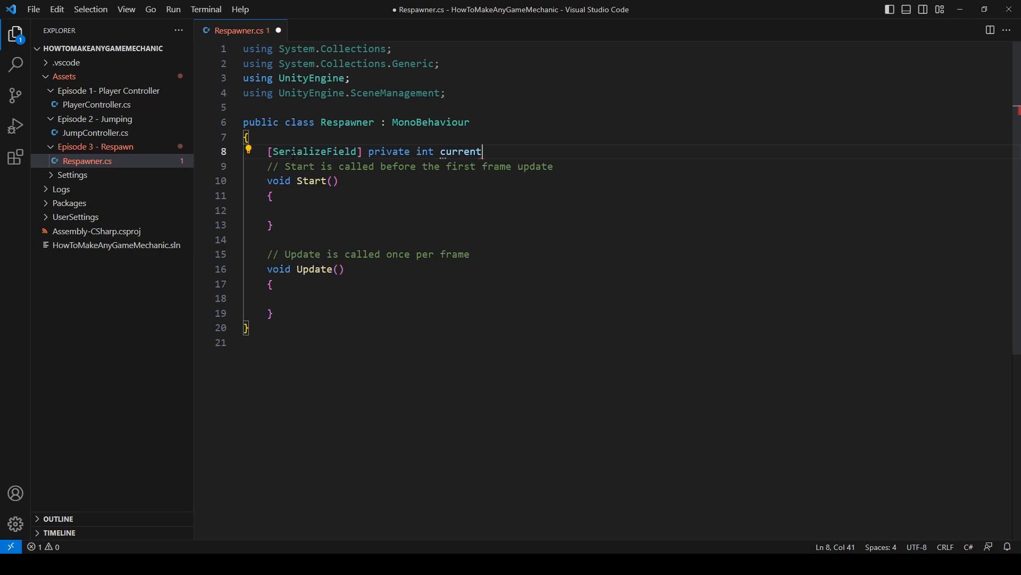
type("Scene;")
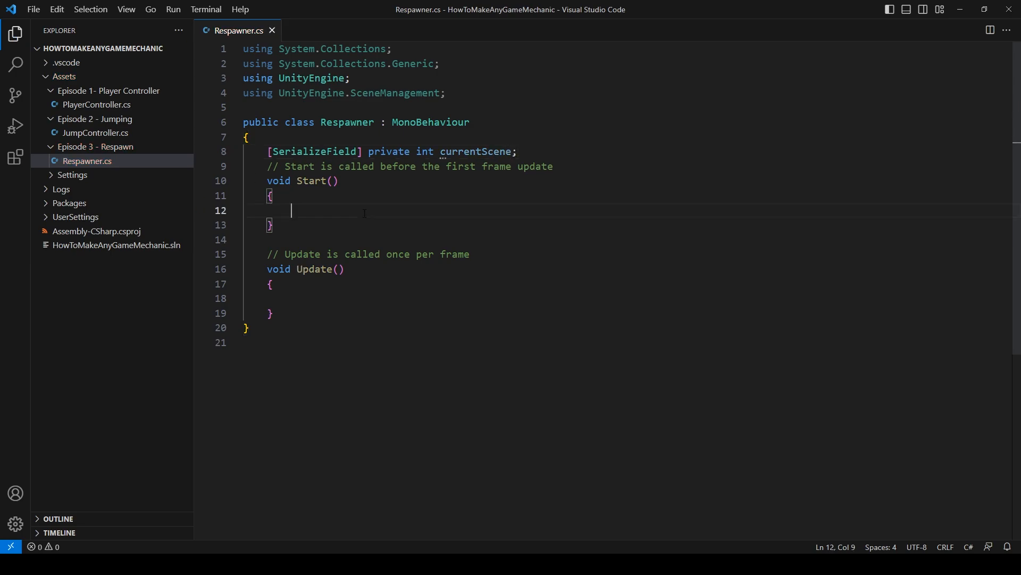
- In Start, write 'currentScene = SceneManager.GetActiveScene().buildIndex;'
type("currentScene")
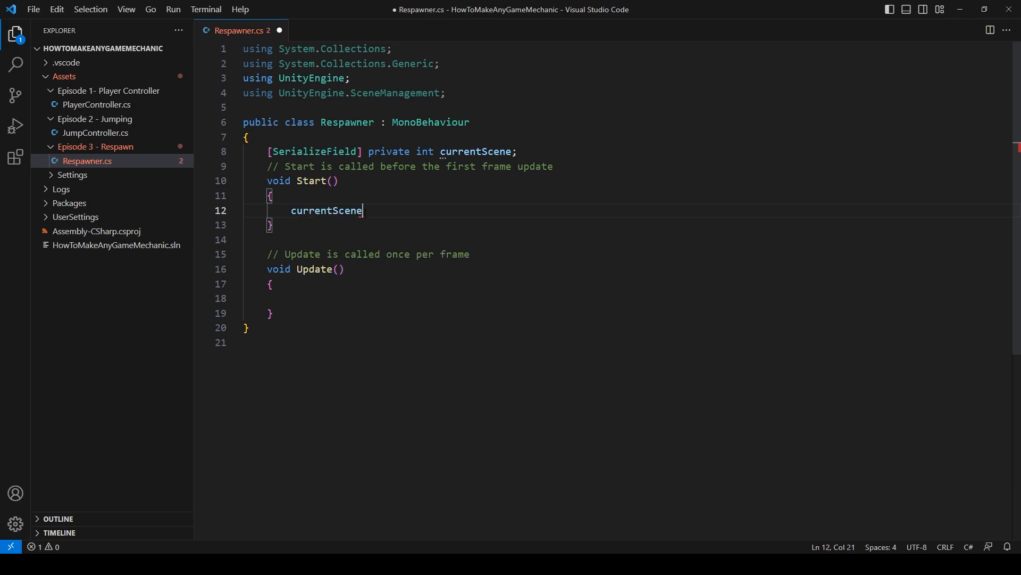
type("= Scene")
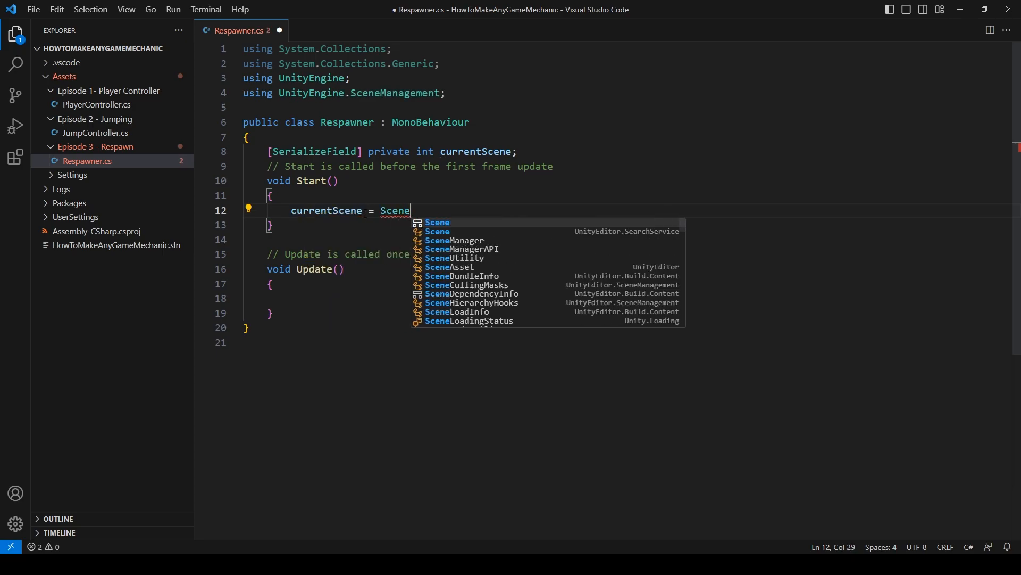
type("Manager.ge")
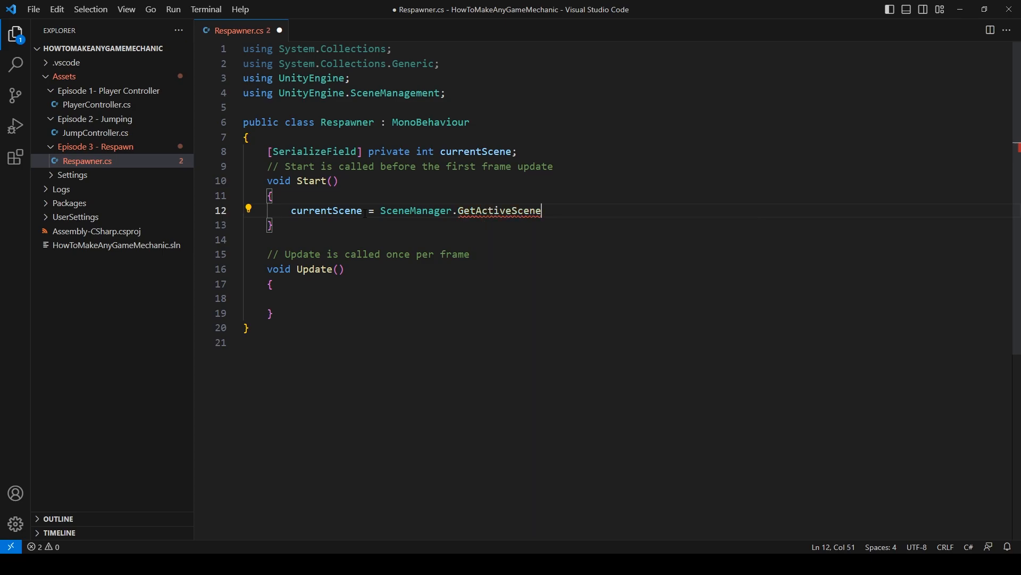
type("().buildIndex;")
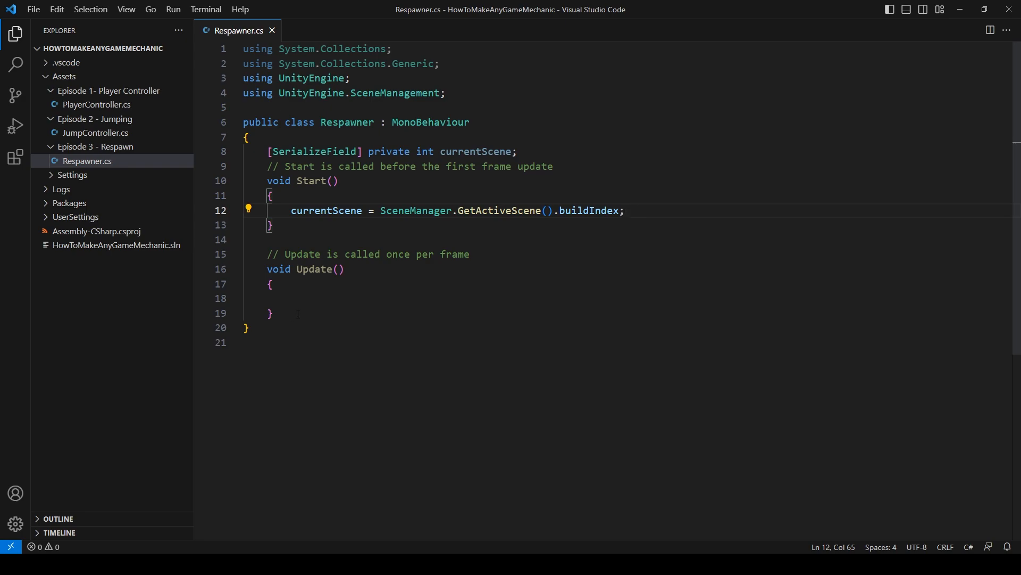
- Add OnTriggerEnter2D loading currentScene when other's tag is "Respawn", and save
key("enter")
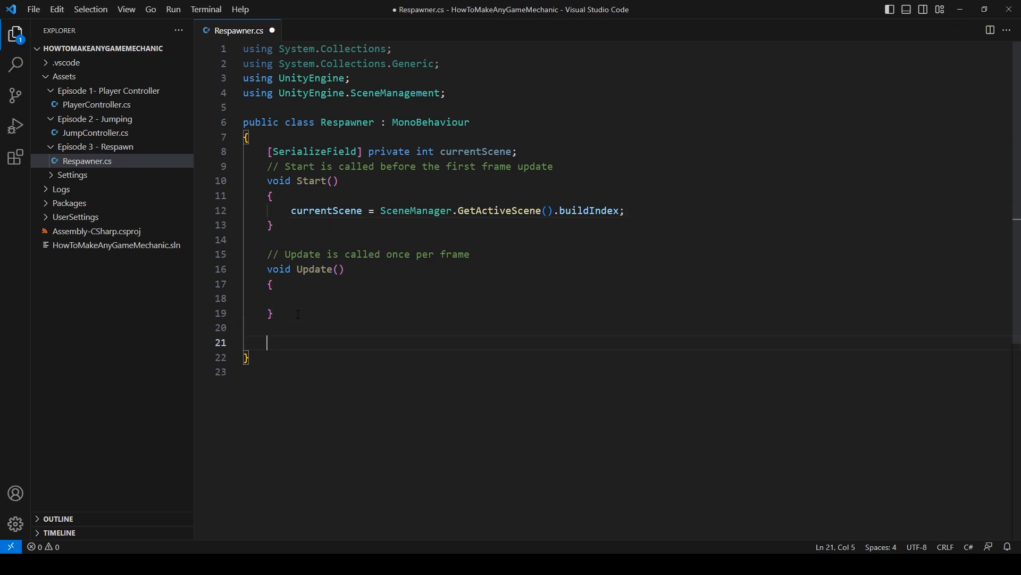
type("ontrigg")
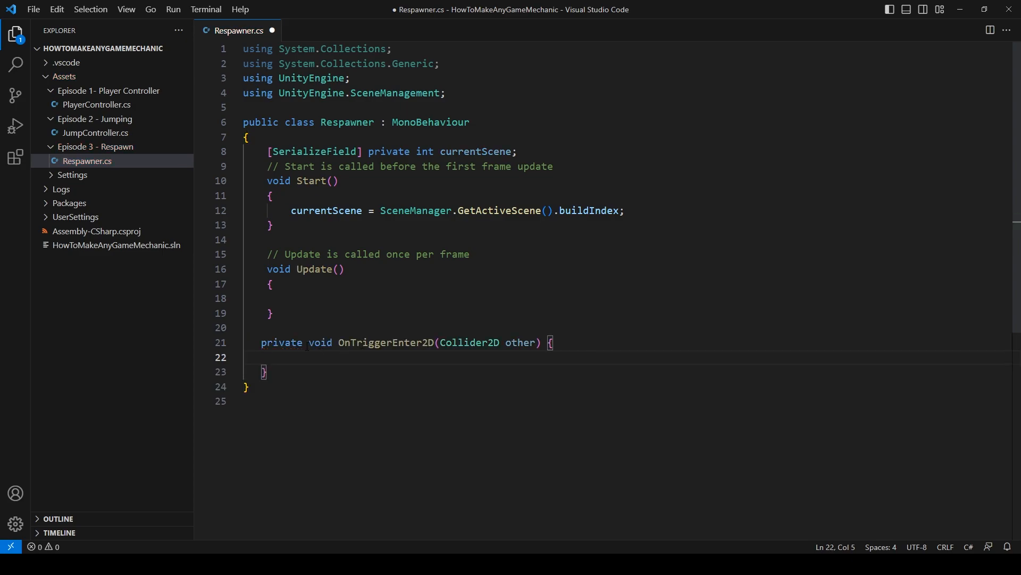
key("Enter")
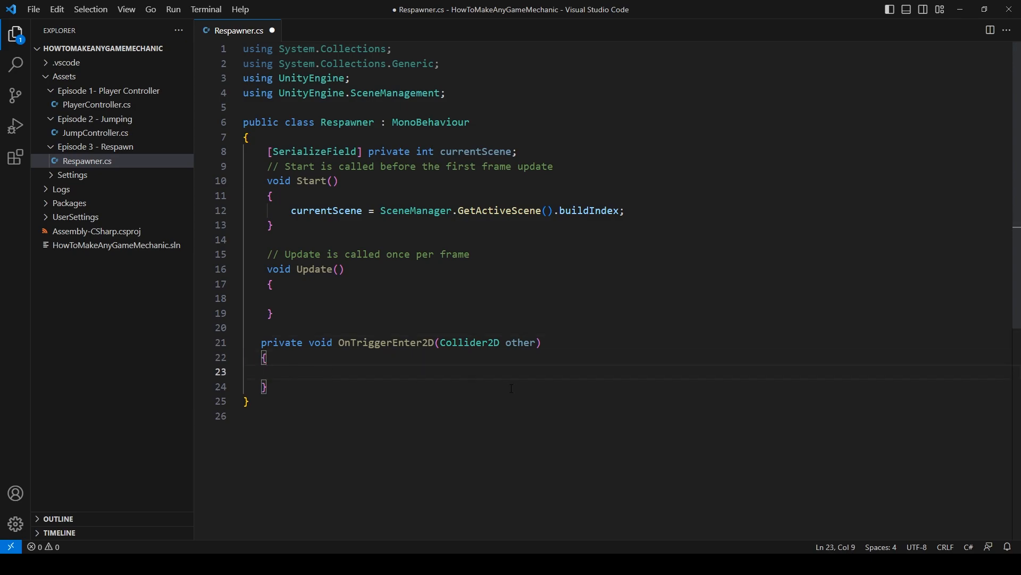
type("if(")
type("{")
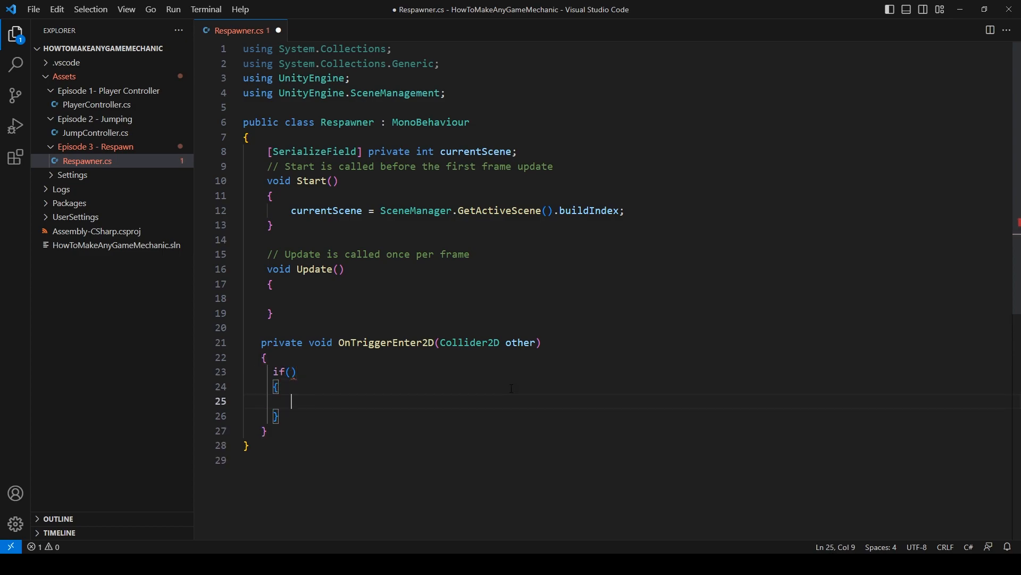
type("other")
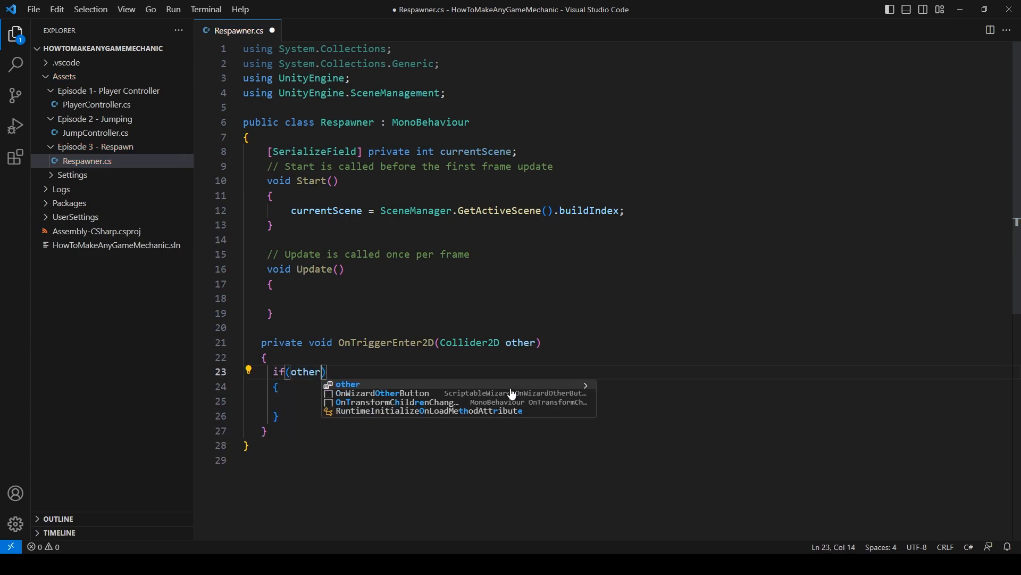
type(".gameObject.tag == \"")
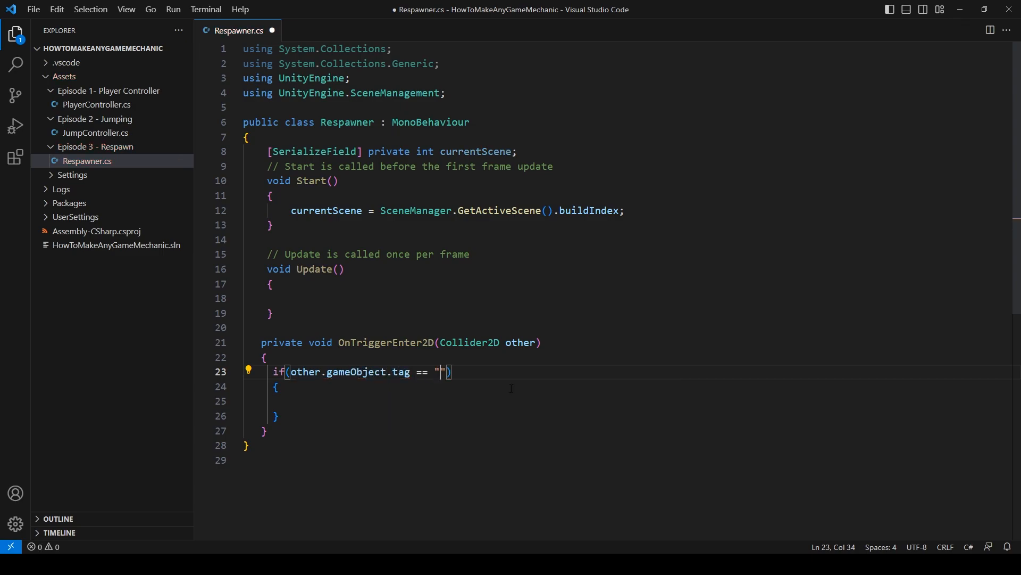
type("Respawn")
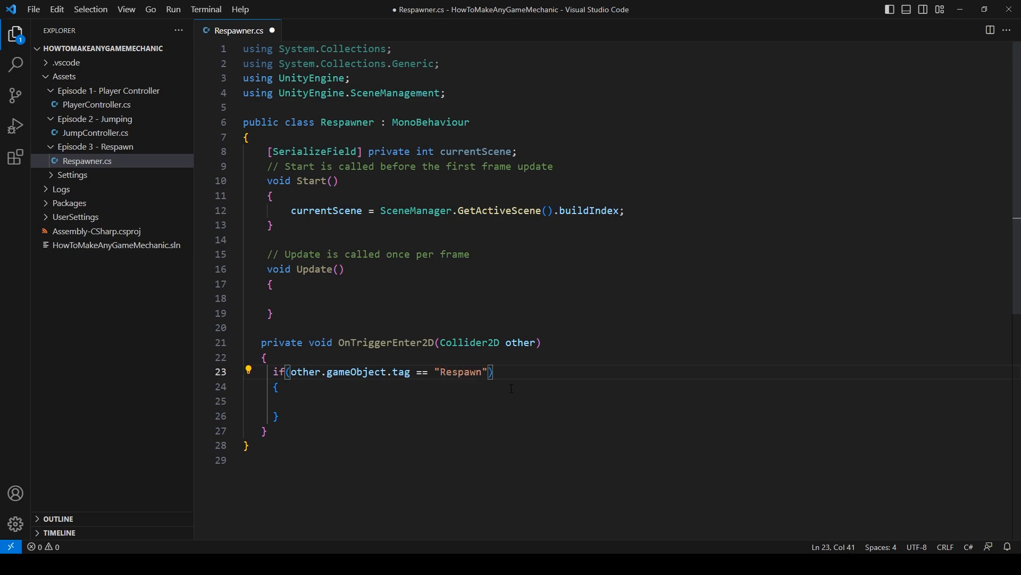
type("scenema")
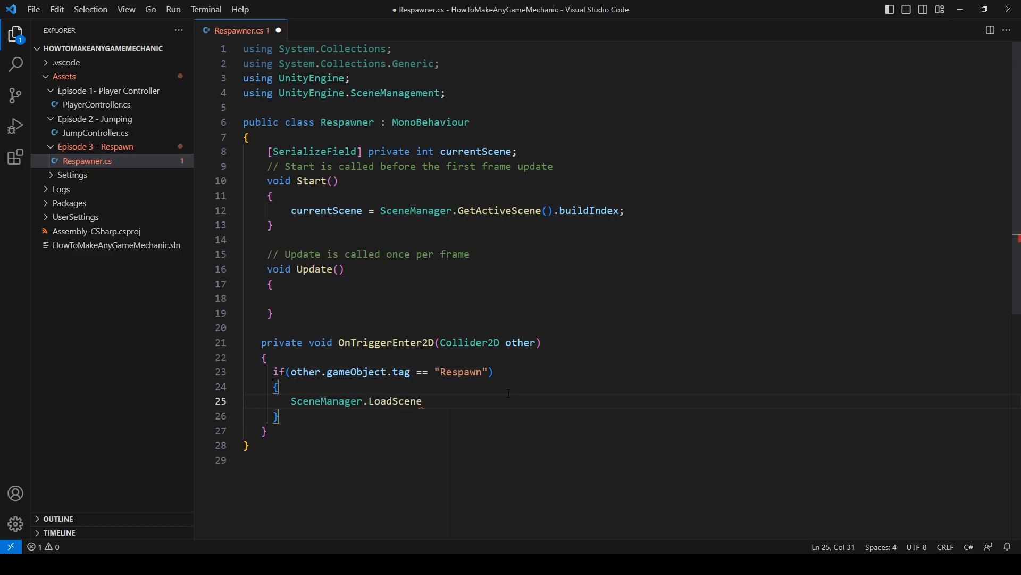
type("();")
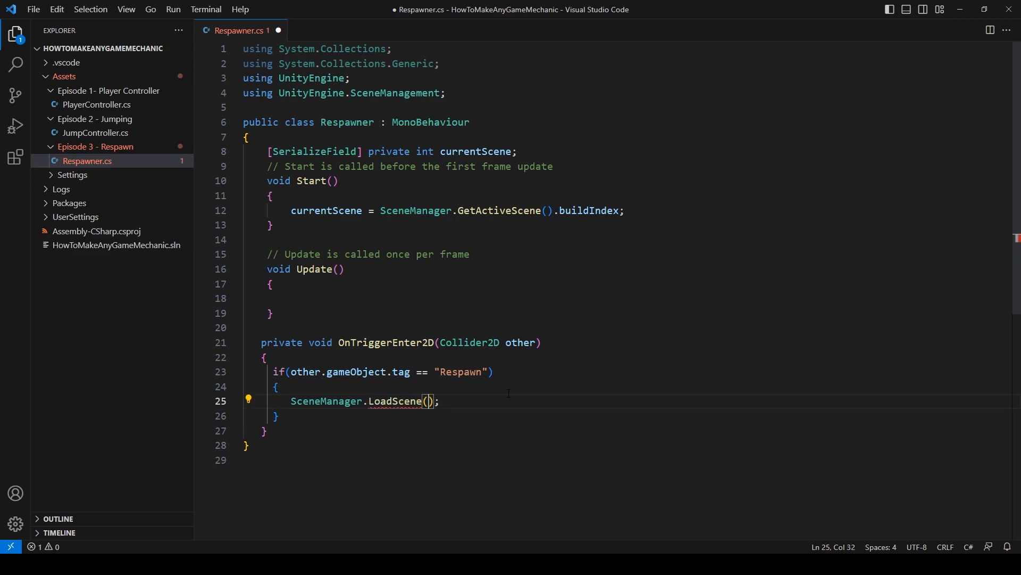
type("currentScene")
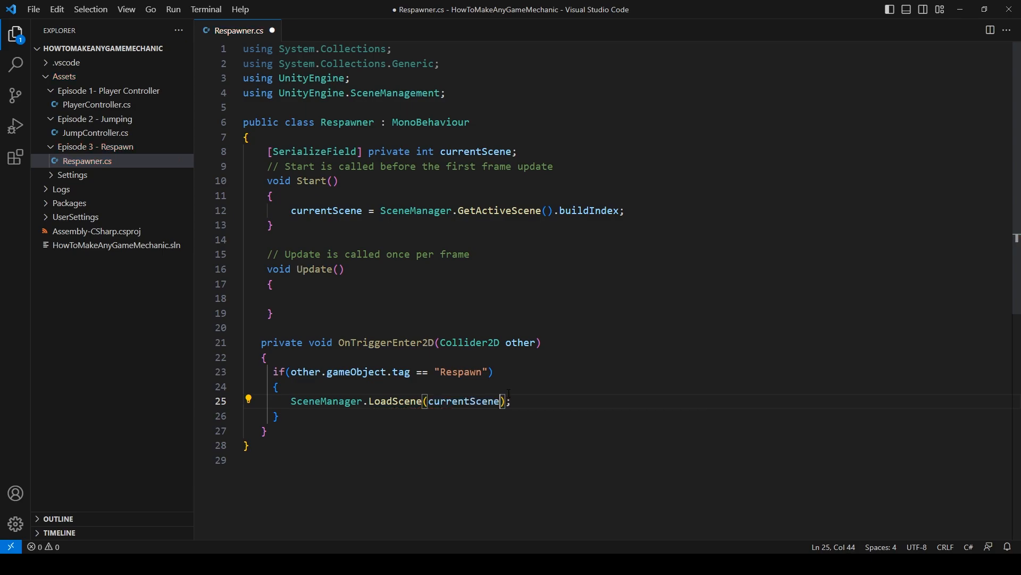
key("ctrl+s")
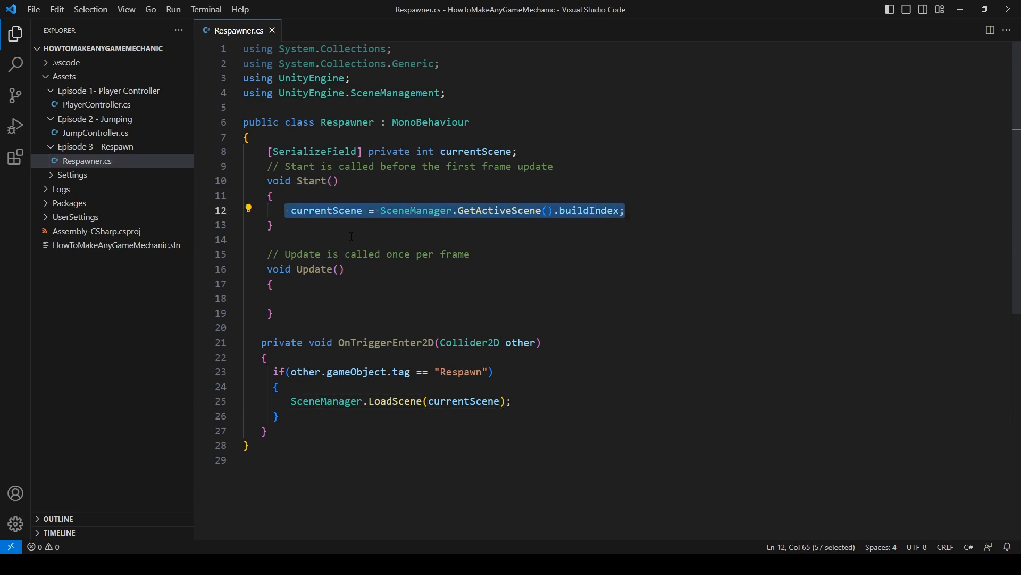
mouse_move(496, 211)
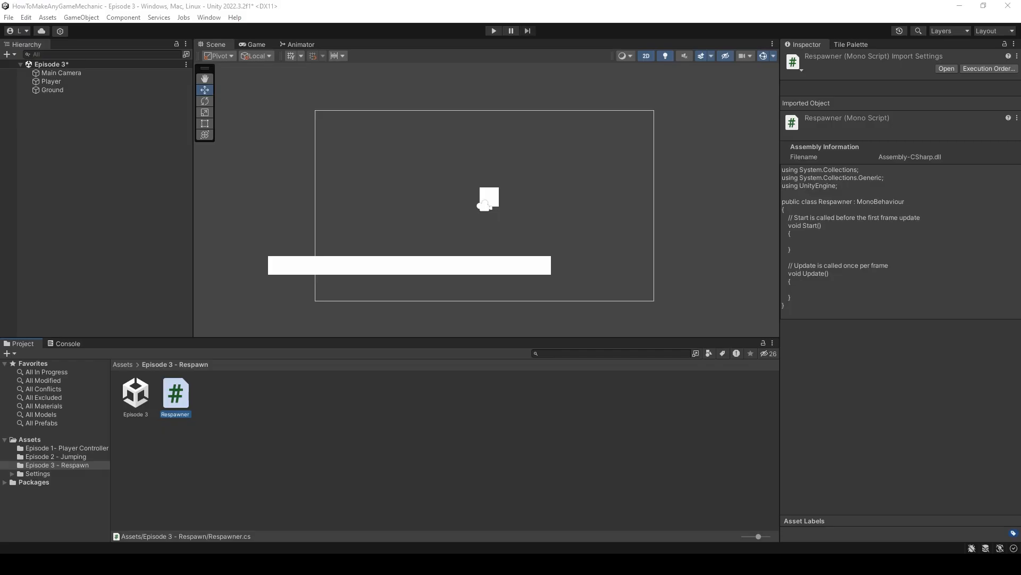
- Remove the missing SampleScene from Build Settings, leaving Episode 3 at index 0
left_click(8, 17)
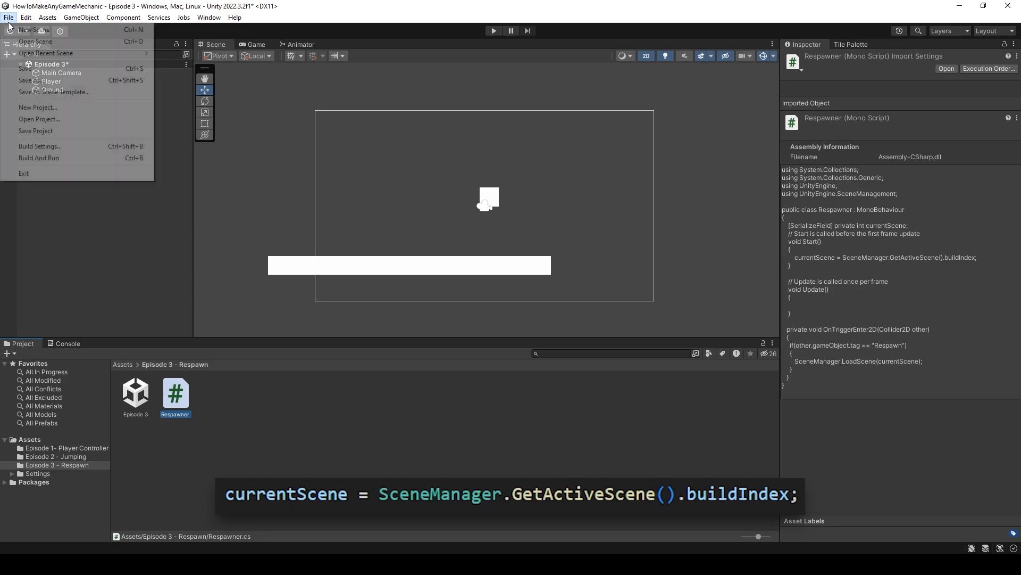
left_click(39, 146)
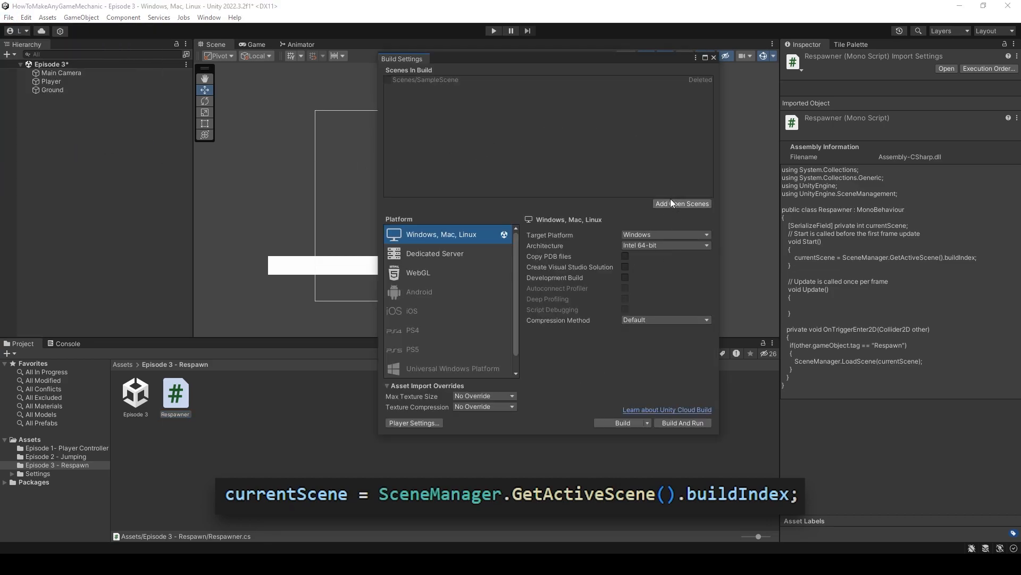
left_click(682, 204)
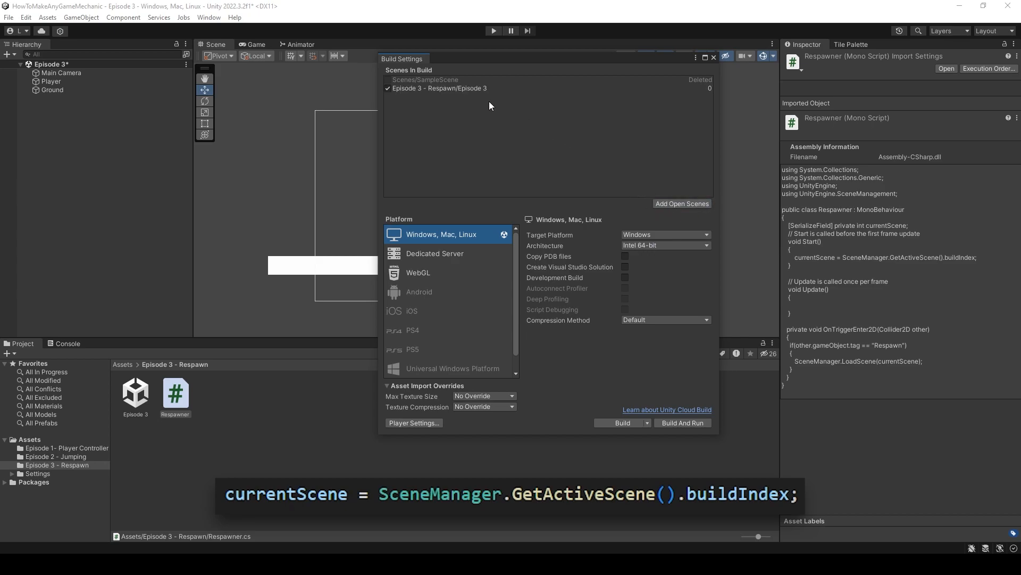
mouse_move(410, 91)
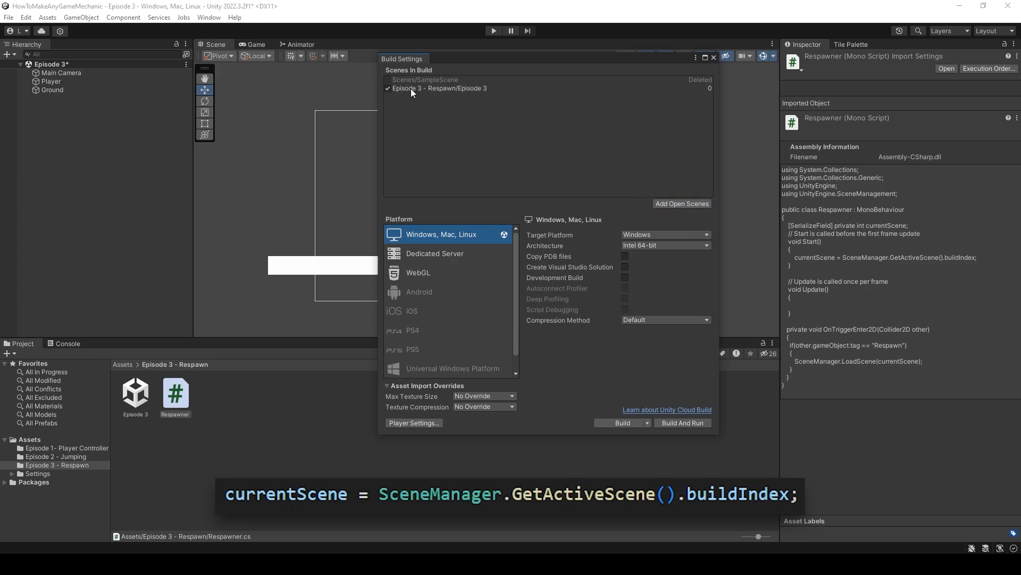
left_click(424, 79)
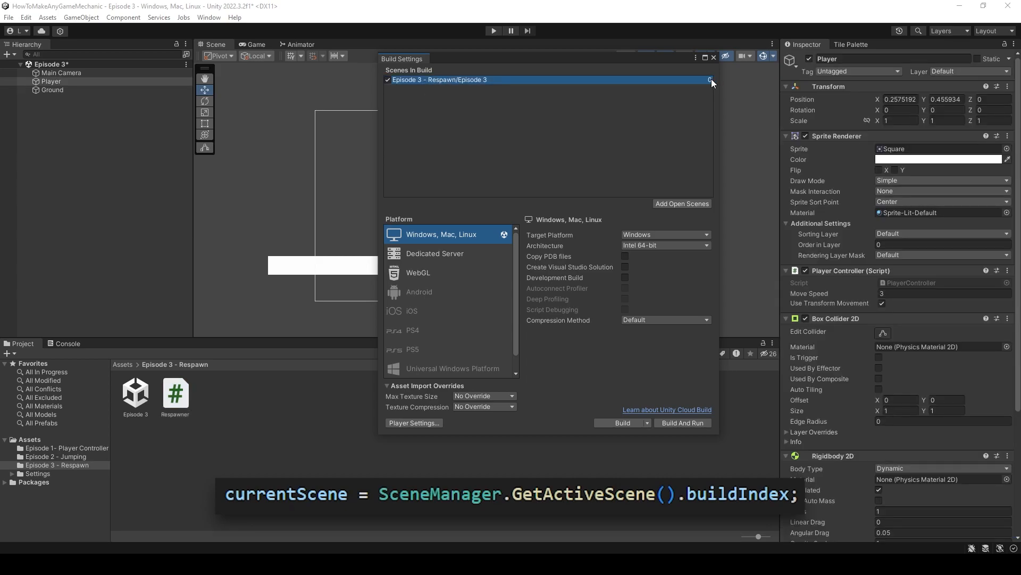
mouse_move(703, 72)
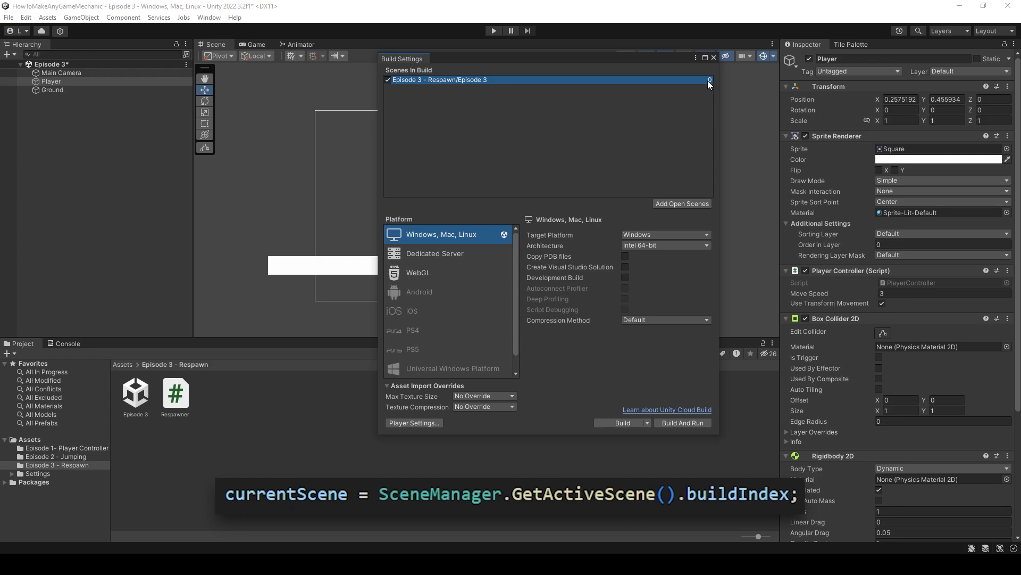
mouse_move(691, 95)
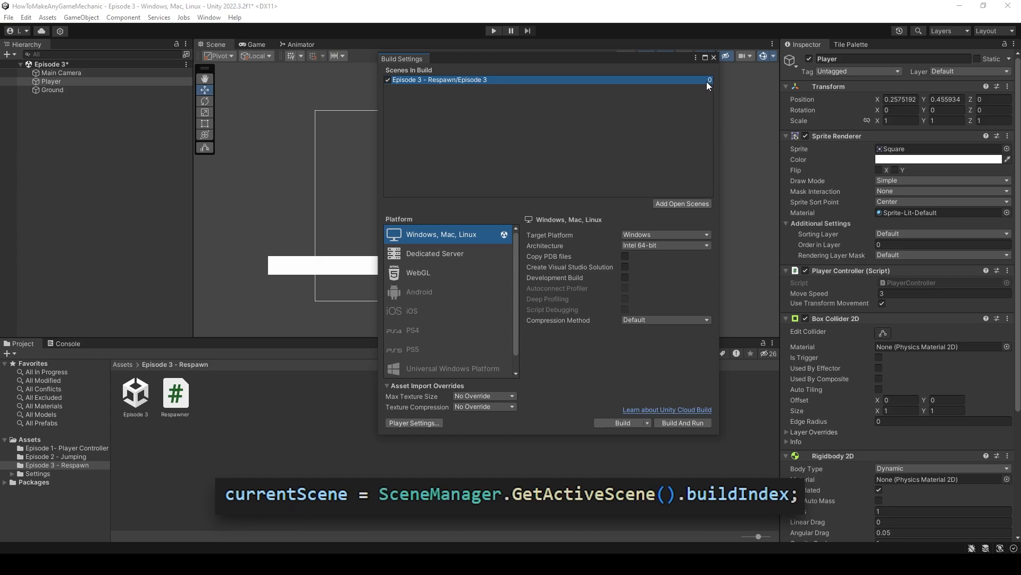
mouse_move(655, 71)
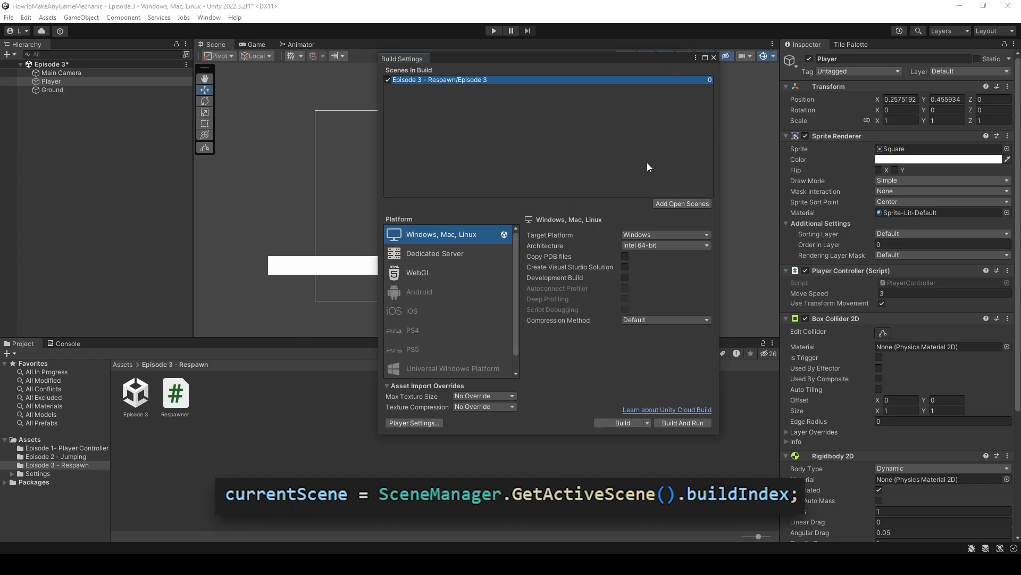
mouse_move(586, 98)
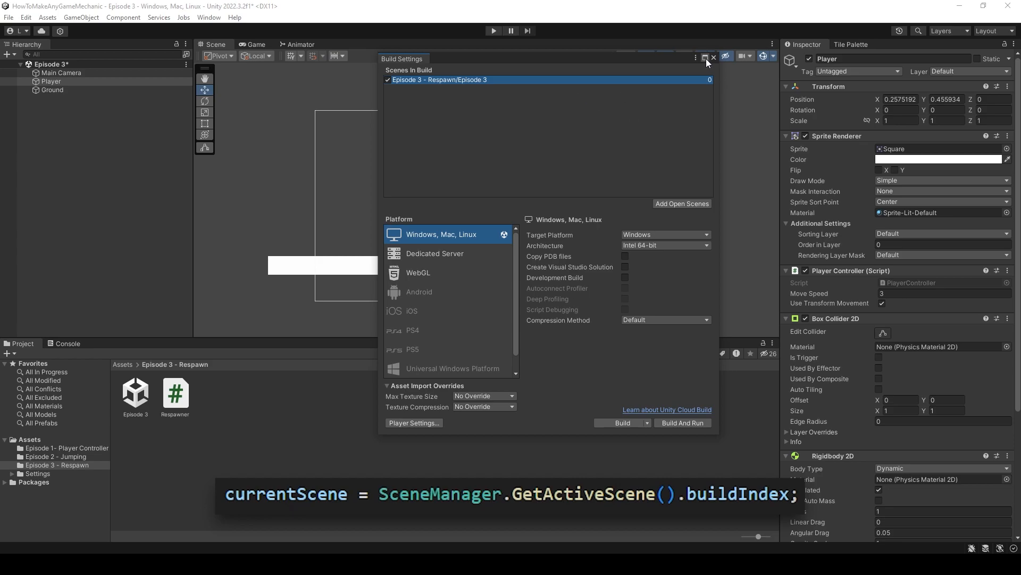
left_click(712, 58)
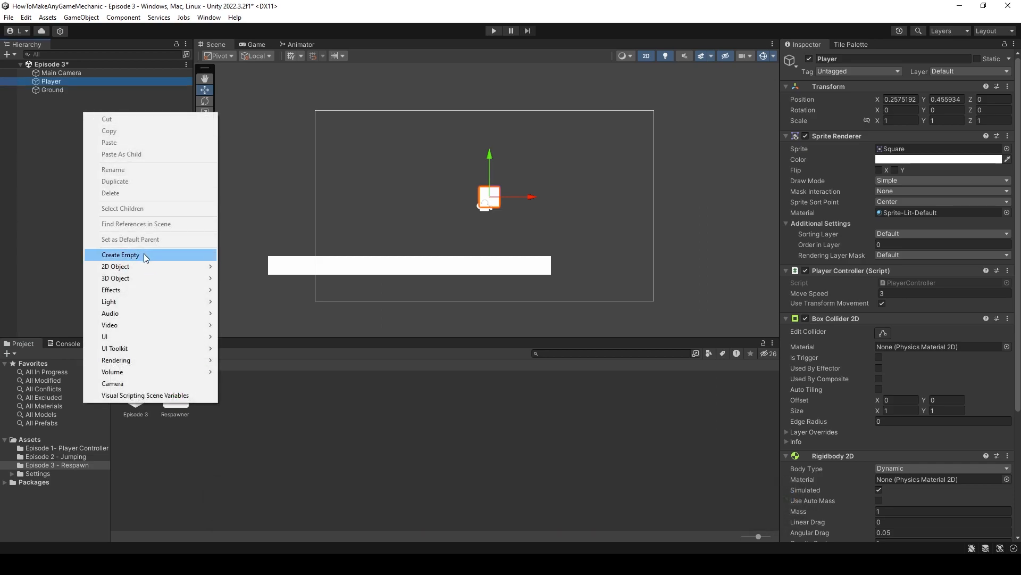
- Create an empty GameObject named Respawner and reset its transform to the origin
left_click(121, 254)
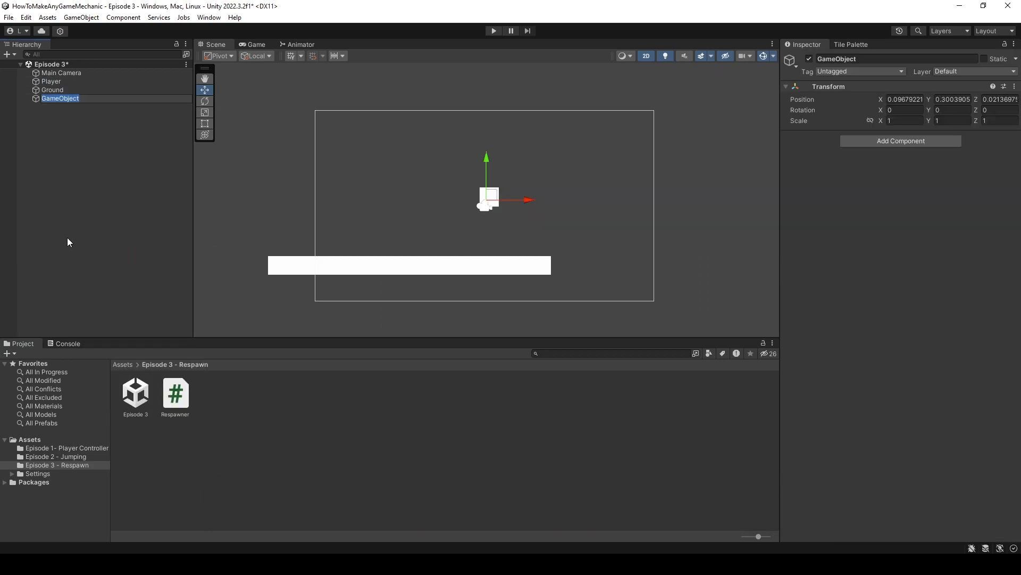
type("Re")
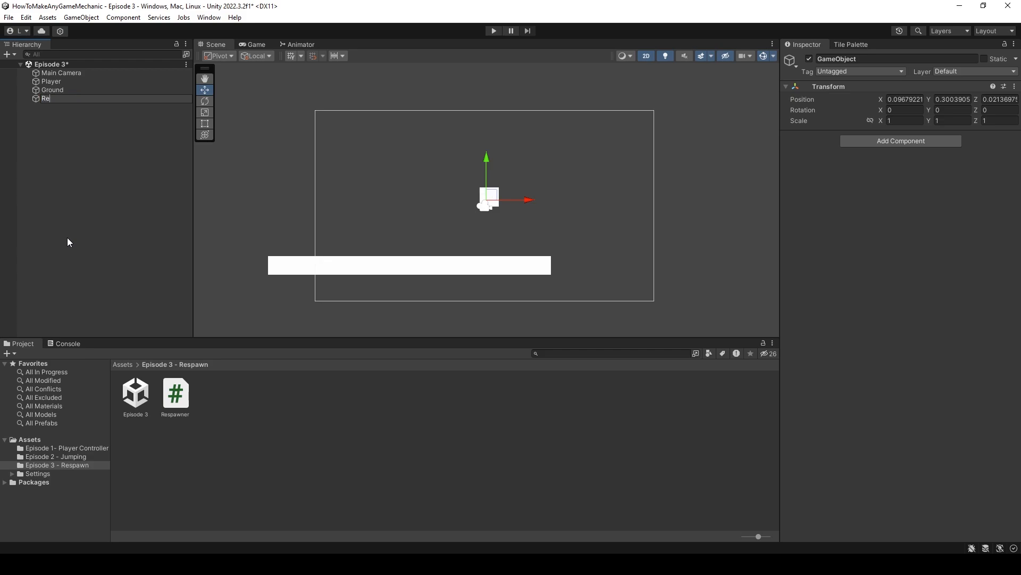
type("spawner")
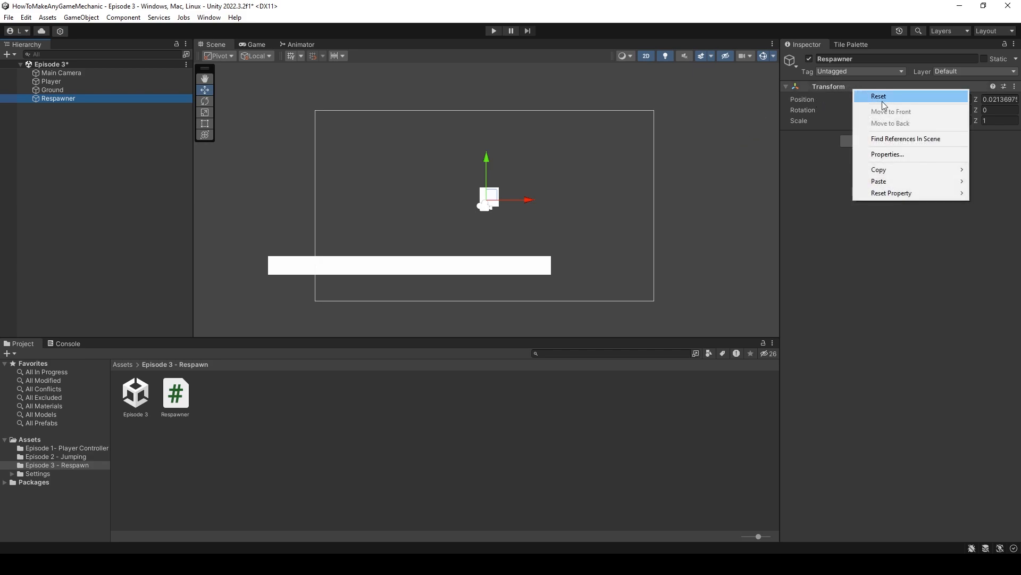
left_click(879, 96)
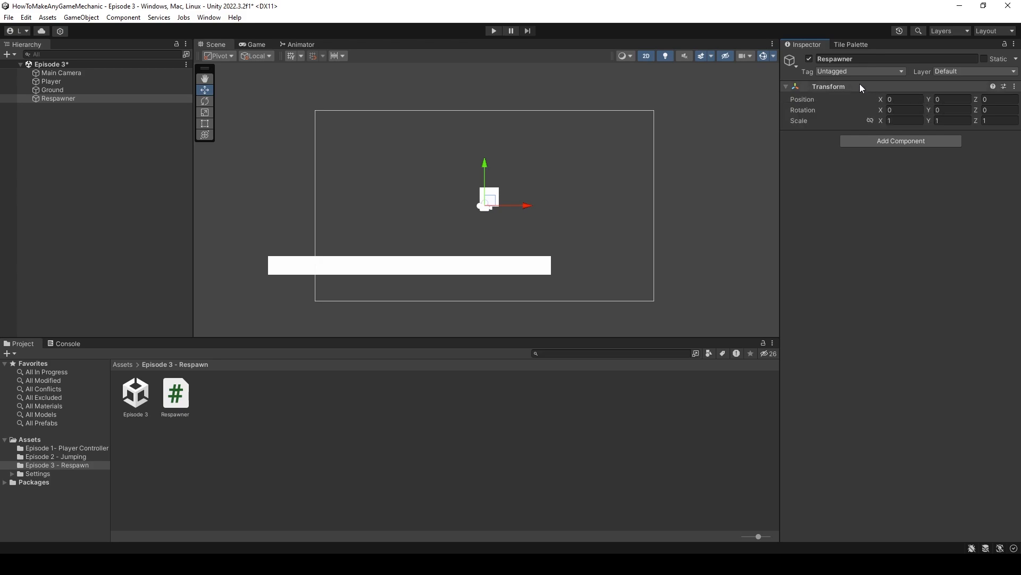
- Back out of Add Tag, then assign the built-in Respawn tag to Respawner
left_click(860, 70)
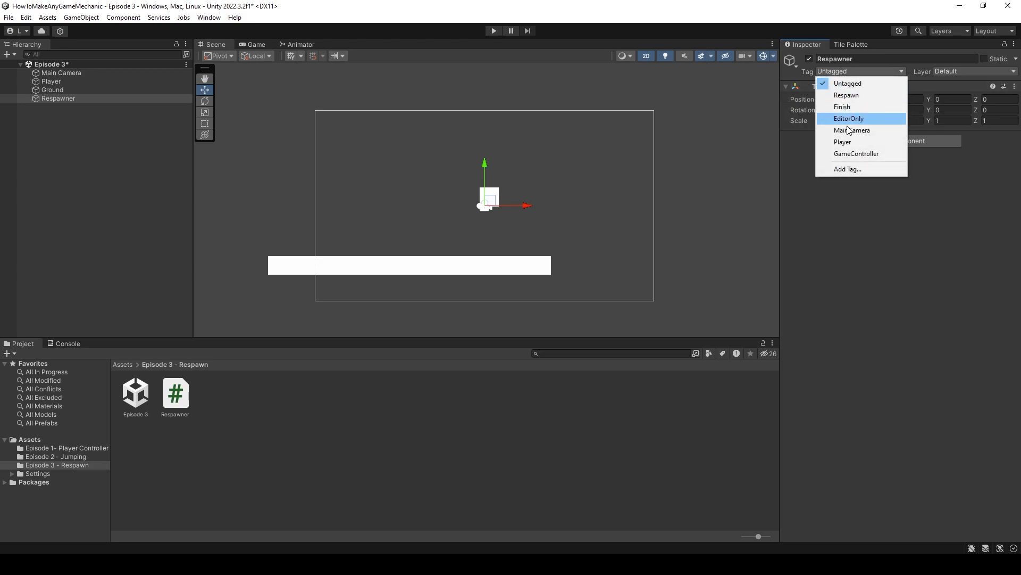
left_click(847, 169)
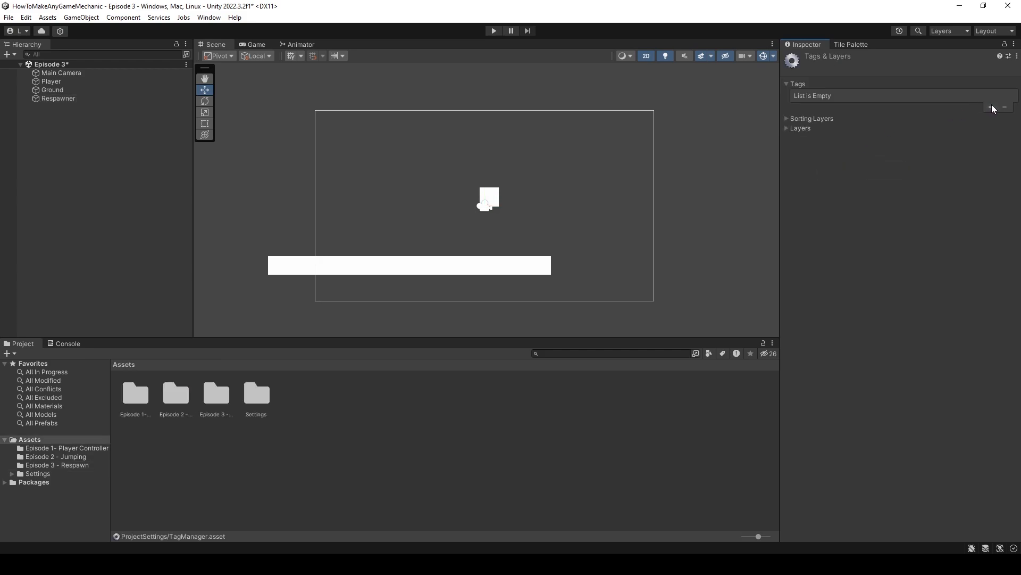
type("Res")
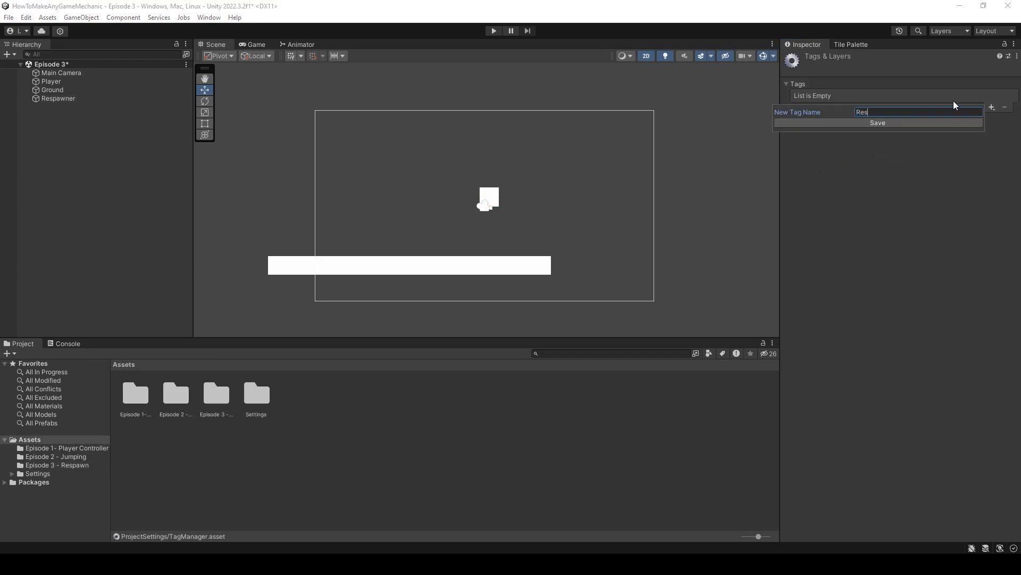
left_click(153, 107)
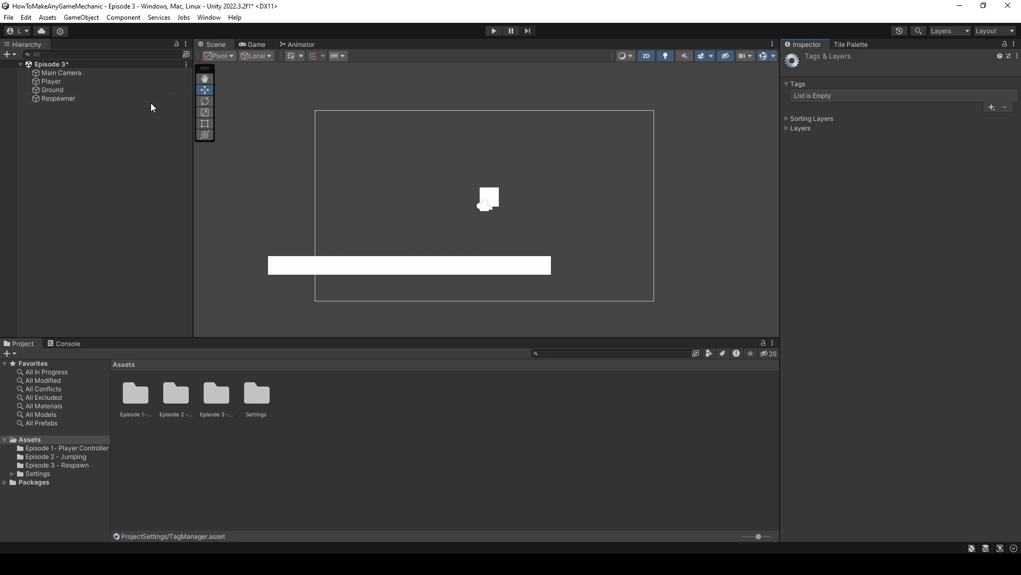
left_click(58, 98)
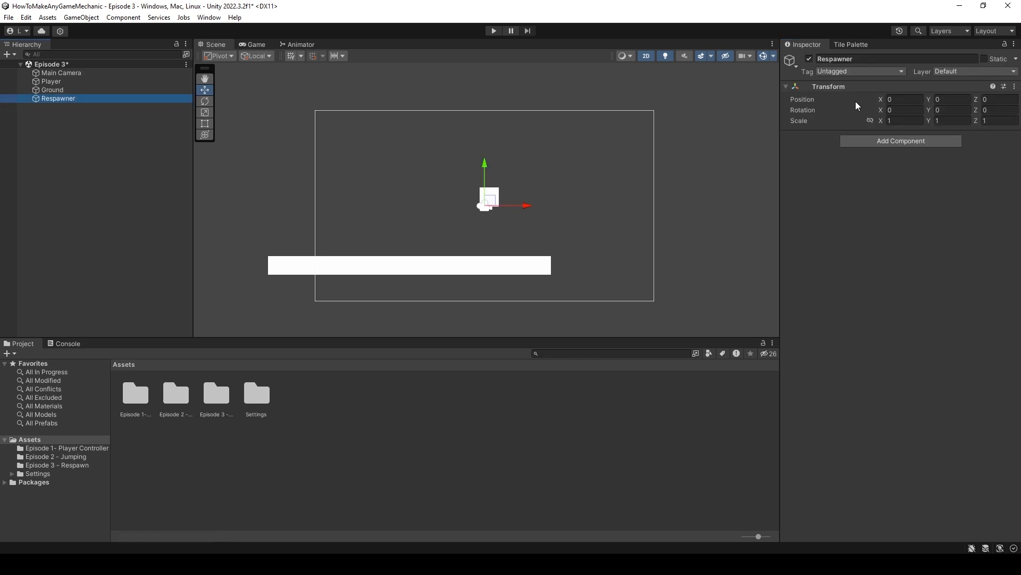
left_click(860, 71)
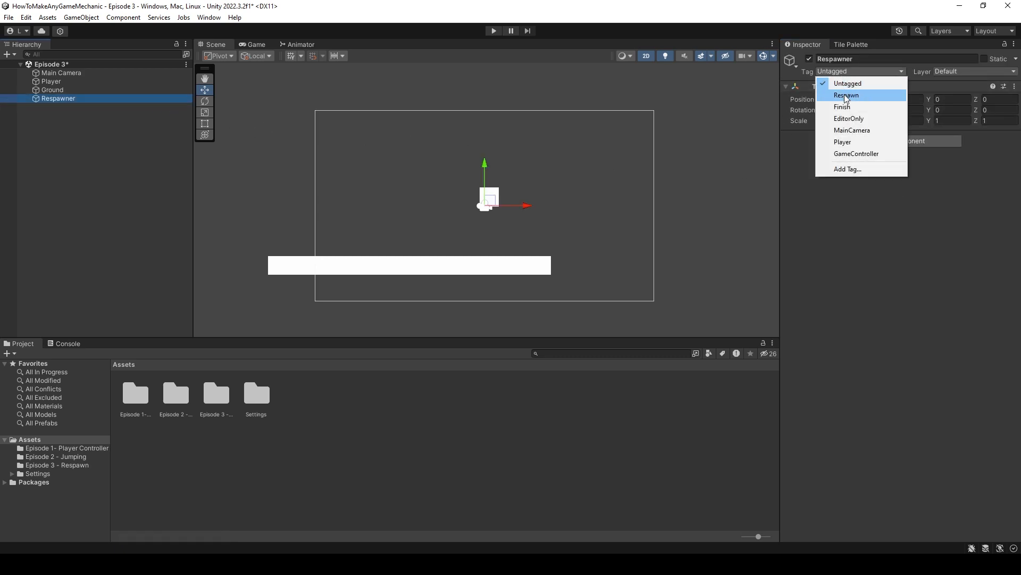
left_click(846, 95)
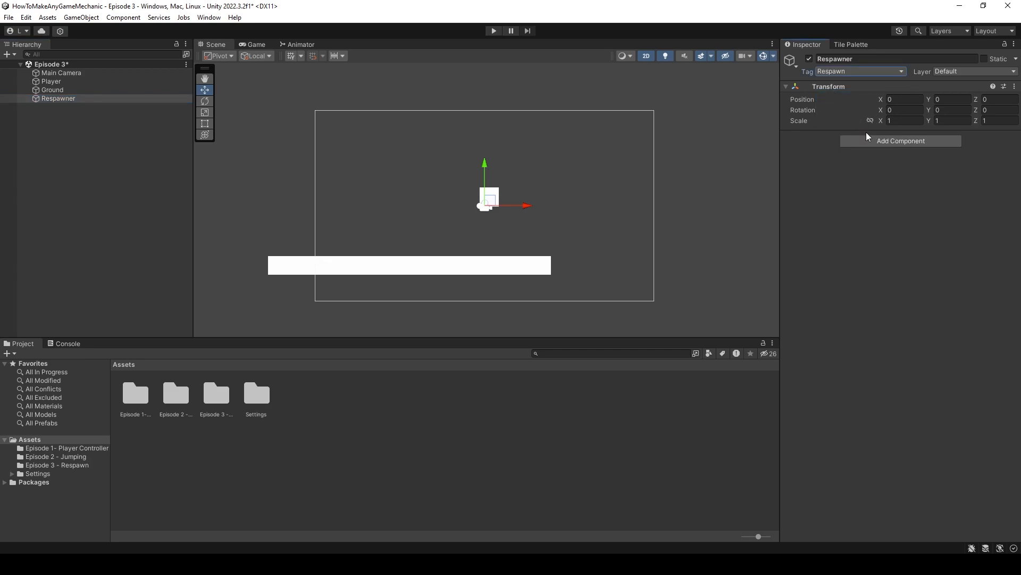
- Add a trigger Box Collider 2D to Respawner and move it below the ground platform
type("boxc")
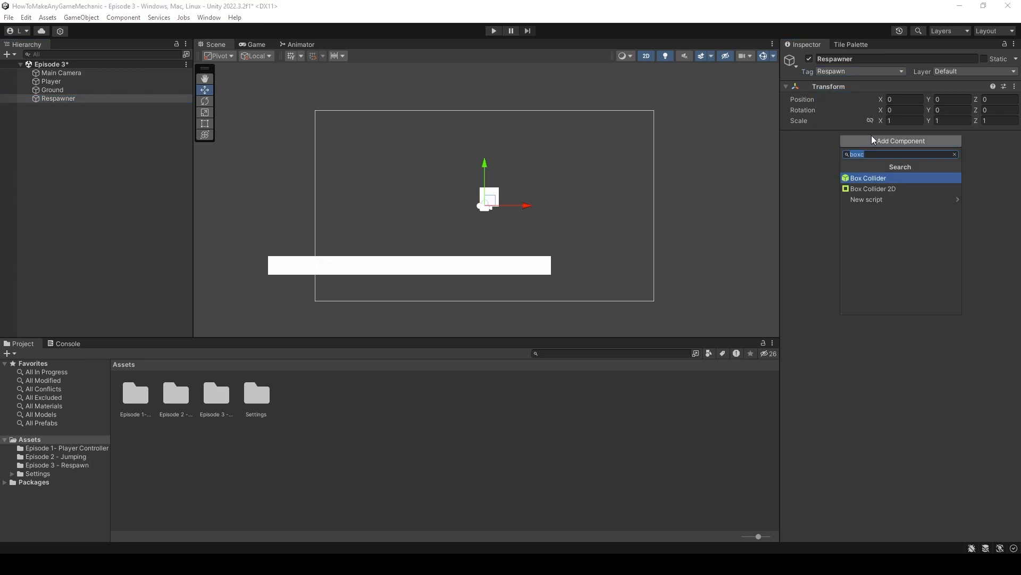
left_click(874, 189)
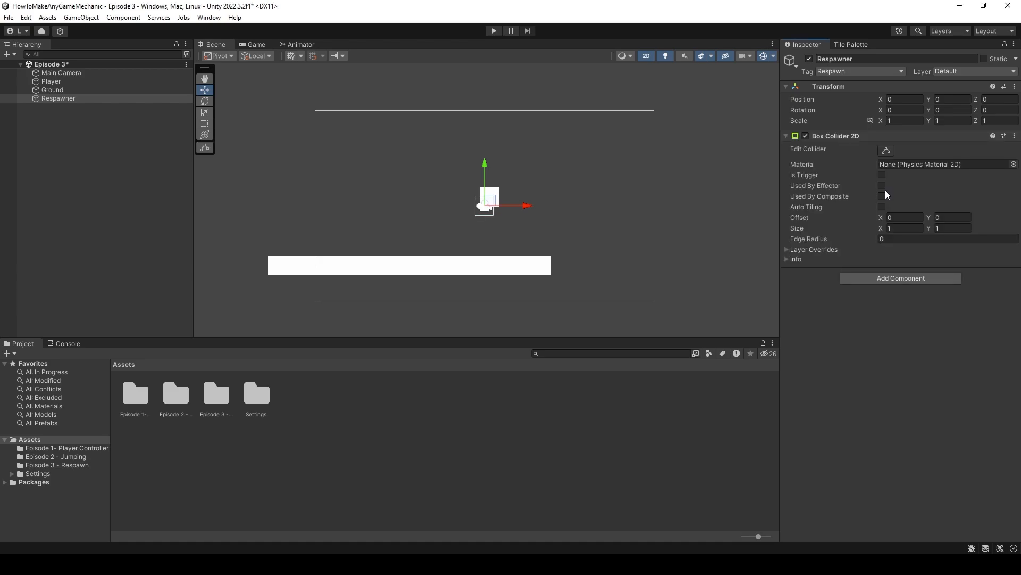
left_click(882, 175)
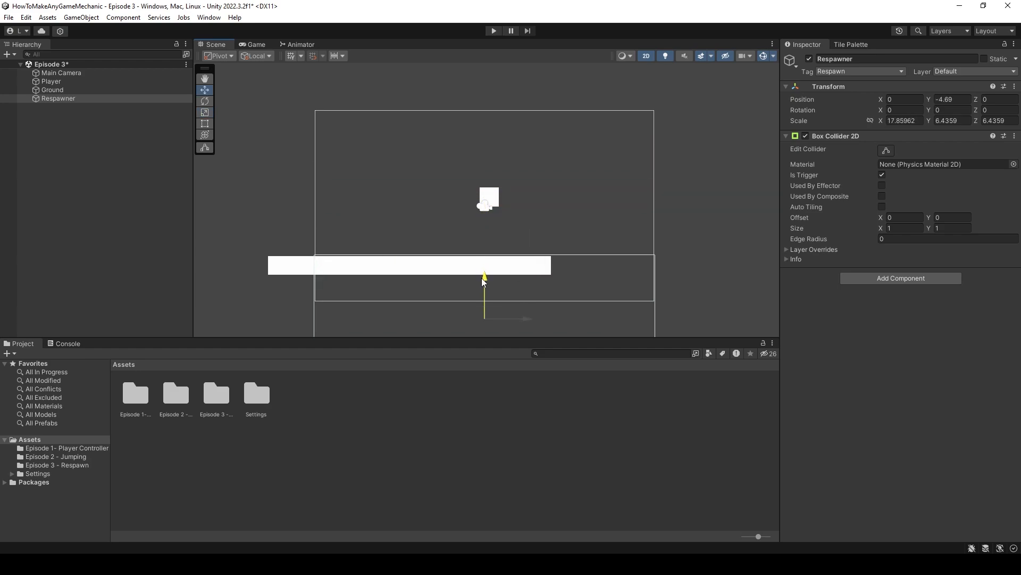
left_click_drag(484, 278, 484, 294)
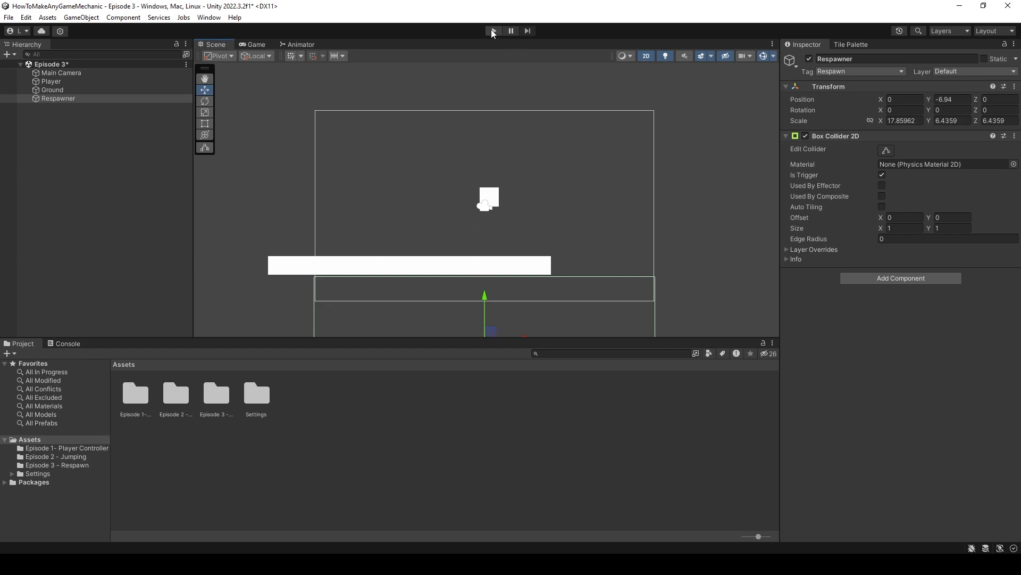
- Run the game to watch the Player on the platform, then stop Play mode
left_click(492, 31)
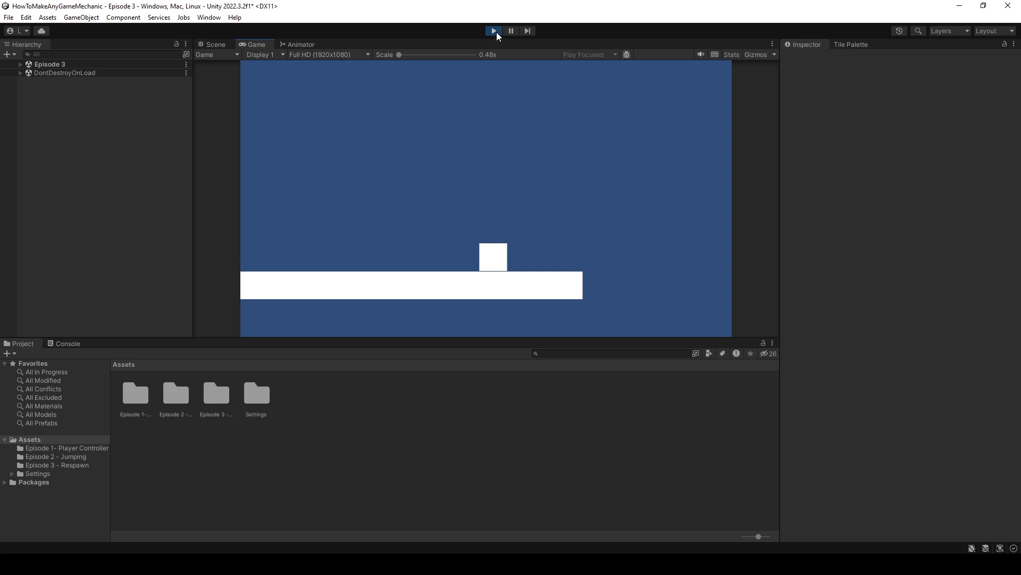
left_click(493, 31)
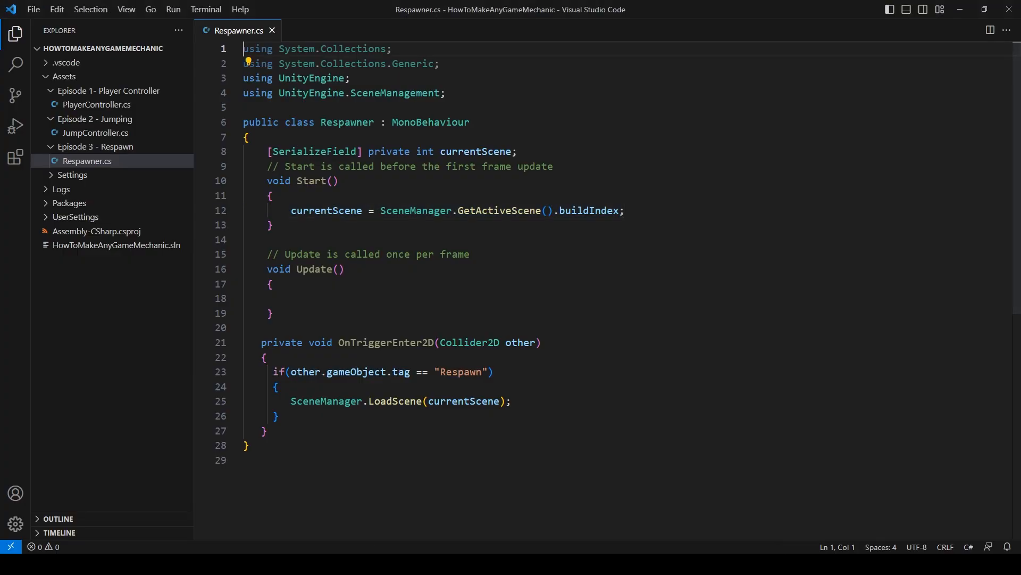
- Declare a serialized bool sceneRespawn and add && sceneRespawn == true to the reload condition
left_click(518, 151)
type("[SerializeField] private bool")
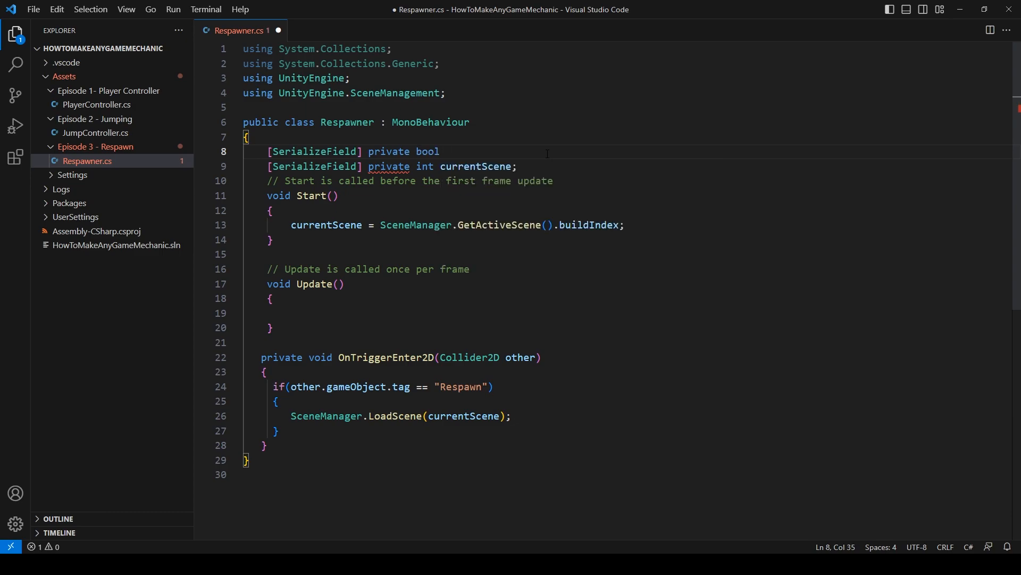
type("scene")
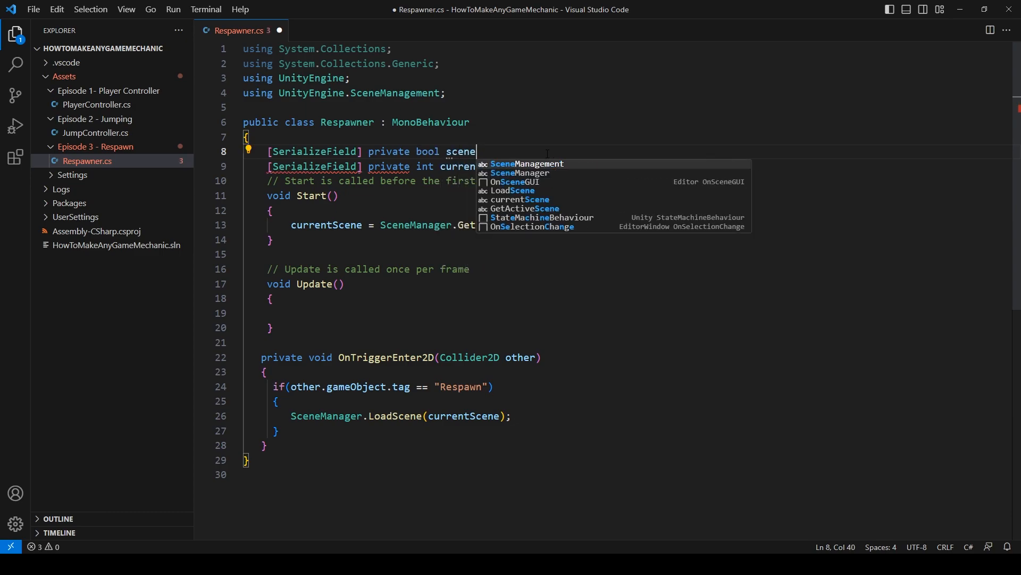
type("Respawn;")
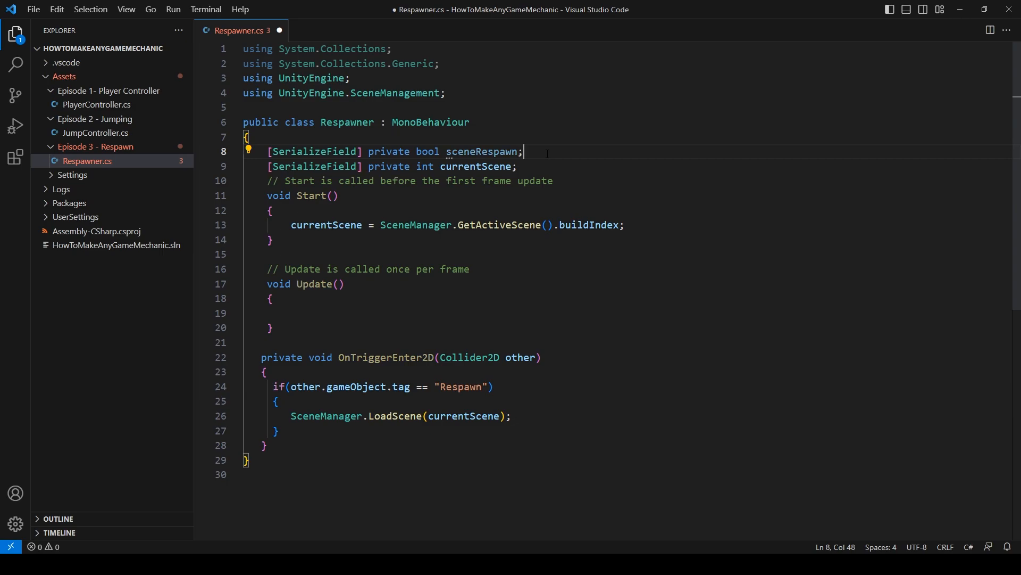
key("ctrl+s")
type(" && s")
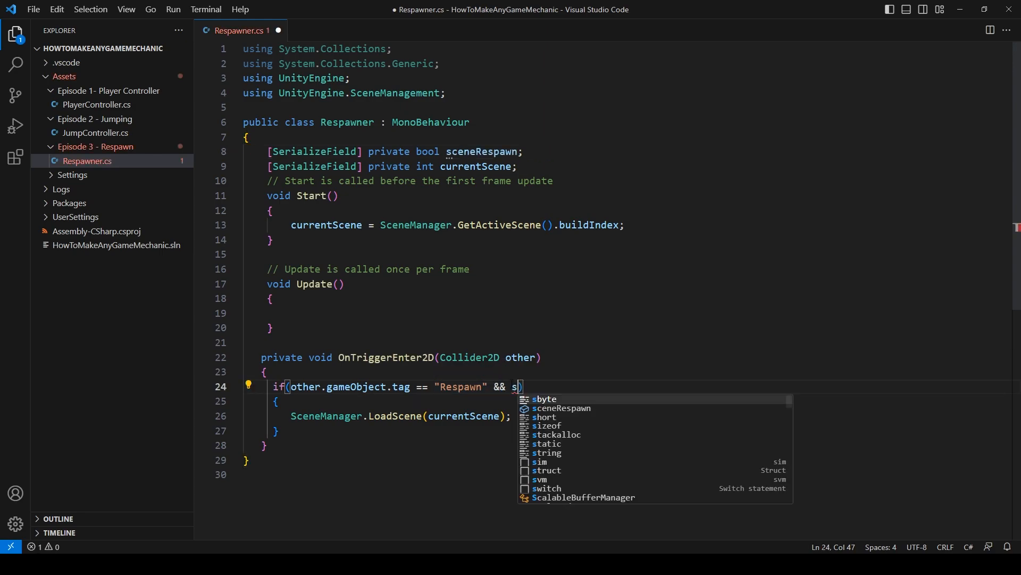
type("ceneRespawn == tr")
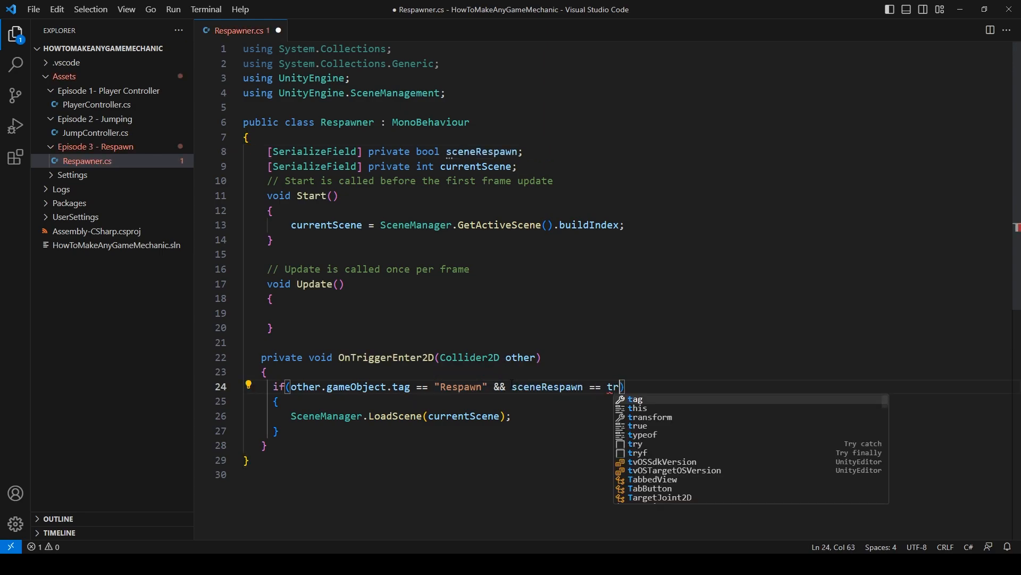
type("ue")
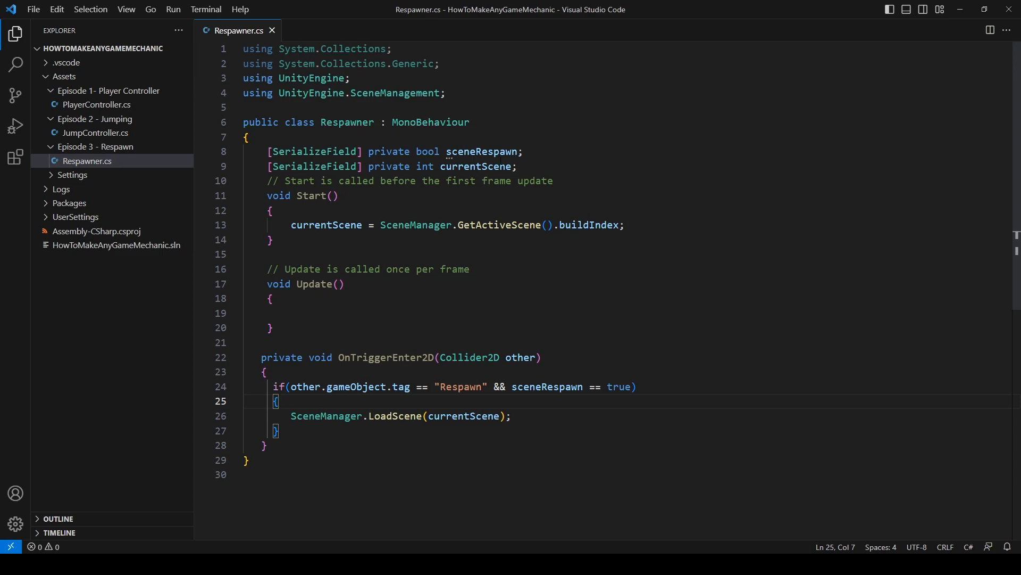
- Add a [SerializeField] private int respawnPoint field below the existing fields
key("Enter")
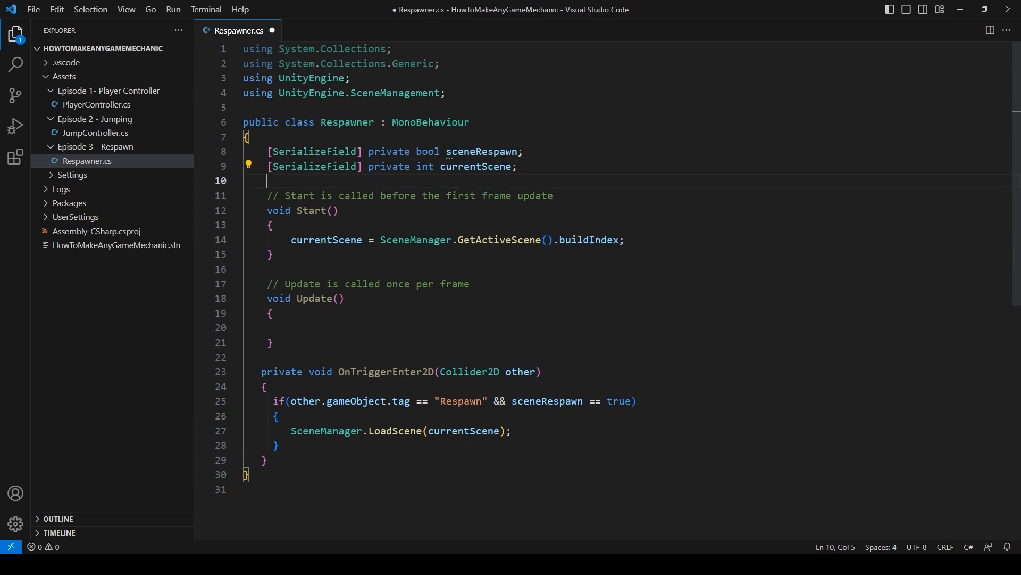
type("[ser")
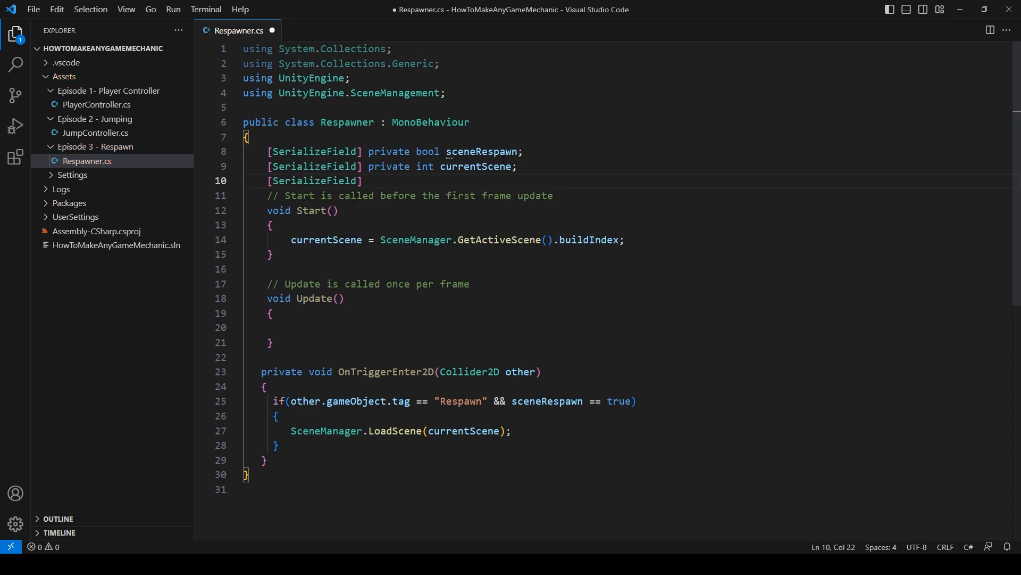
type("private int")
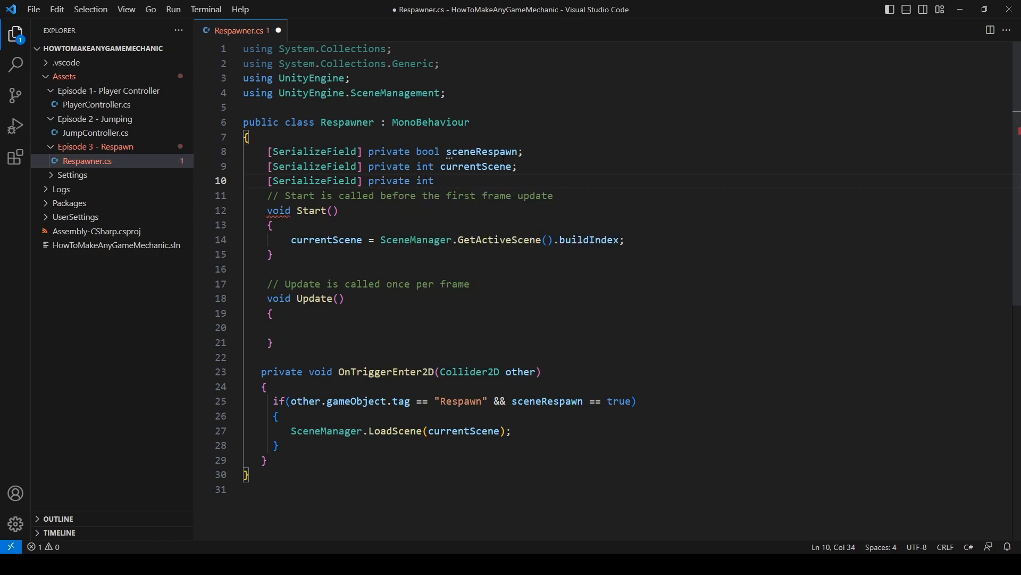
type("respawn")
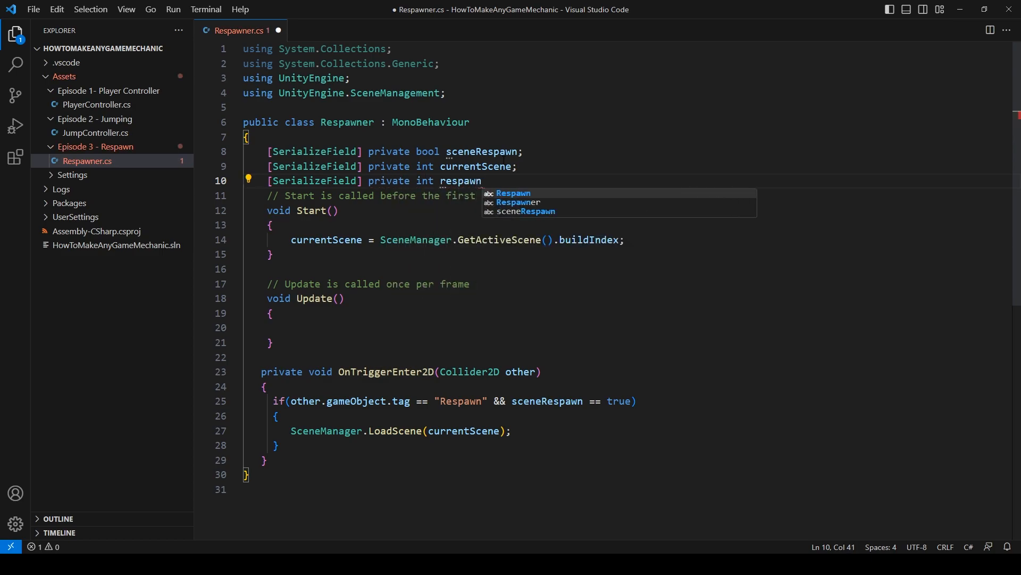
type("Point;")
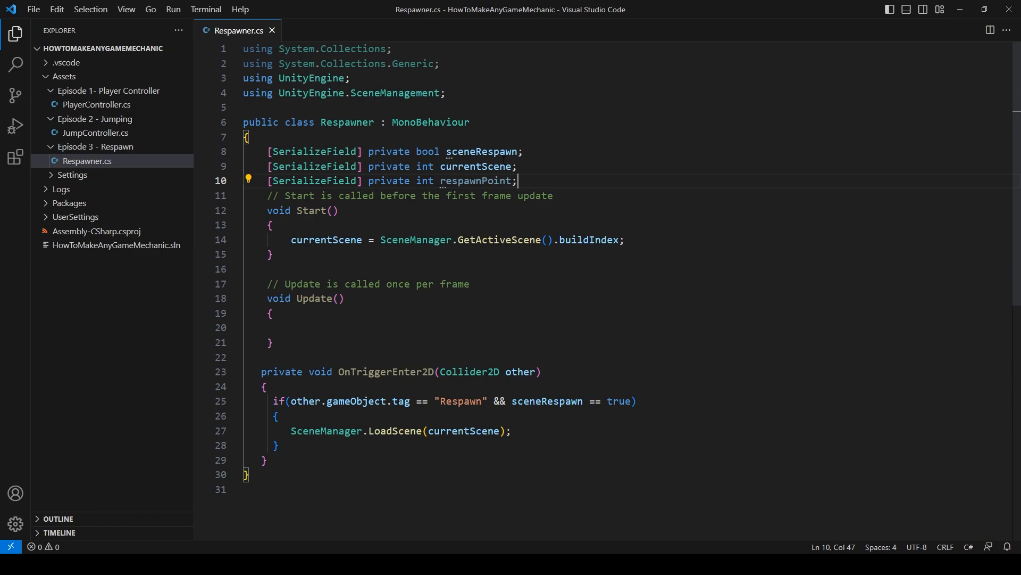
- Add a [SerializeField] Transform[] respawnPoints field on the next line
key("Enter")
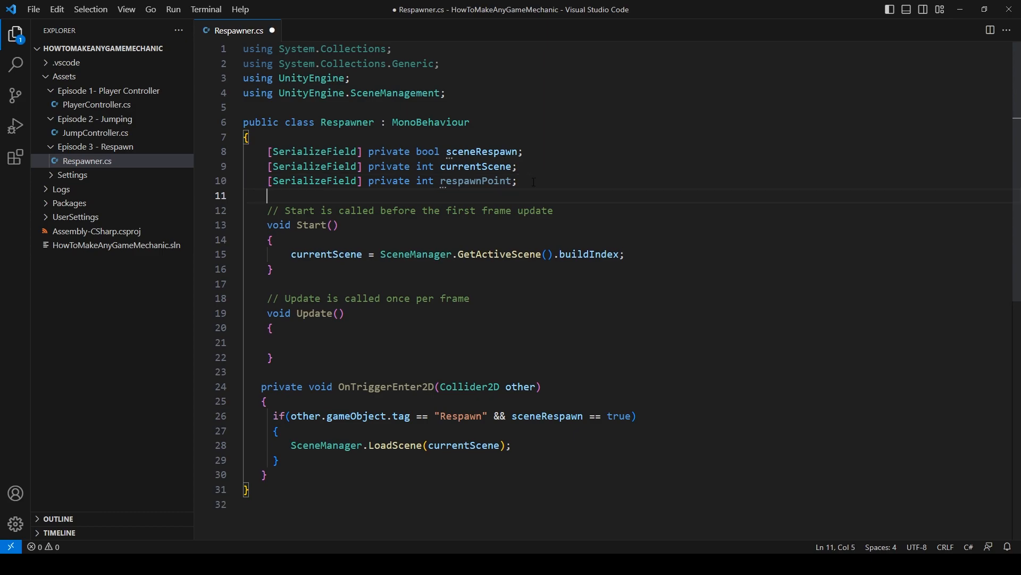
type("[SerializeField] private")
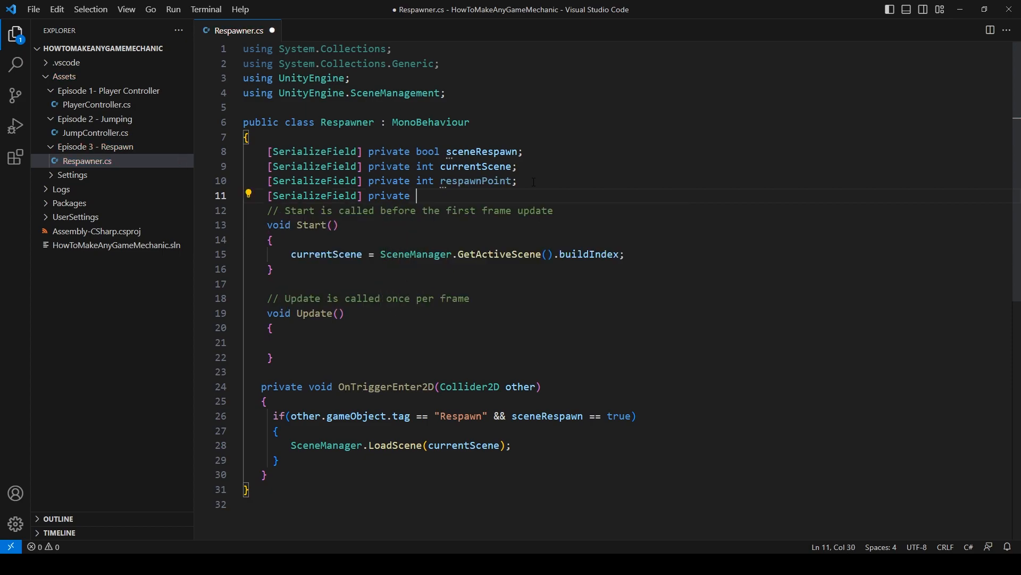
type("Tran")
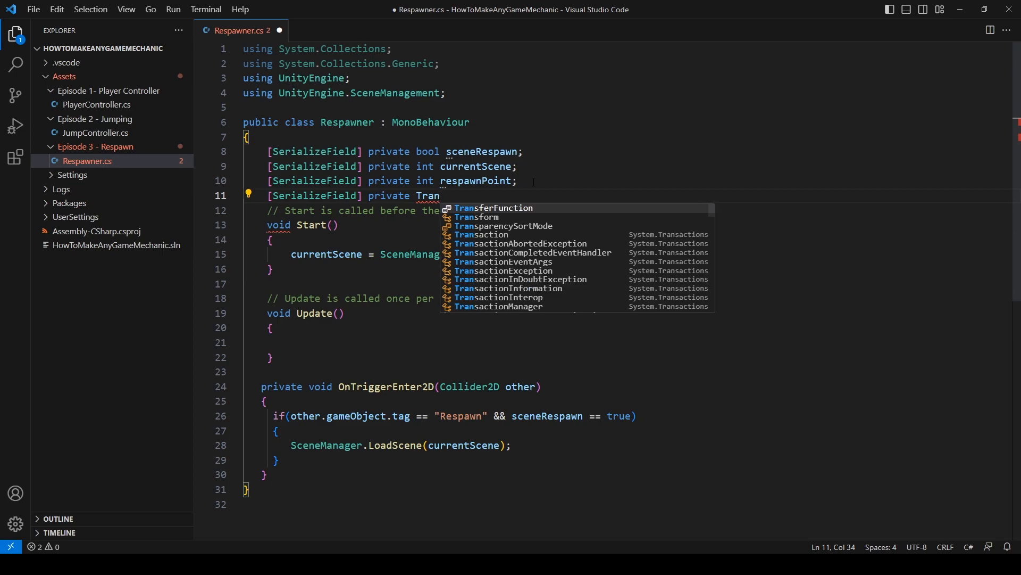
key("Tab")
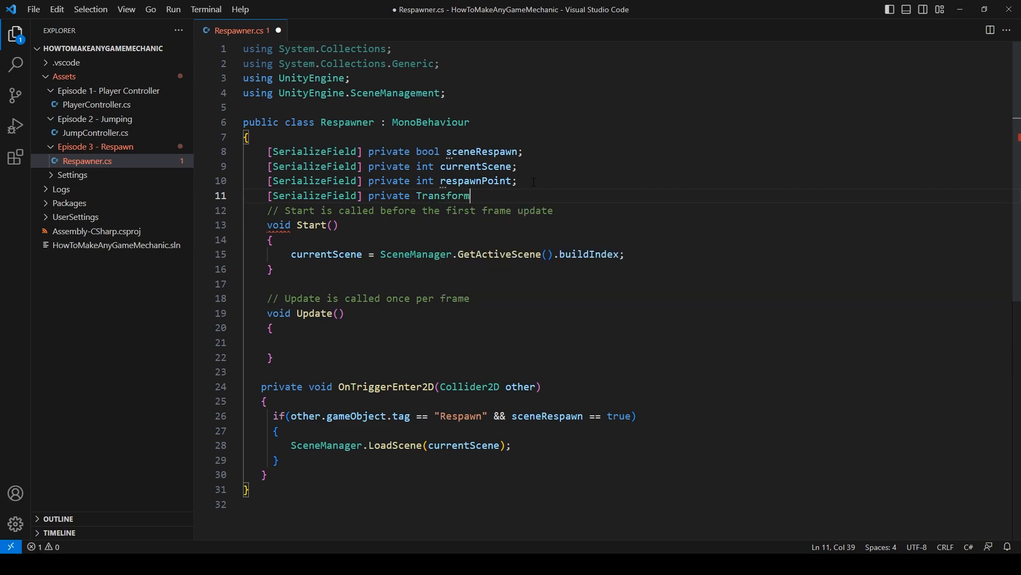
type("[]")
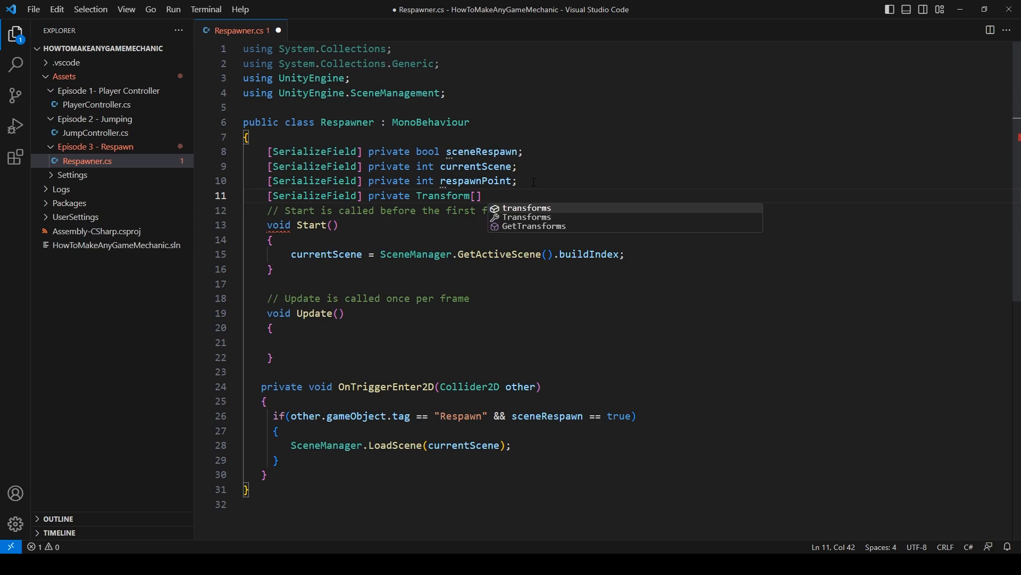
type("respawnP")
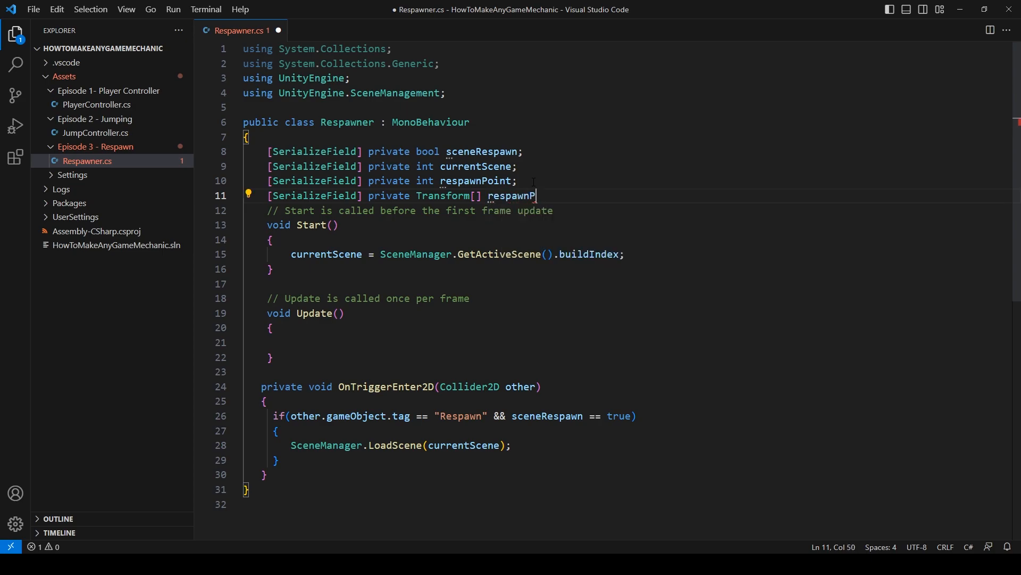
type("oints;")
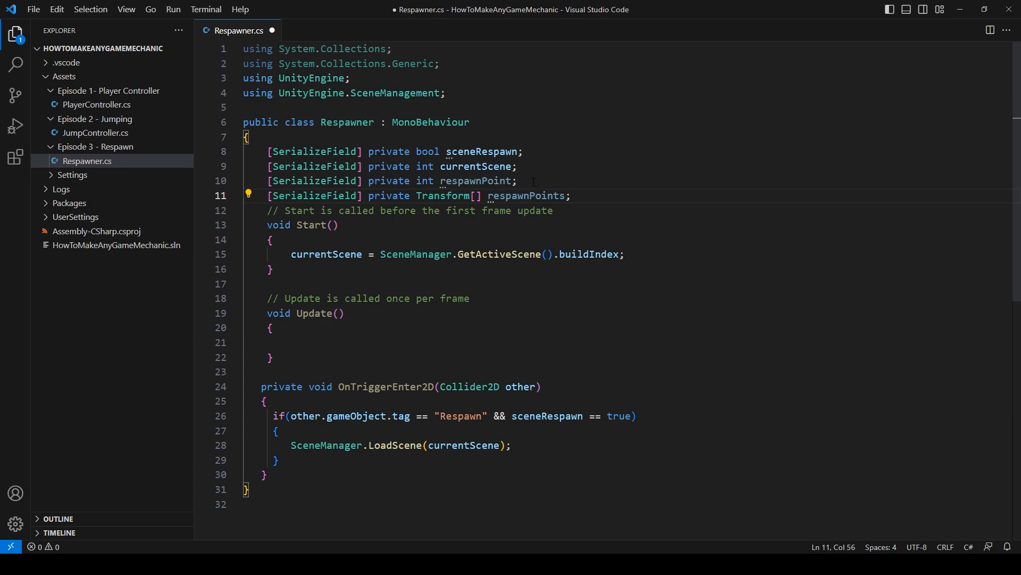
key("Enter")
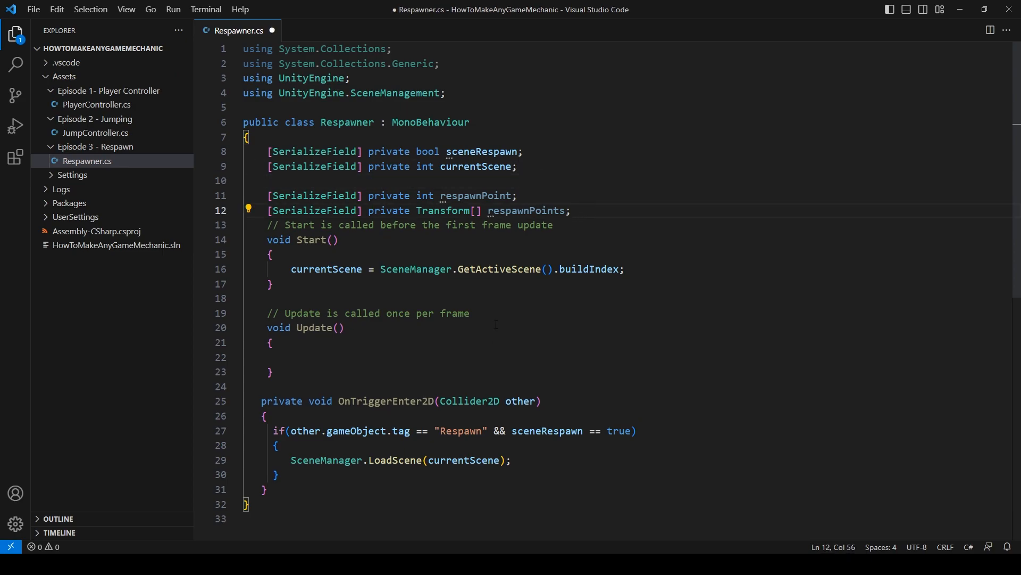
mouse_move(442, 211)
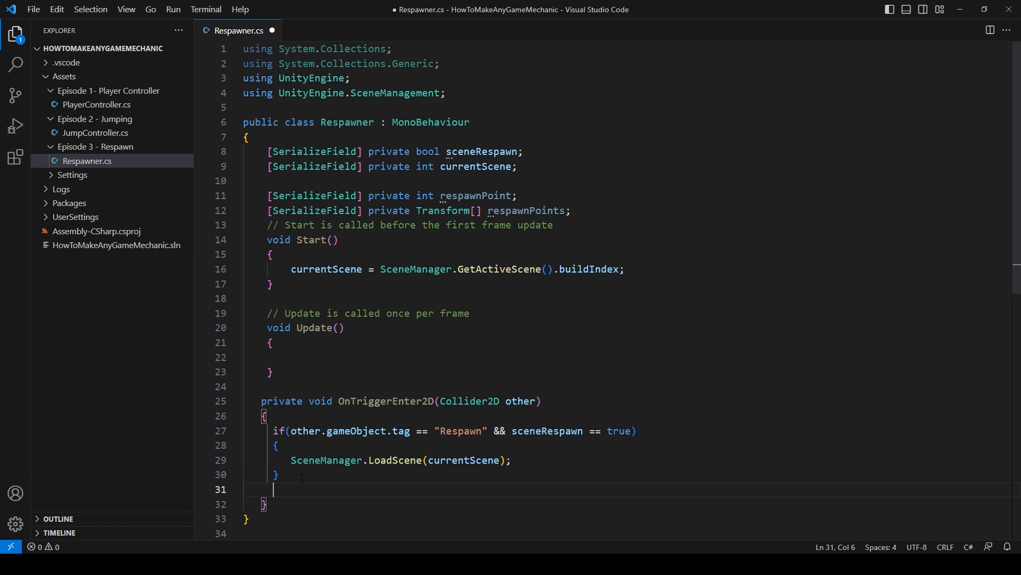
- Write a second if block checking the Respawn tag together with sceneRespawn
type("if()")
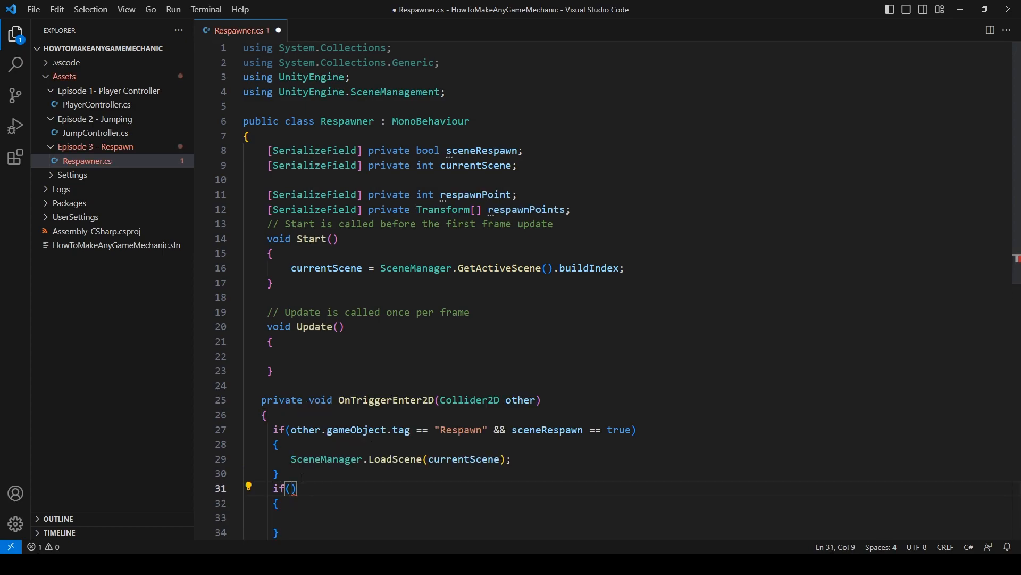
type("other.gameObject.tag ==\"R")
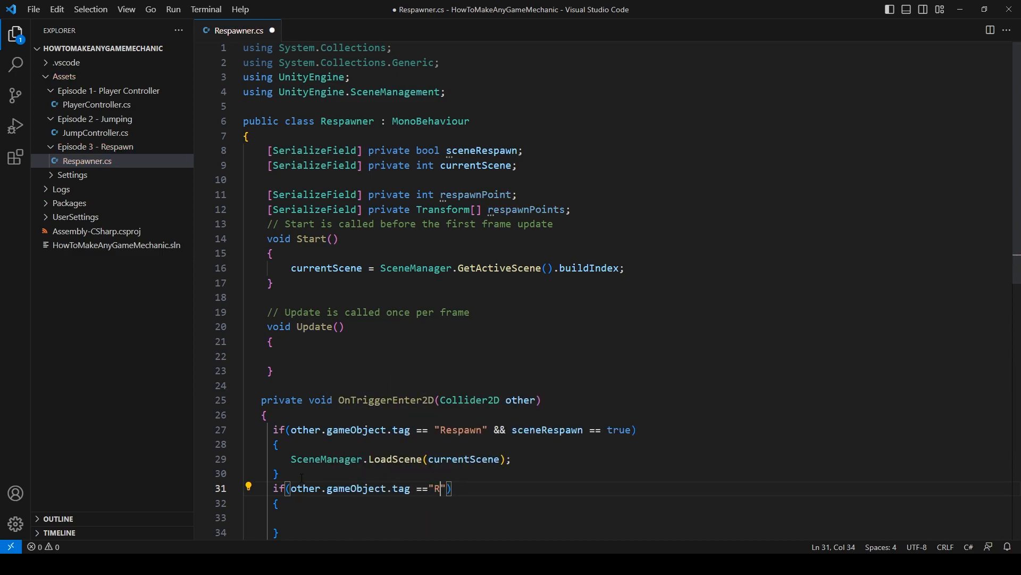
type("esp")
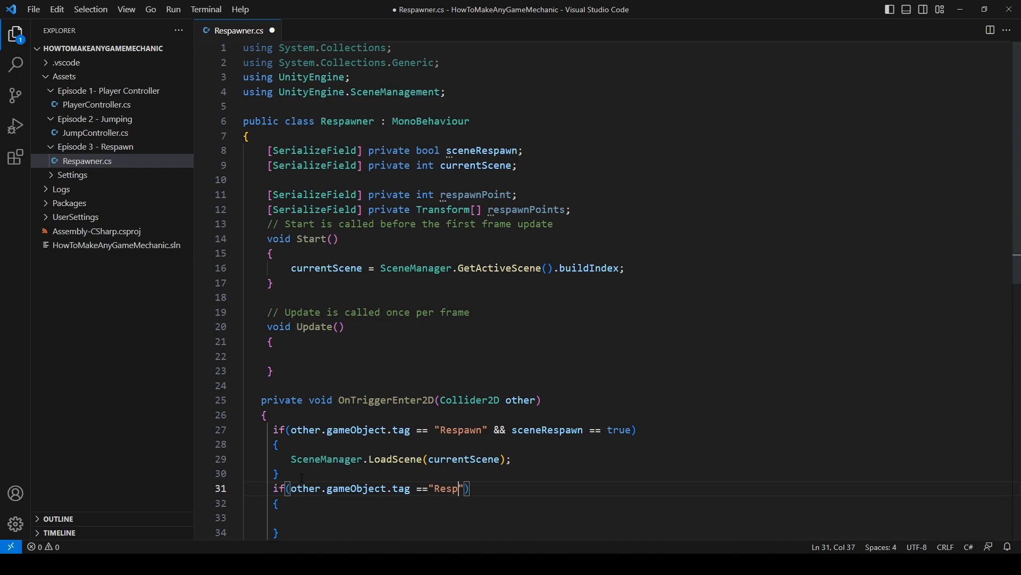
type("awn\" &&")
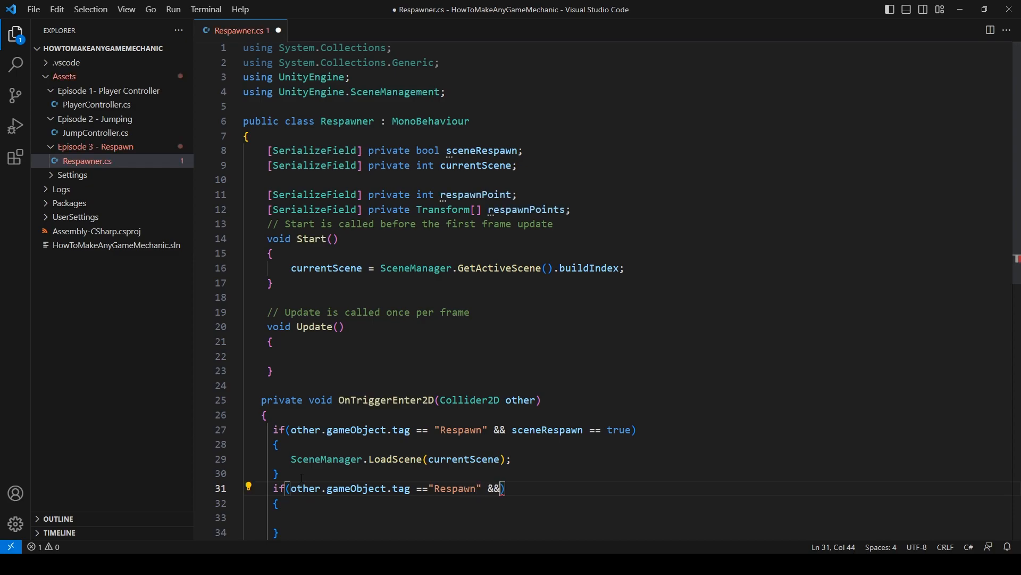
type("sceneRespawn == false")
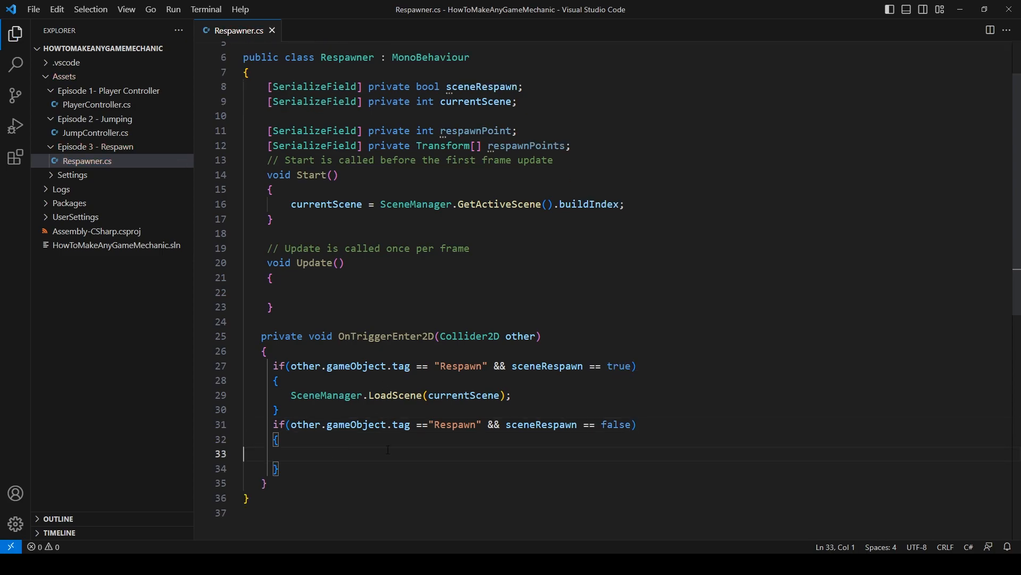
- Set gameObject.transform.position to respawnPoints[respawnPoint].position inside that block
key("Tab")
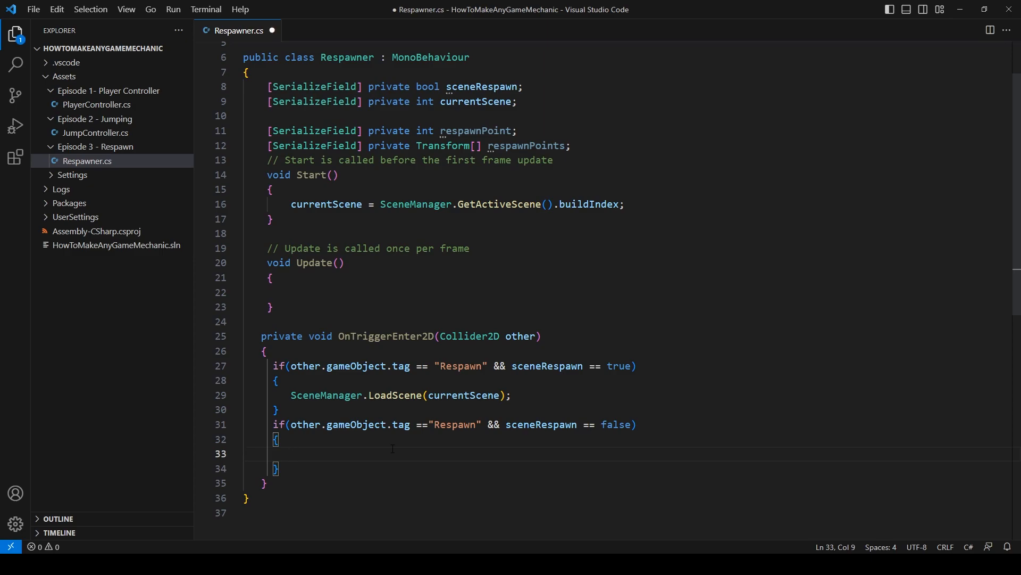
type("gameObject")
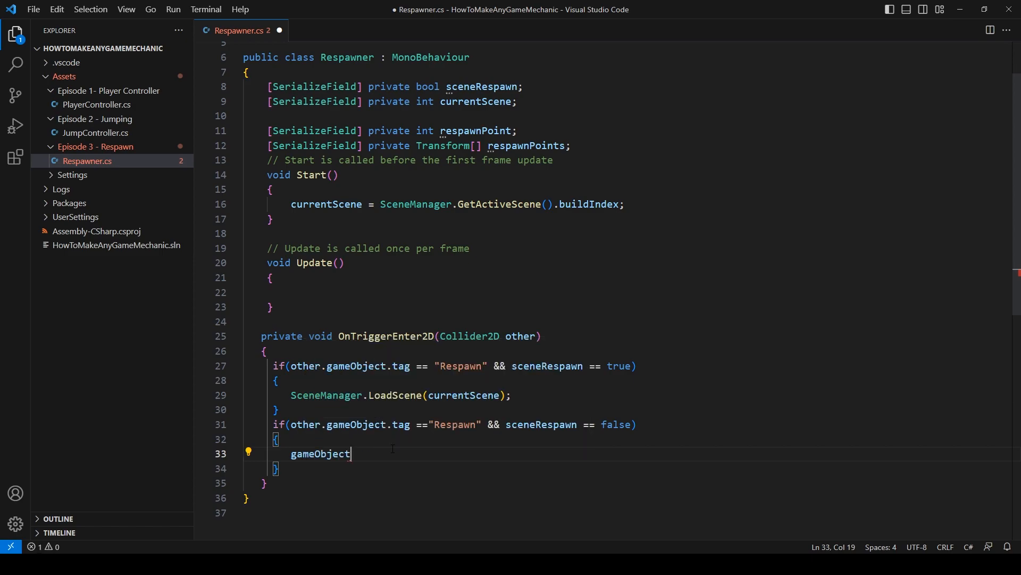
type(".transform")
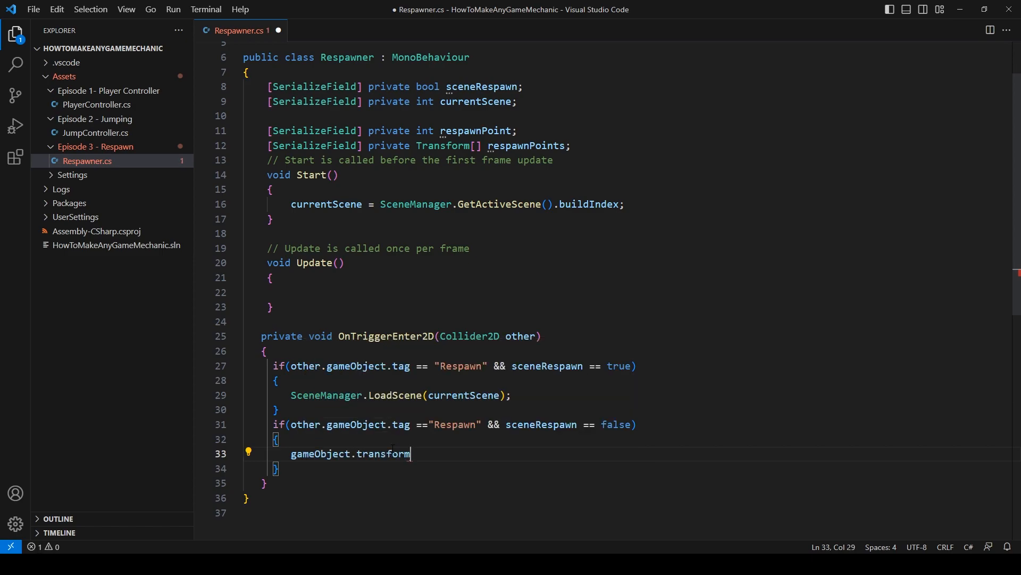
type(".position")
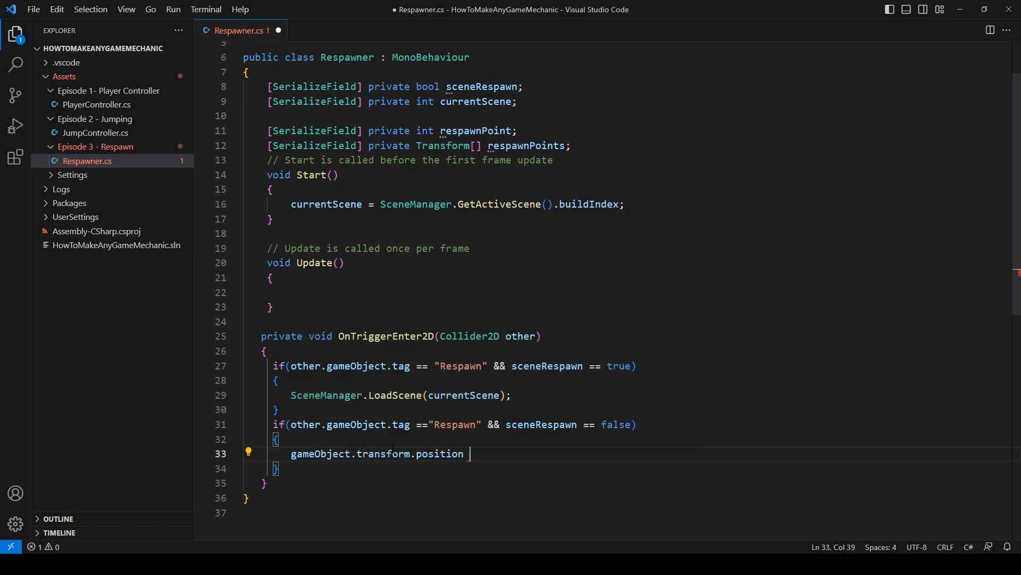
type("= respawnPoints")
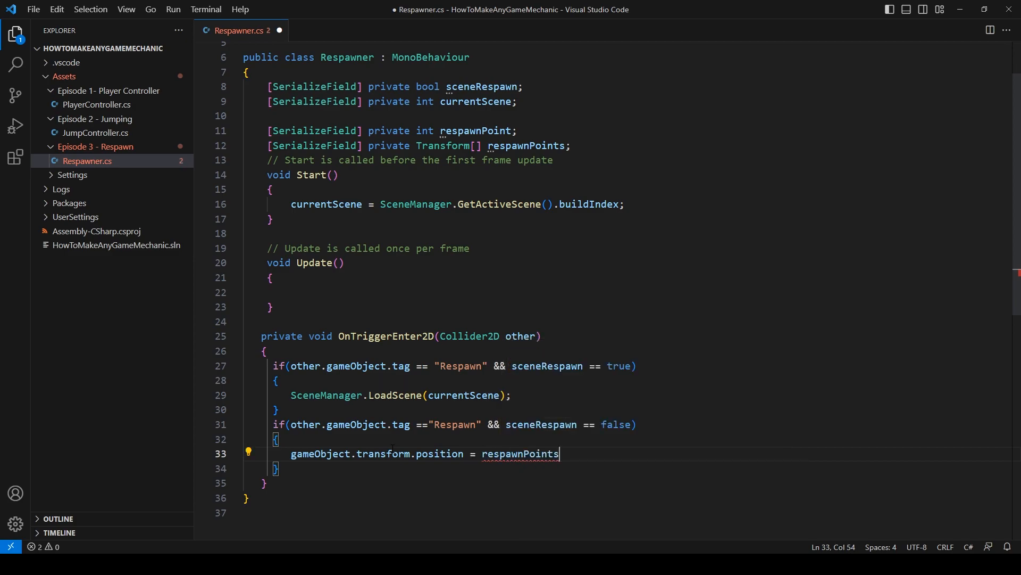
type("[respawnPoint")
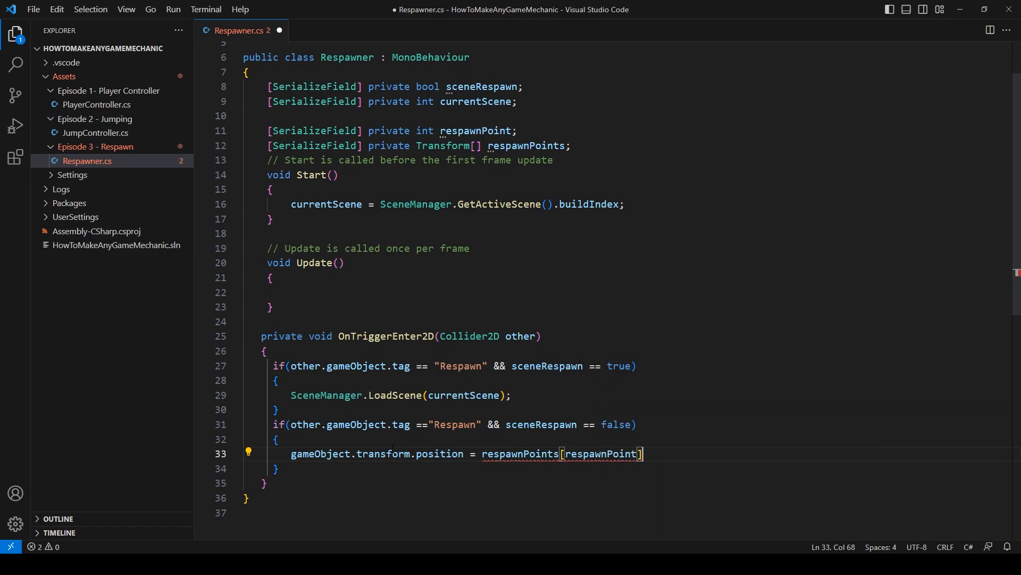
type(".position;")
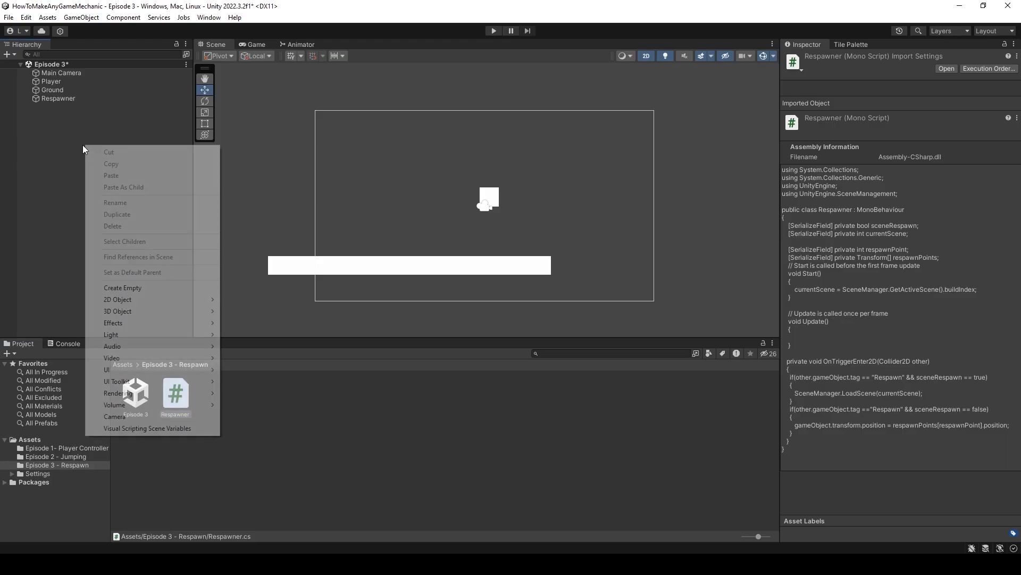
- Create an empty RespawnPoint object and drag it left, just above the ground's left end
left_click(122, 287)
type("RespawnPoint")
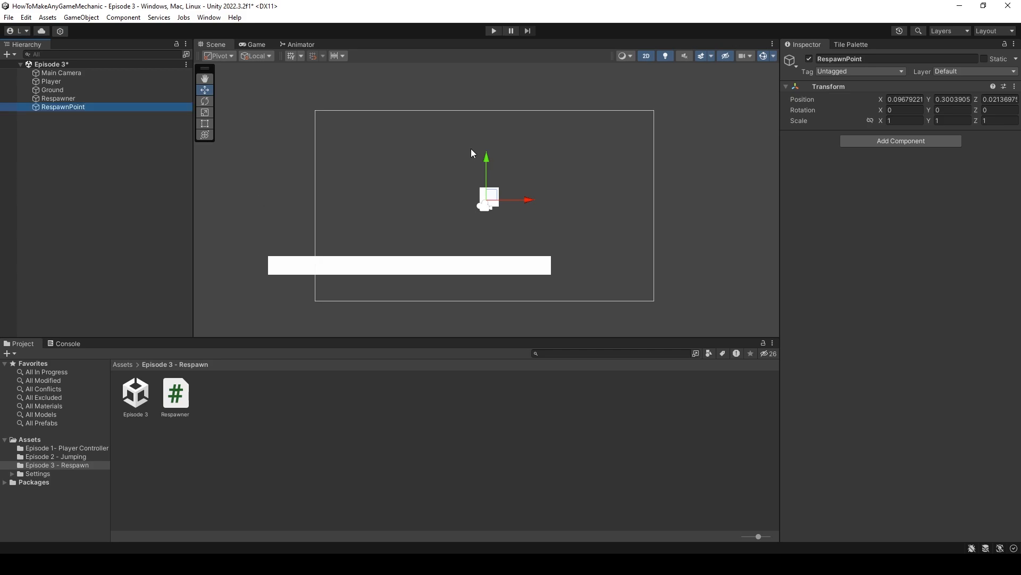
left_click_drag(488, 198, 369, 232)
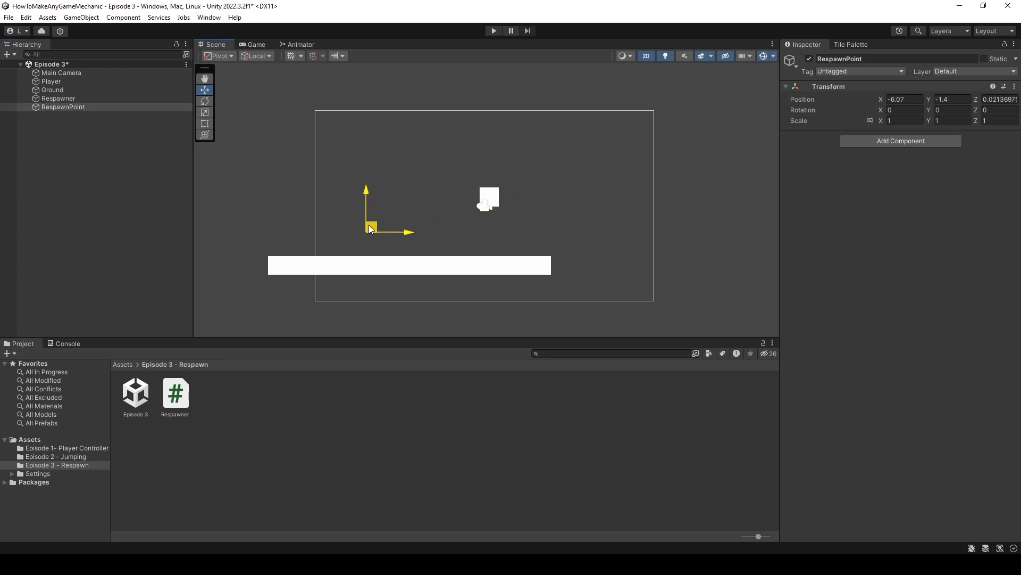
left_click_drag(367, 231, 339, 232)
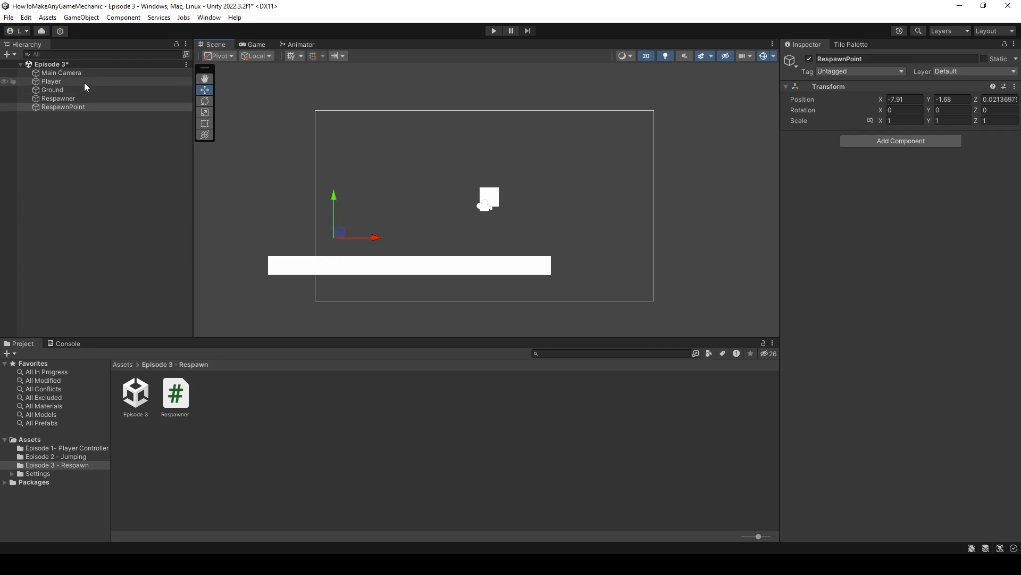
- Give the Player's Respawn Points list a single RespawnPoint element, then play-test
left_click(51, 81)
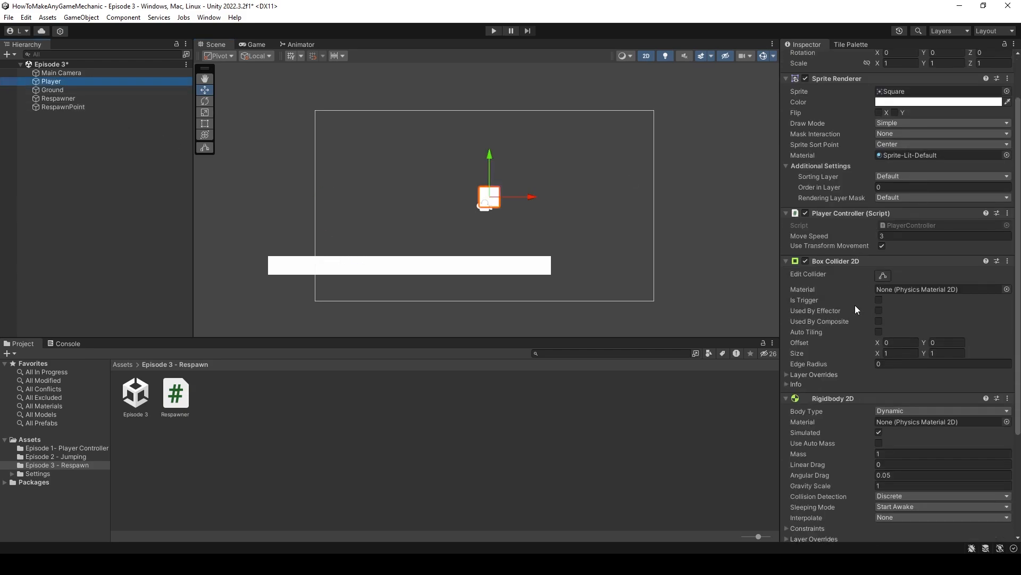
scroll("down", 3)
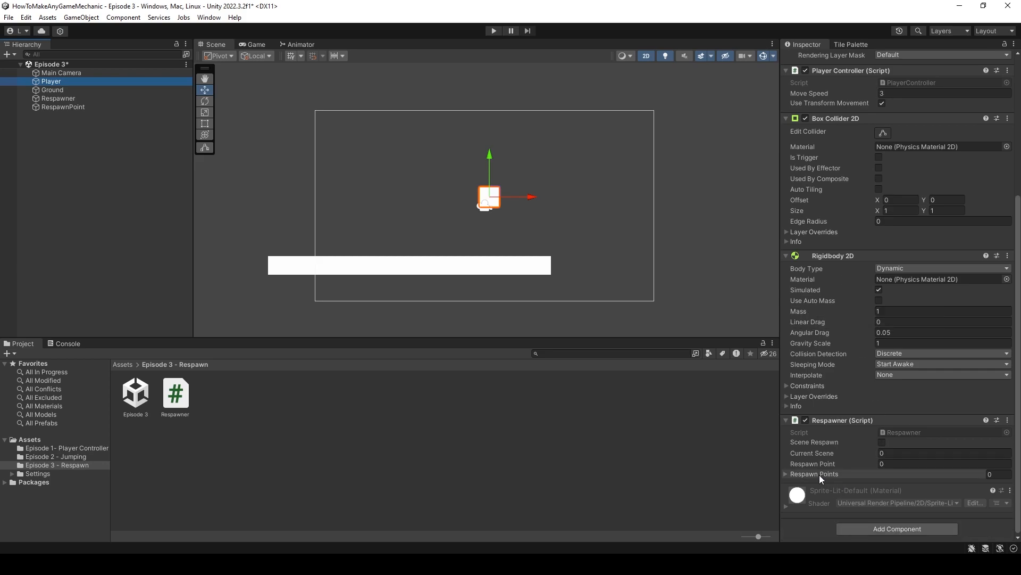
left_click(786, 473)
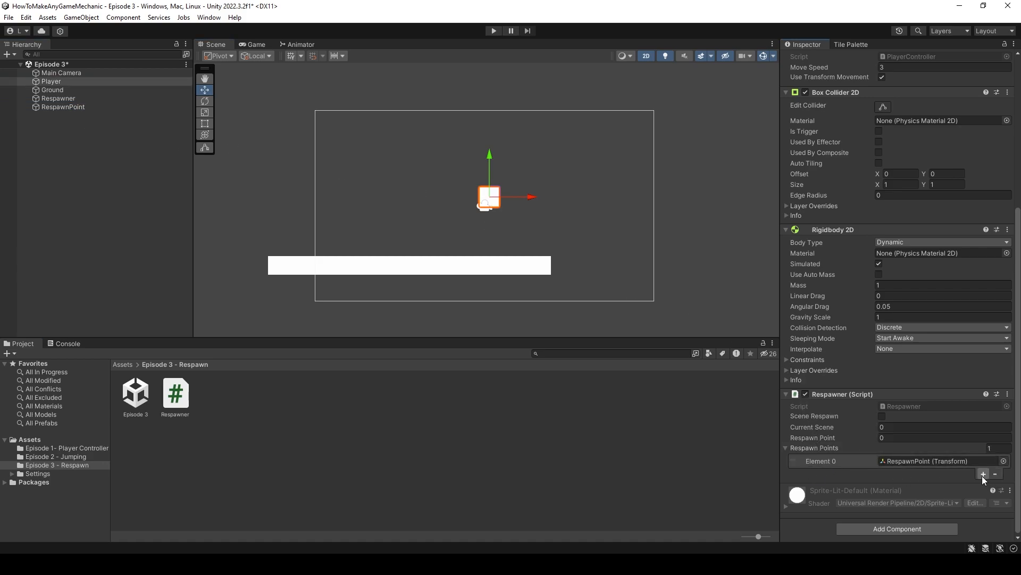
left_click(983, 474)
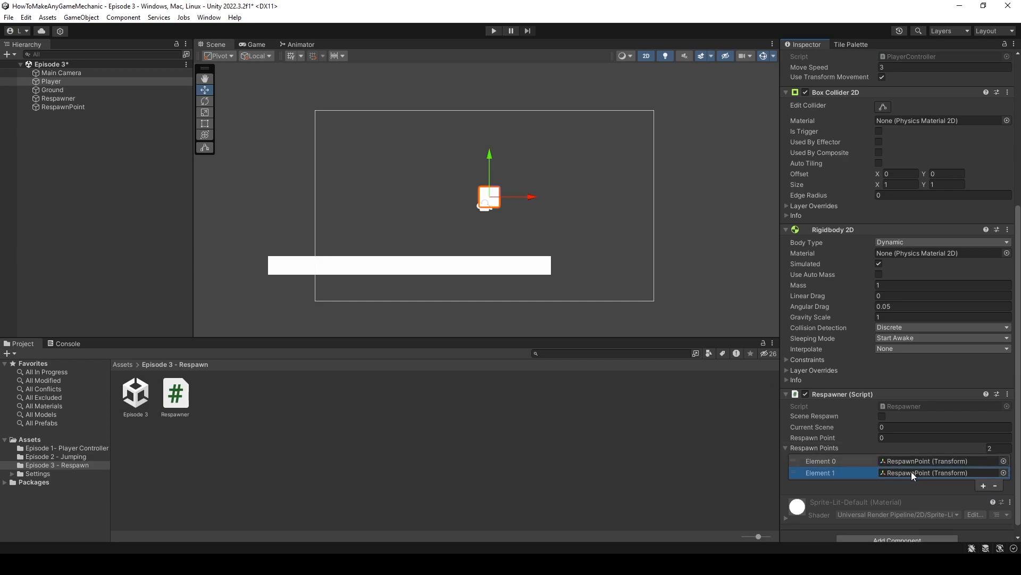
left_click(995, 485)
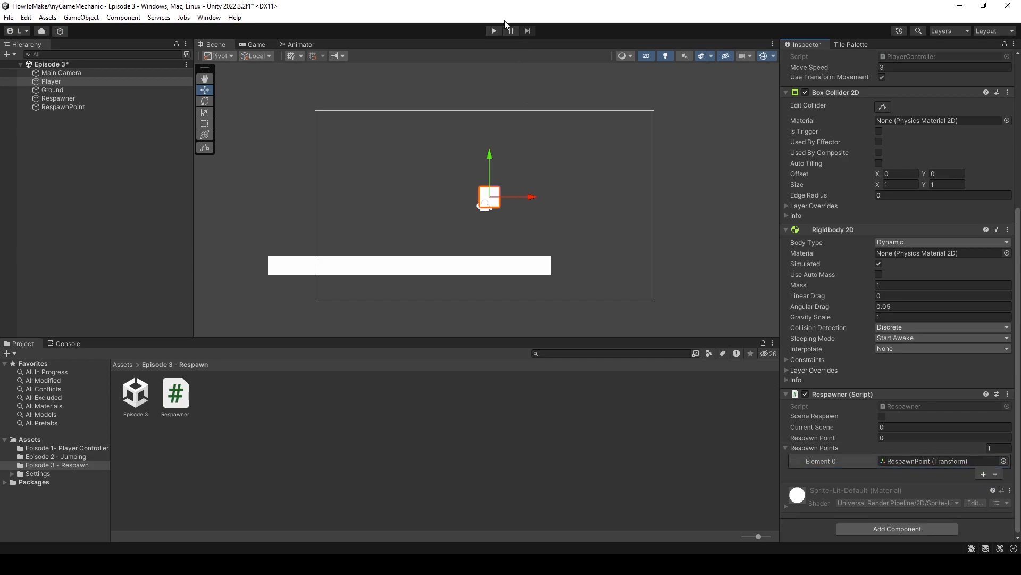
left_click(493, 31)
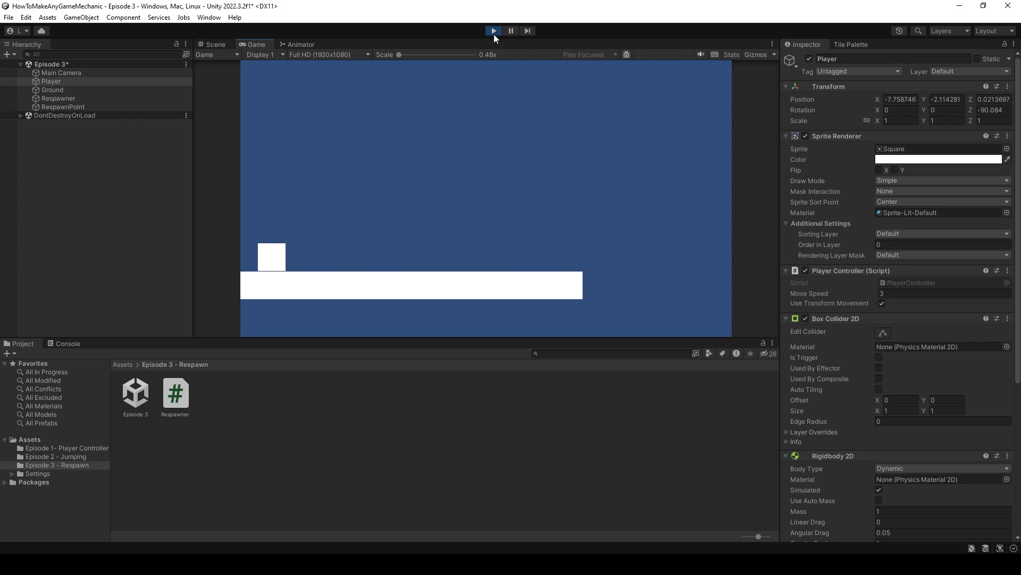
- Exit Play mode and scroll the Inspector down to the Player's Respawner component
left_click(493, 31)
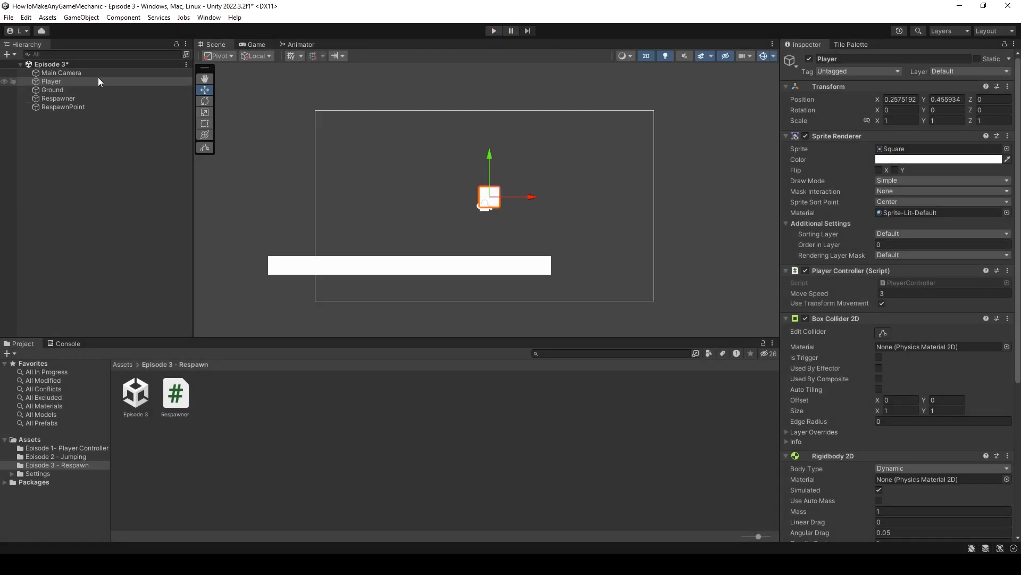
scroll("down", 3)
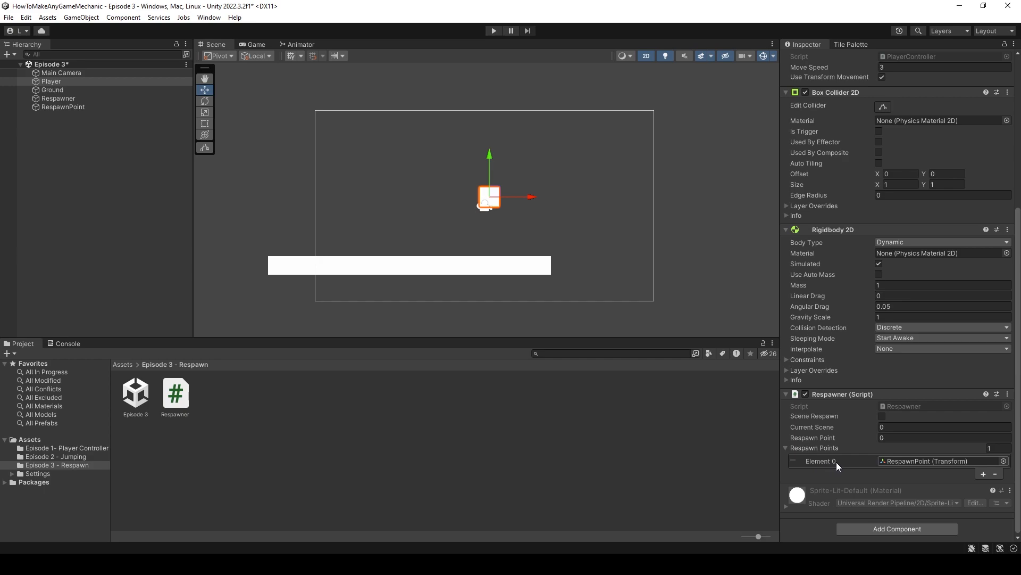
- Place a RespawnPoint copy at the upper right and register it on Player as point 1
left_click(63, 107)
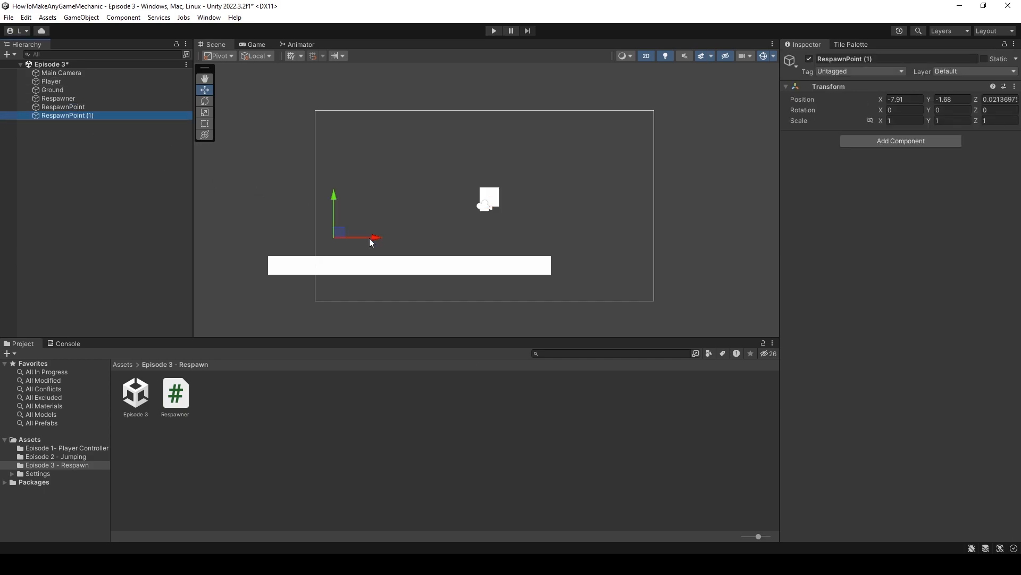
left_click_drag(334, 231, 512, 143)
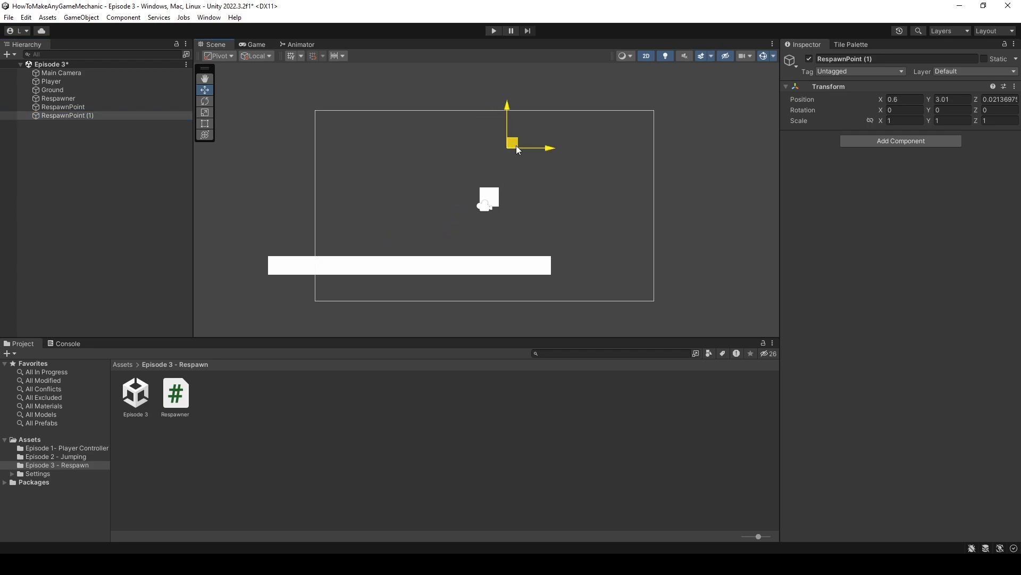
left_click_drag(512, 142, 635, 120)
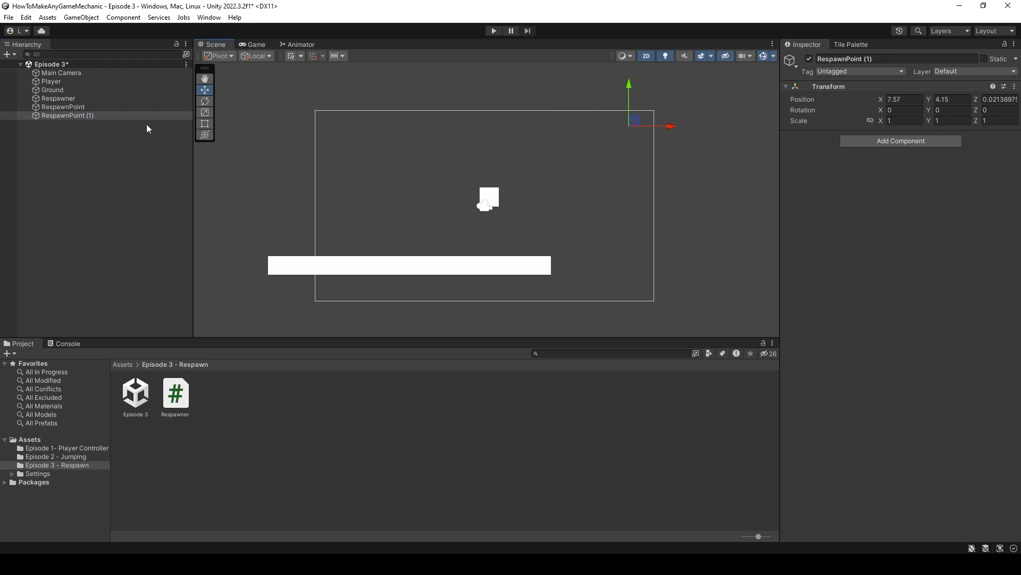
left_click(51, 81)
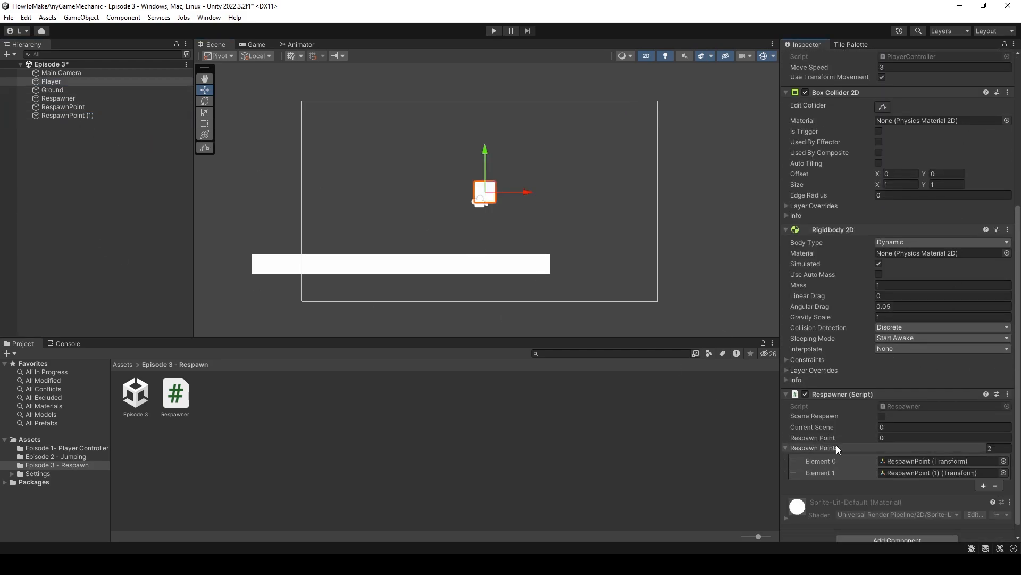
left_click(941, 437)
type("1")
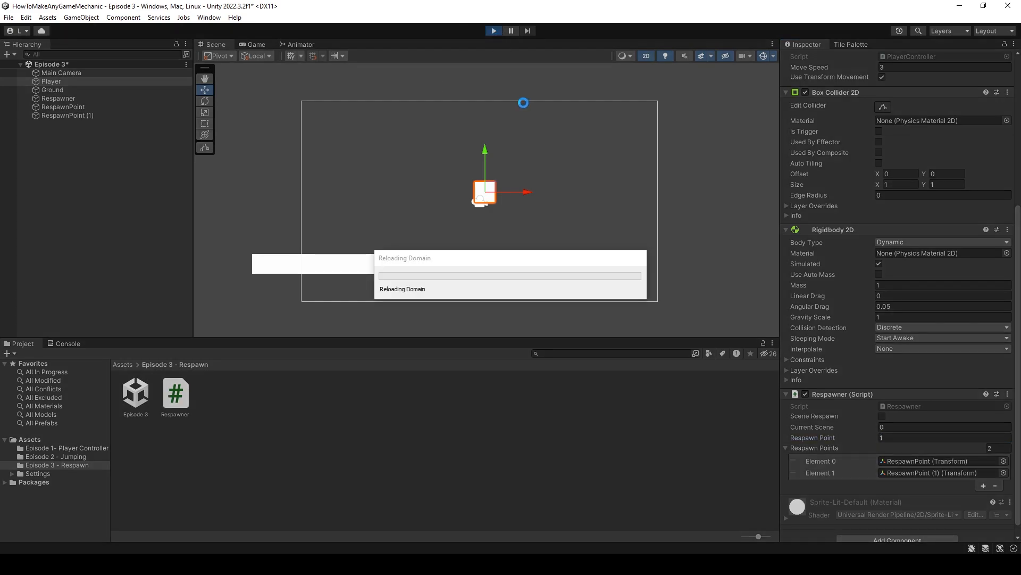
- End the test run, collapse Respawn Points, and select the Respawner trigger object
left_click(493, 31)
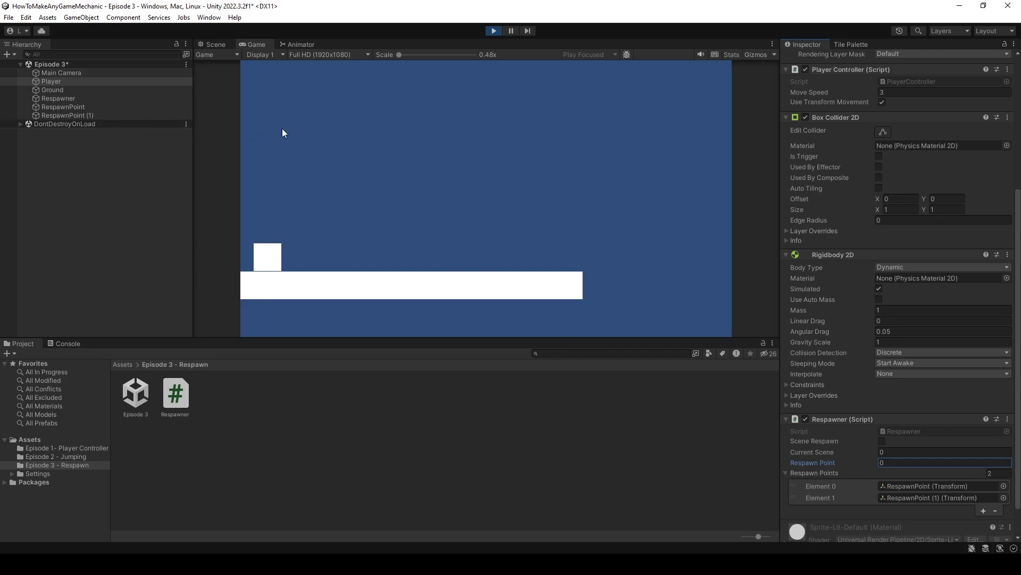
mouse_move(449, 50)
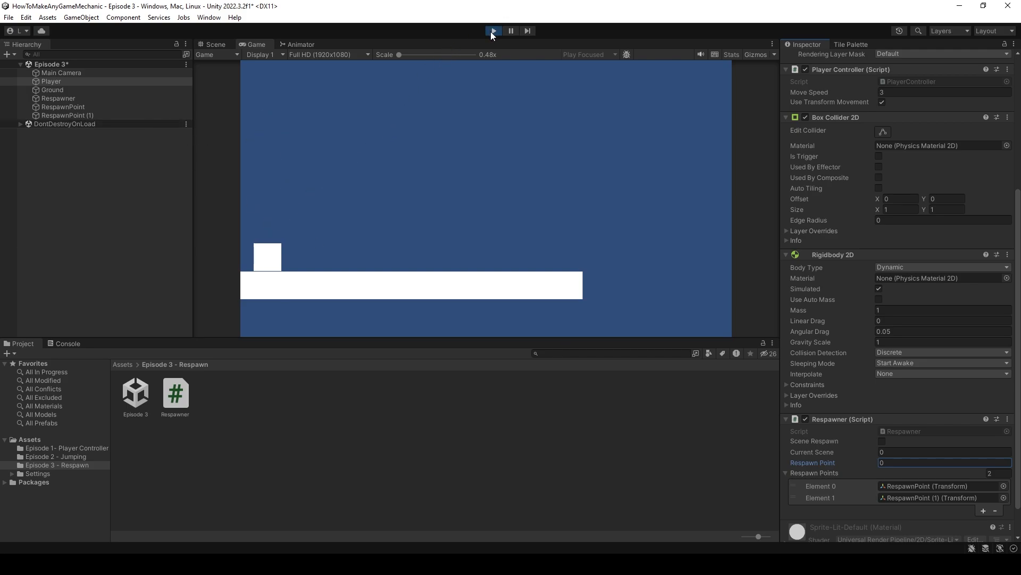
left_click(492, 31)
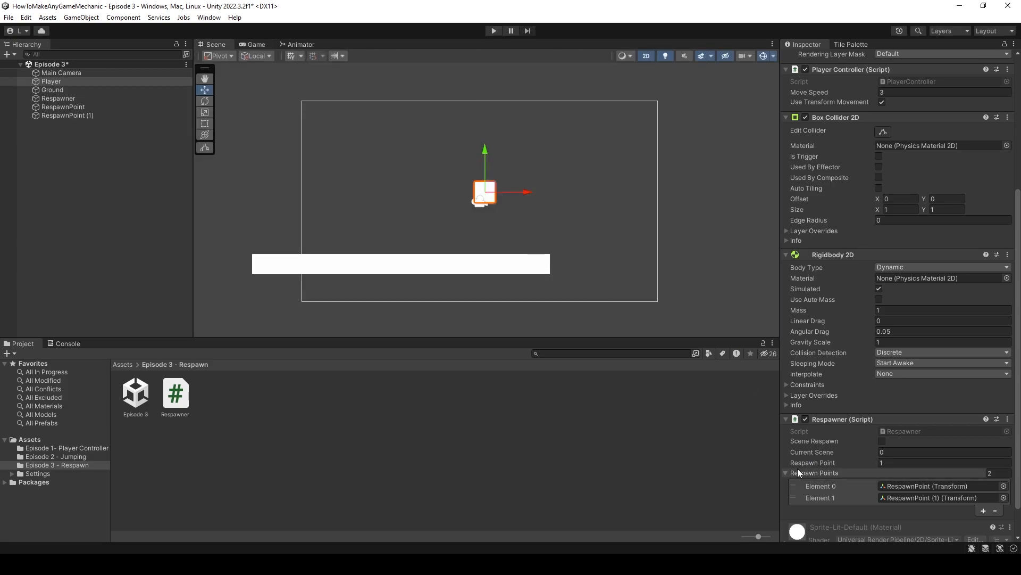
left_click(787, 473)
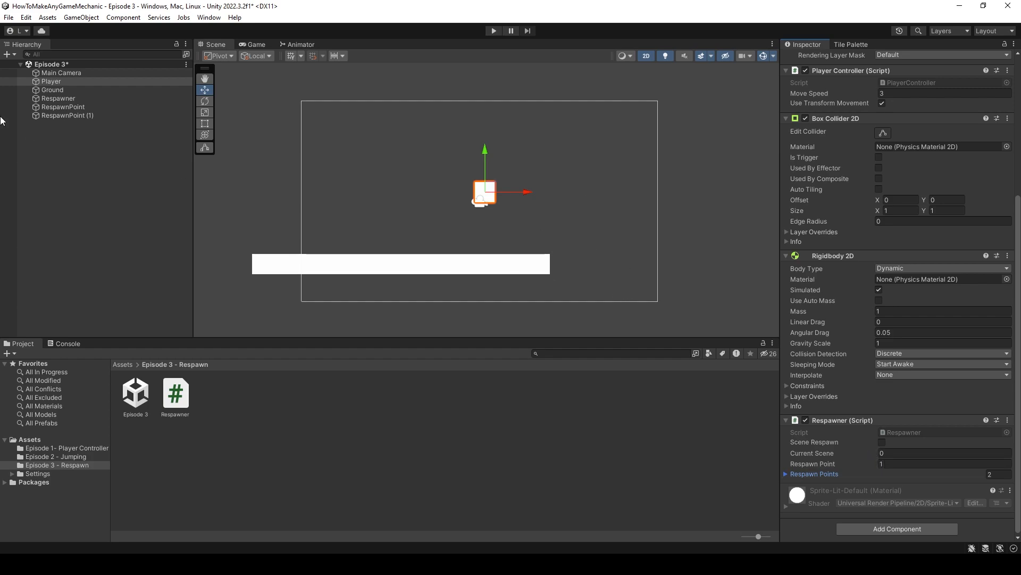
left_click(58, 98)
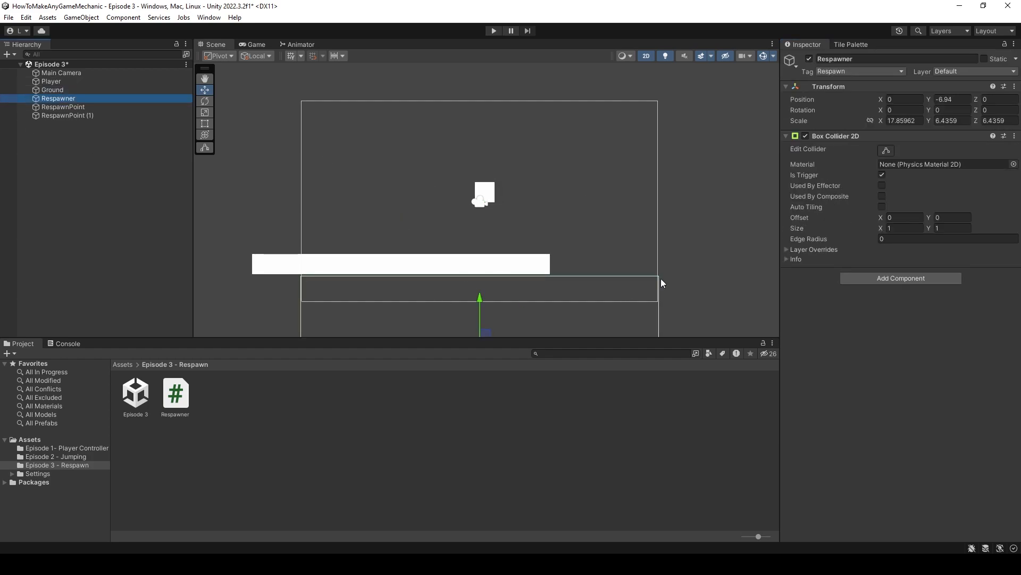